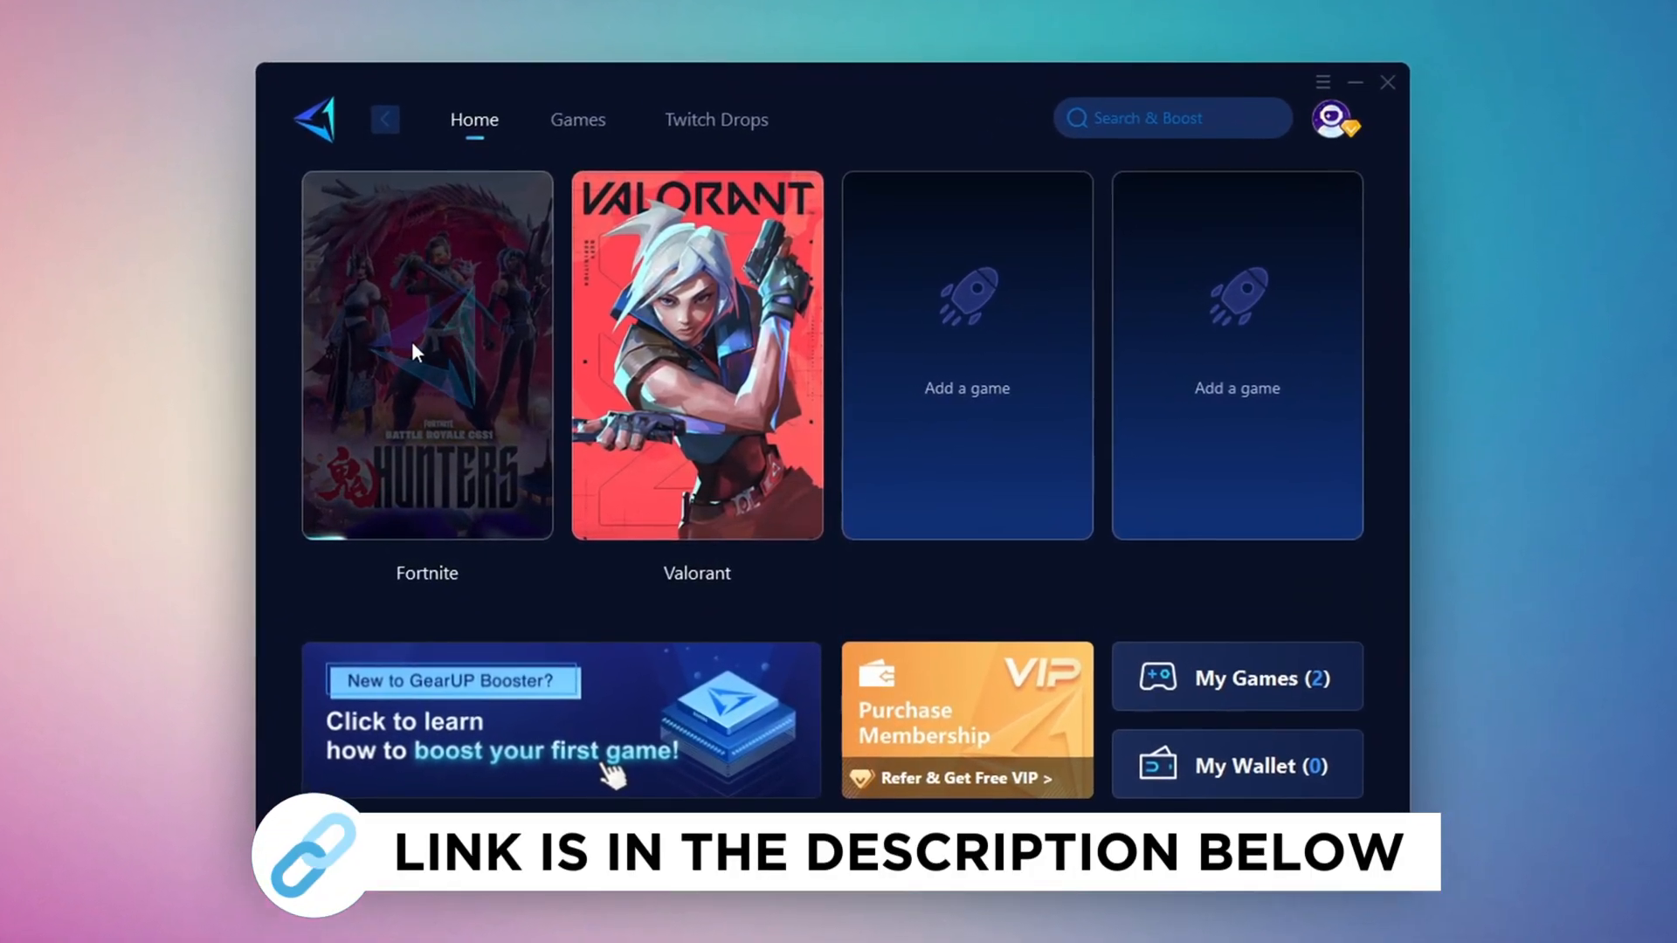
# - Open 'Adjust the appearance and performance of Windows' from Start search and centre the dialog
pyautogui.click(570, 119)
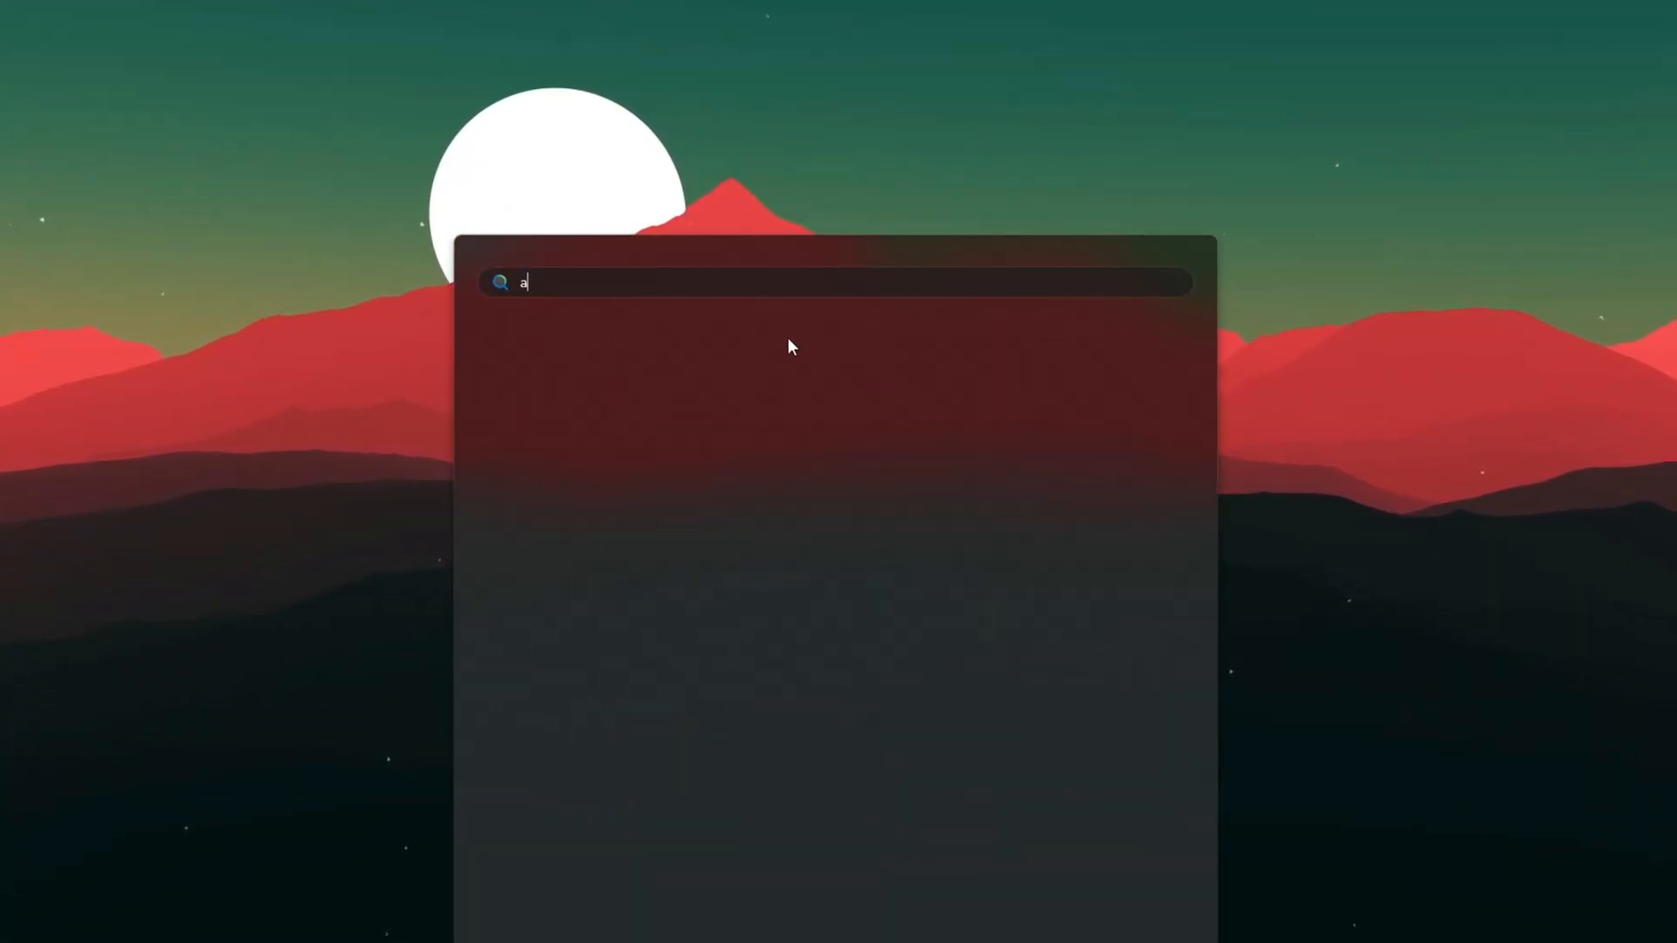
pyautogui.write('djust ClearType text')
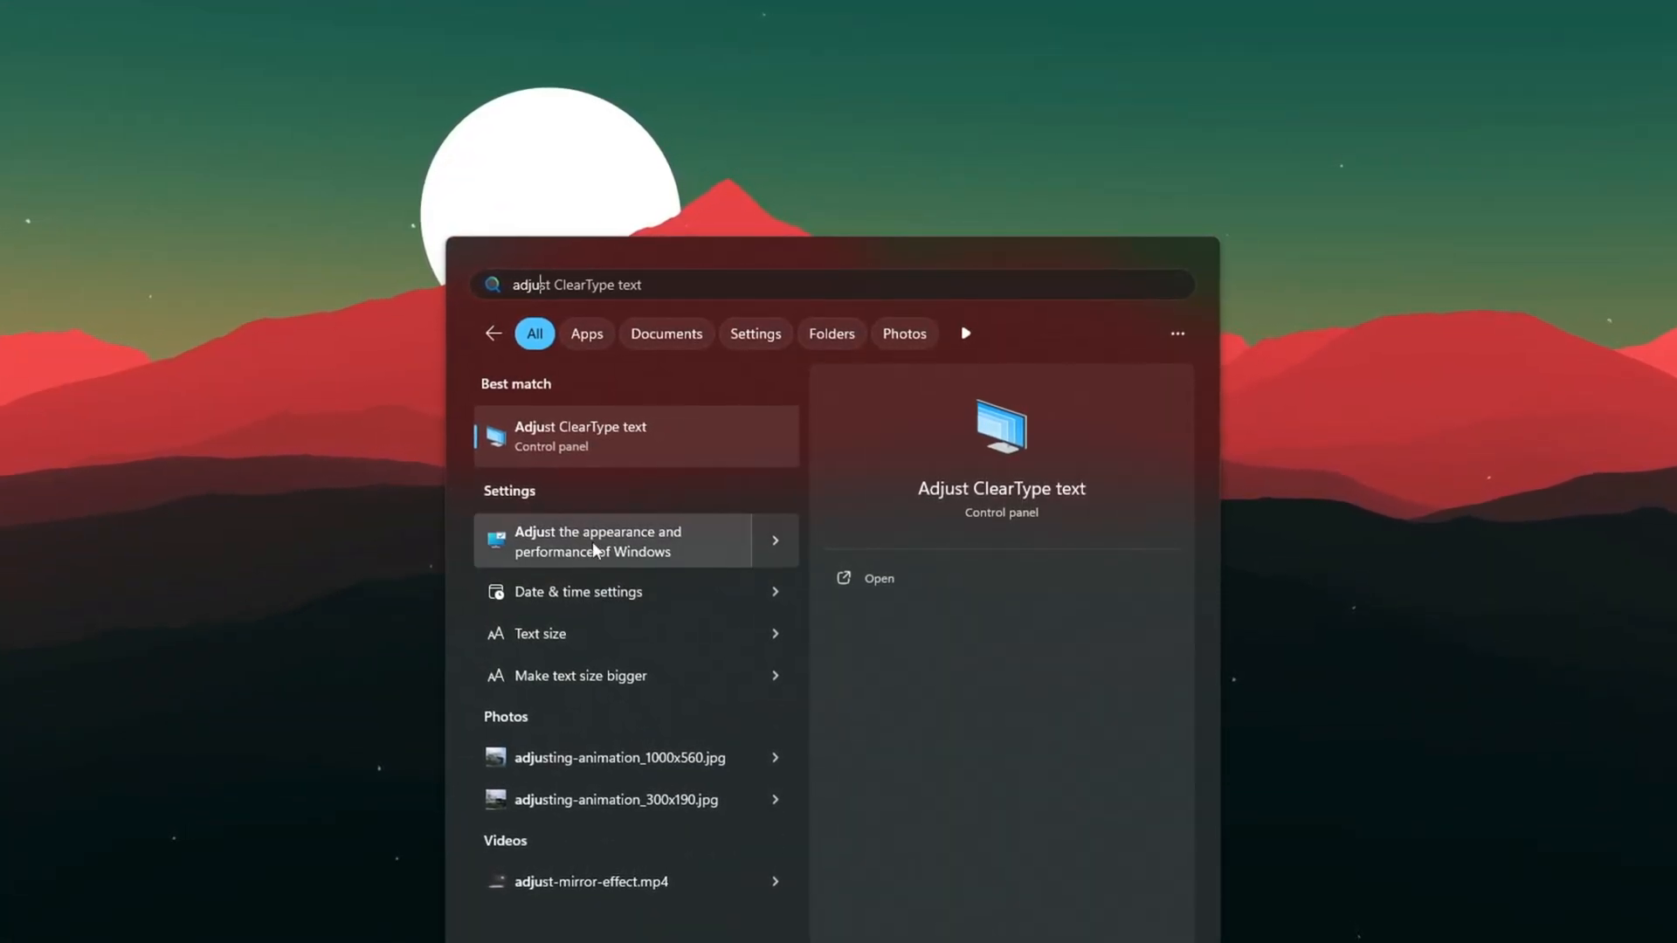
pyautogui.click(597, 541)
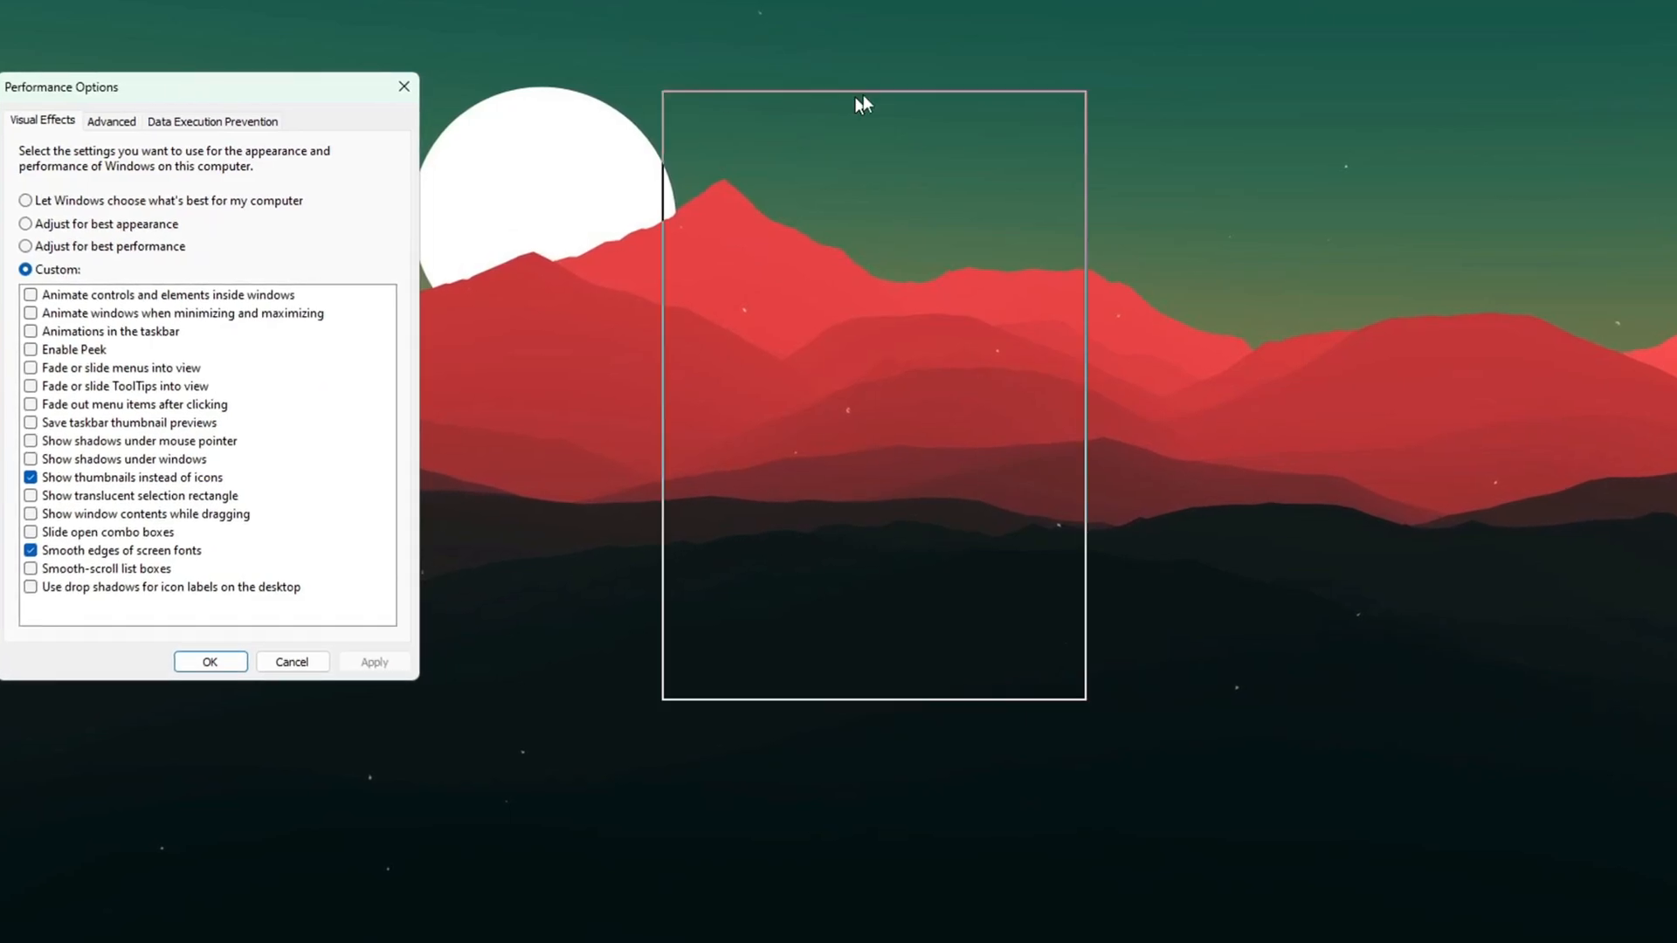
pyautogui.moveTo(214, 87); pyautogui.dragTo(876, 87)
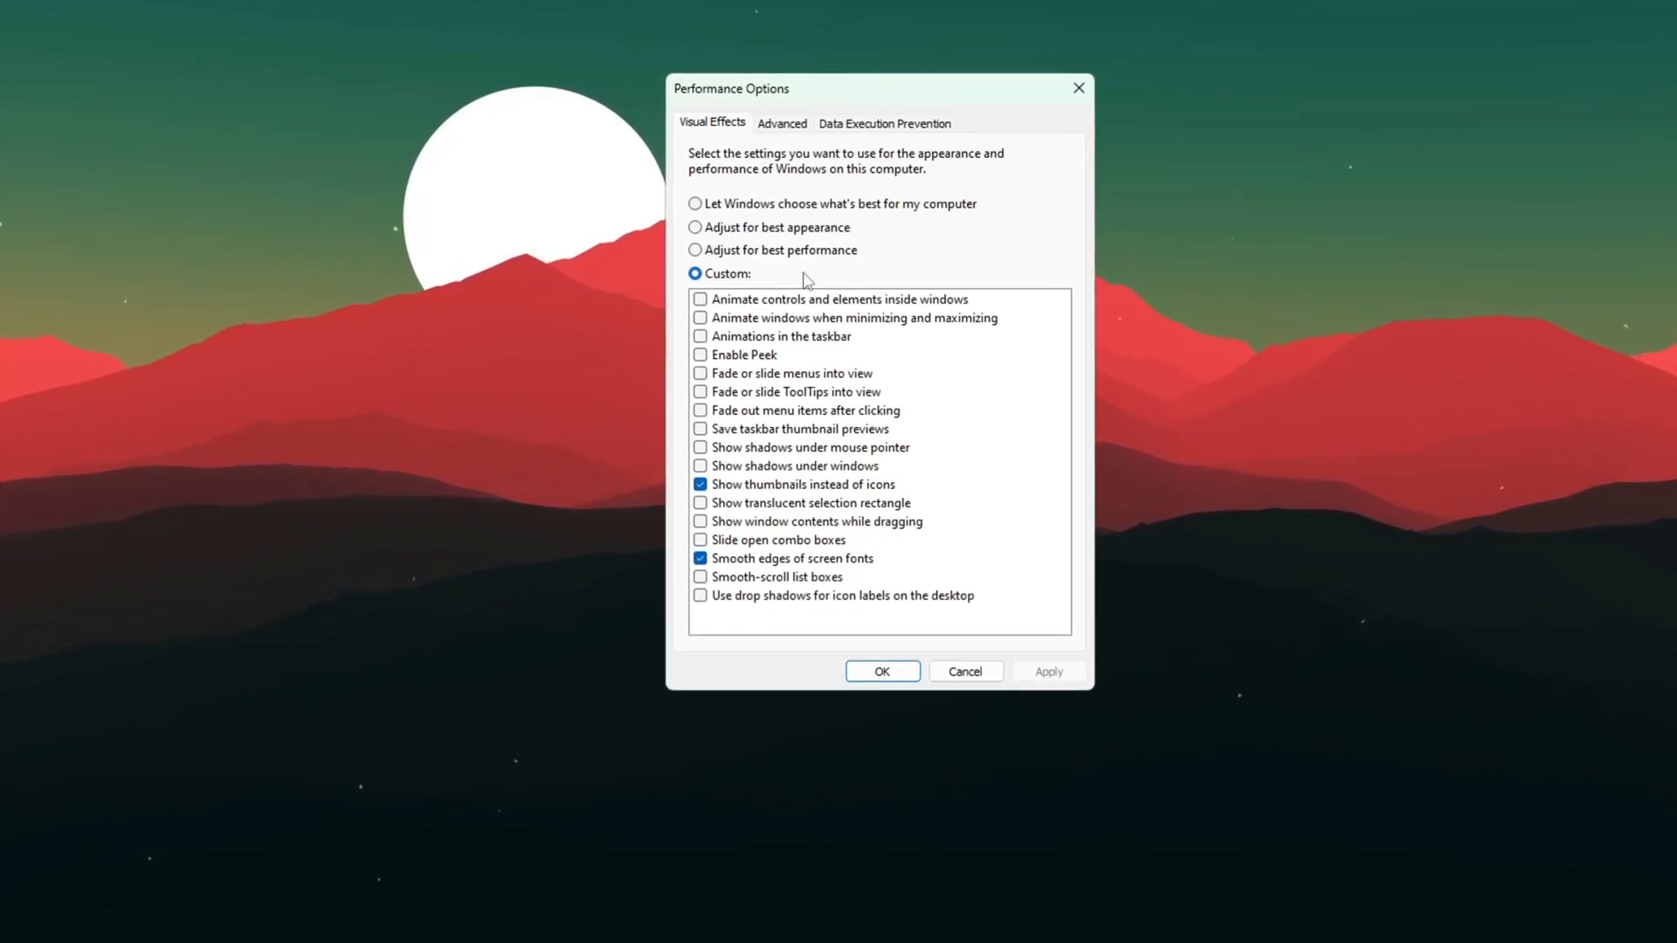
# - Apply best-performance visual effects, keeping only thumbnails and smooth edges of screen fonts
pyautogui.click(691, 228)
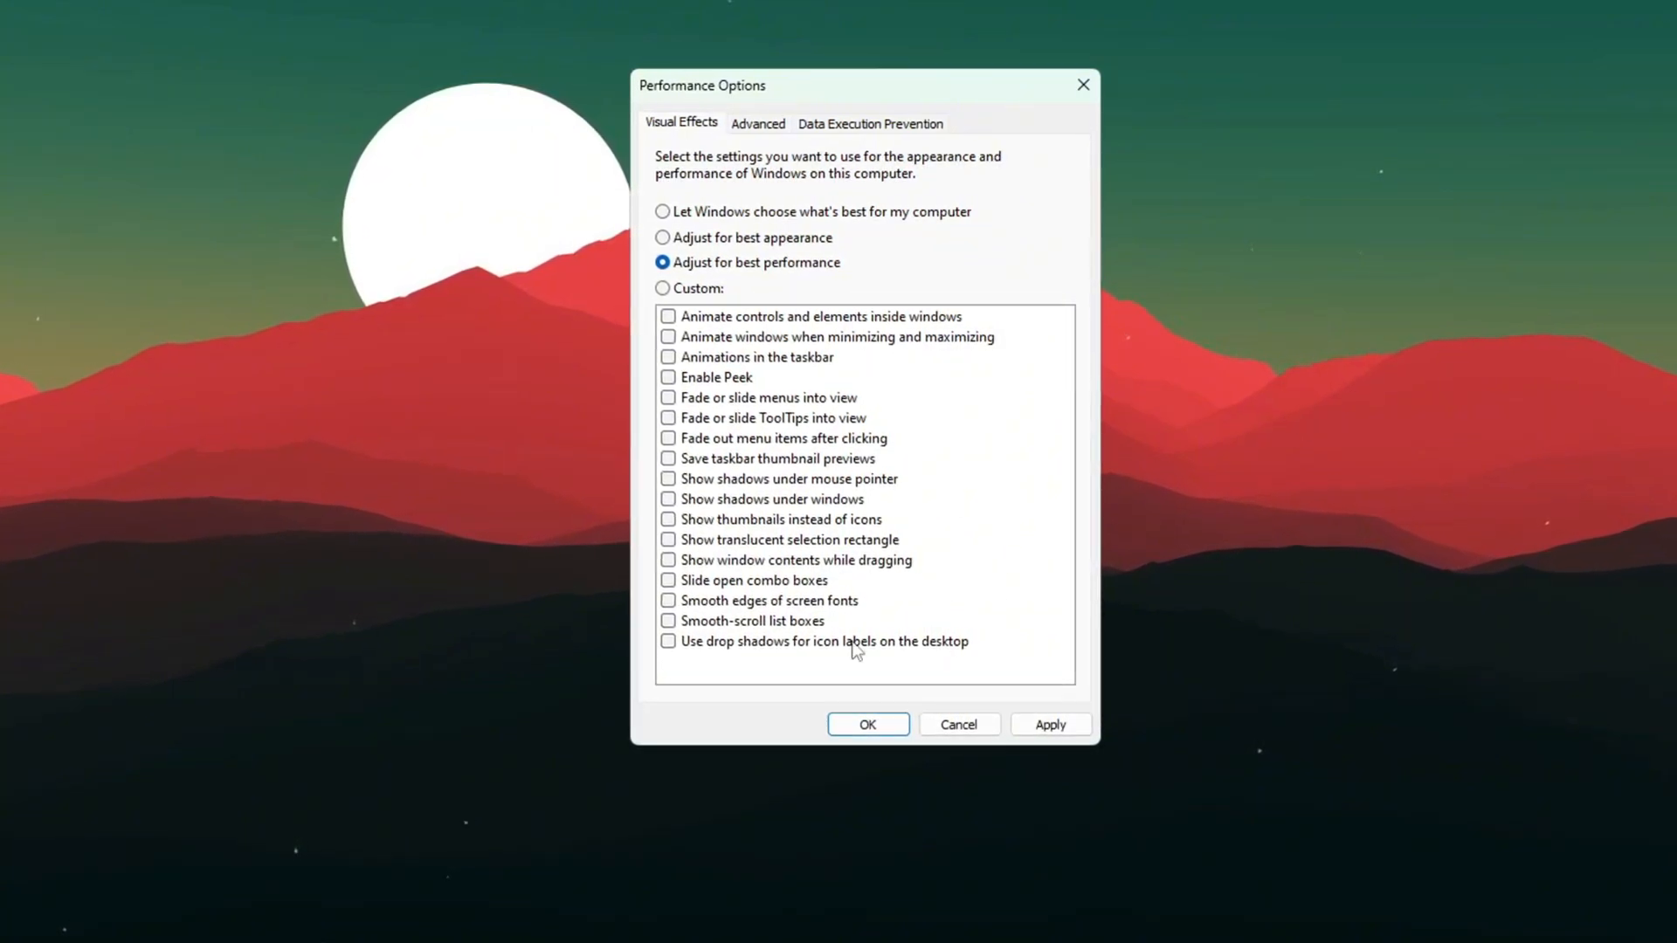
pyautogui.click(667, 606)
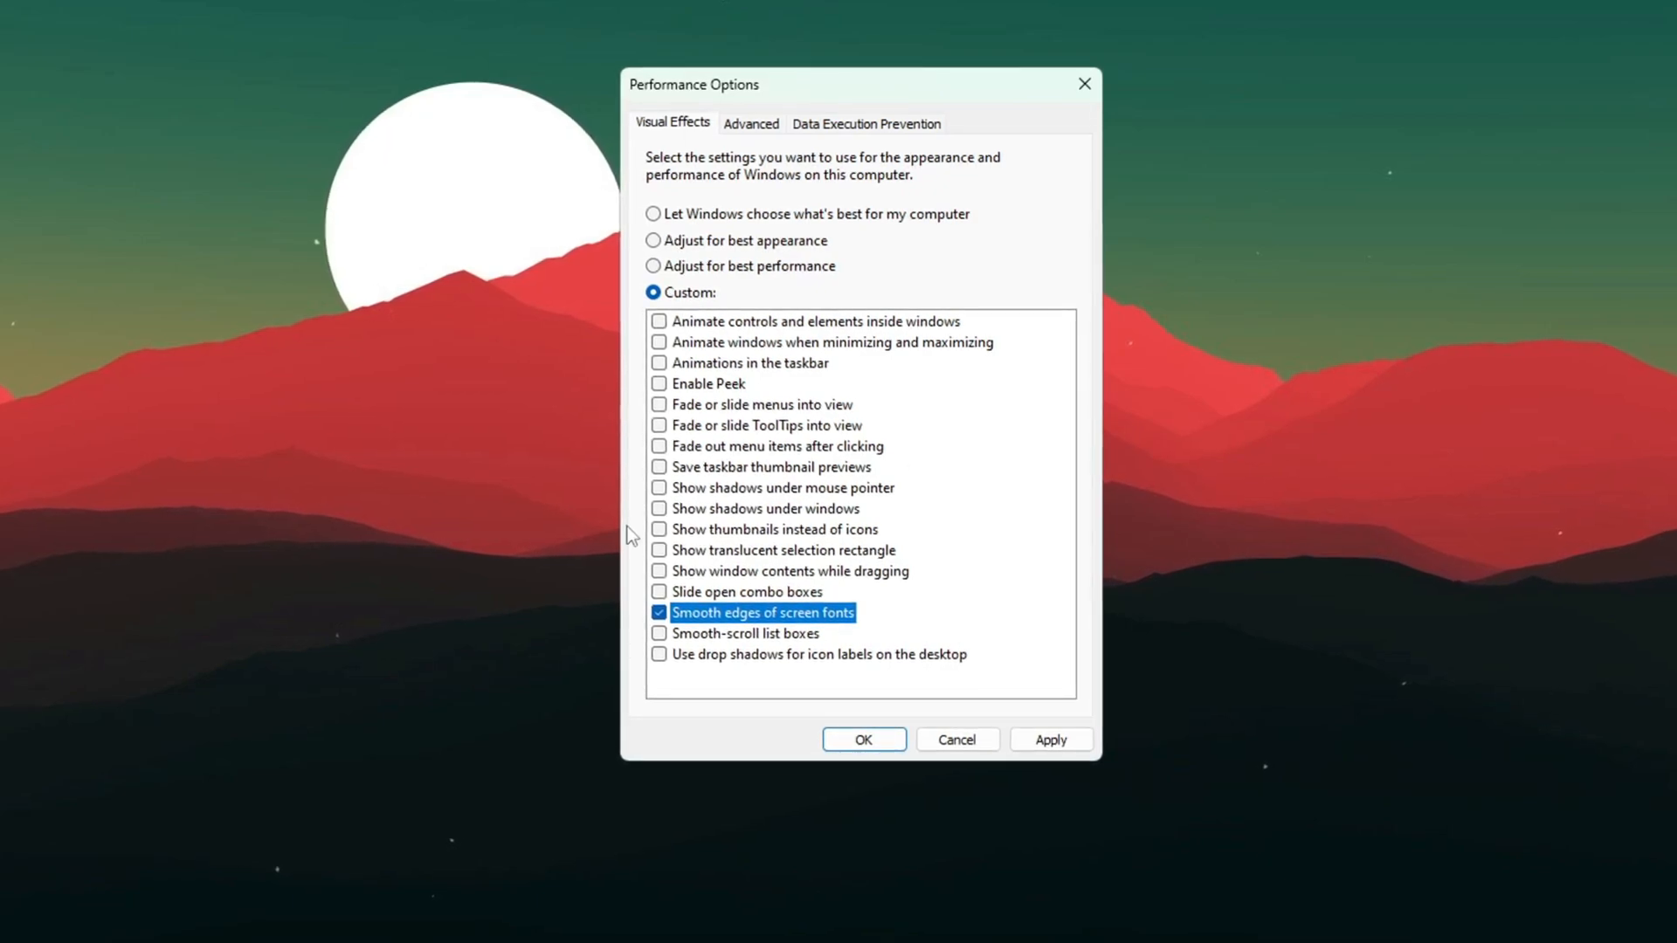
pyautogui.click(660, 528)
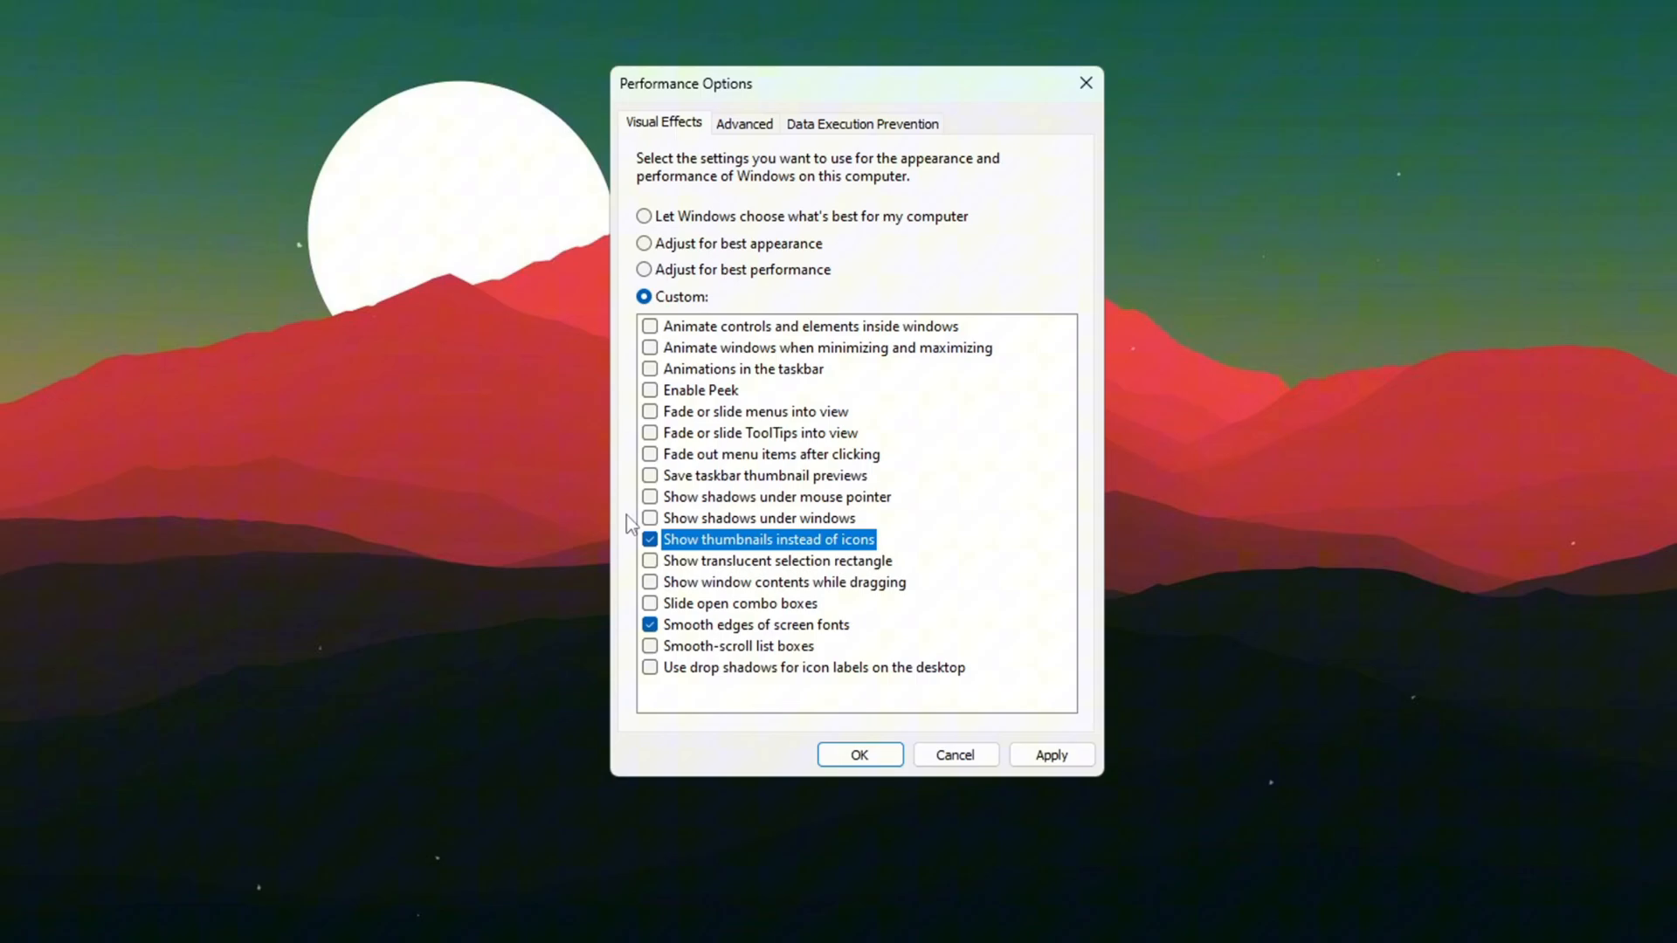
pyautogui.click(1049, 753)
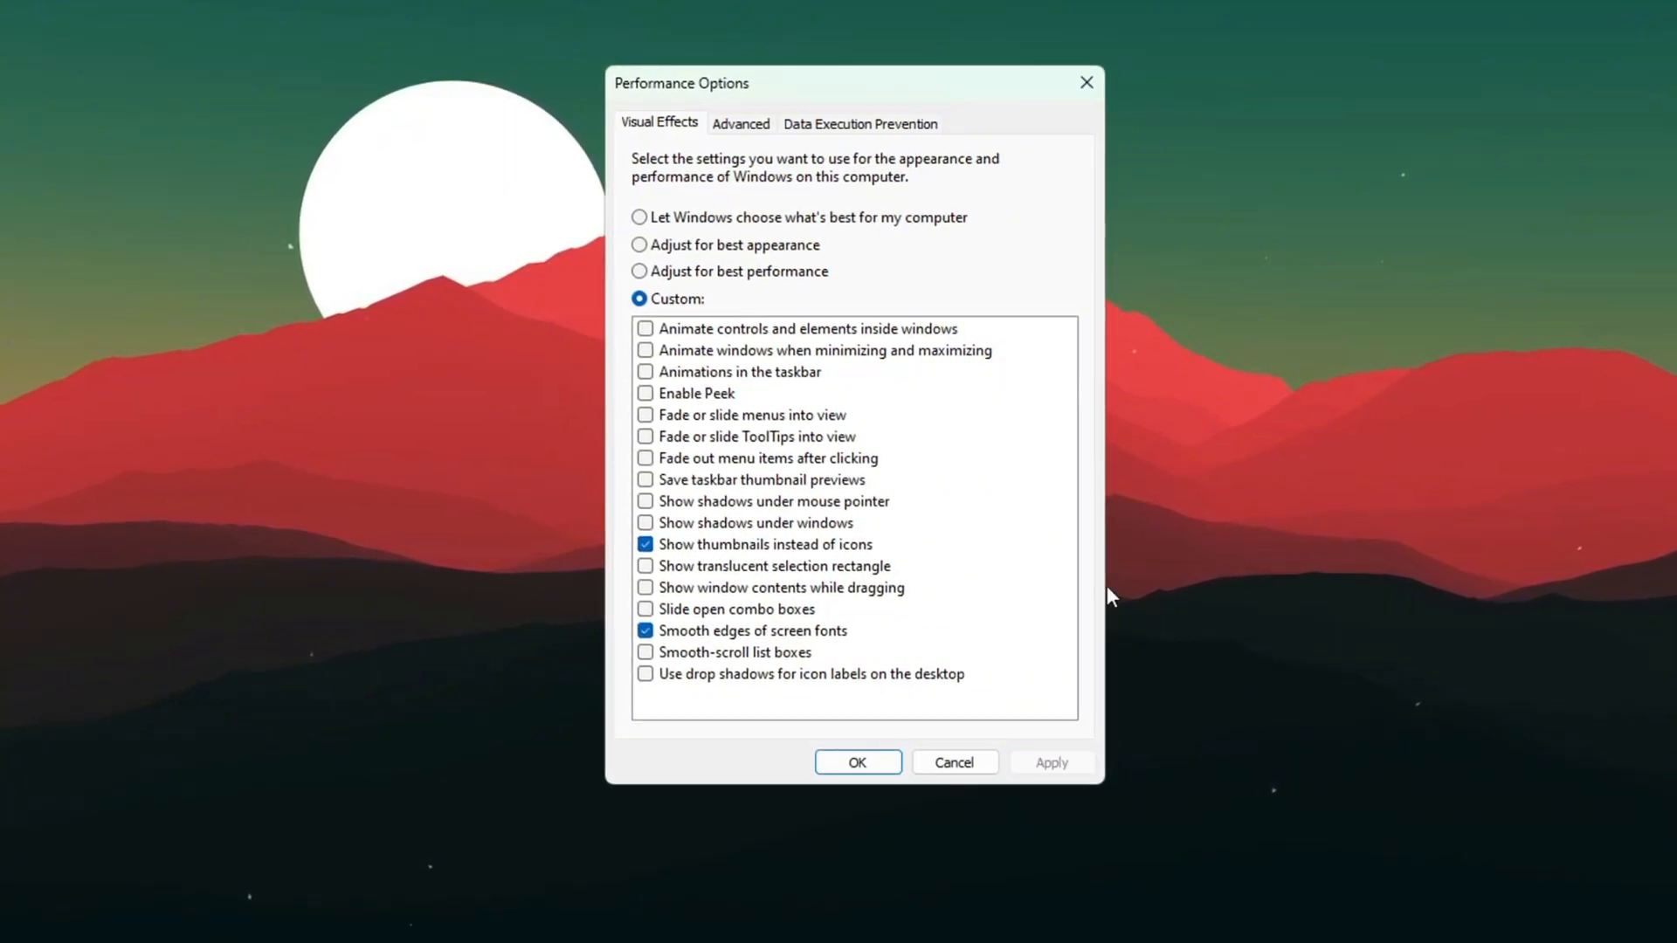
pyautogui.click(737, 123)
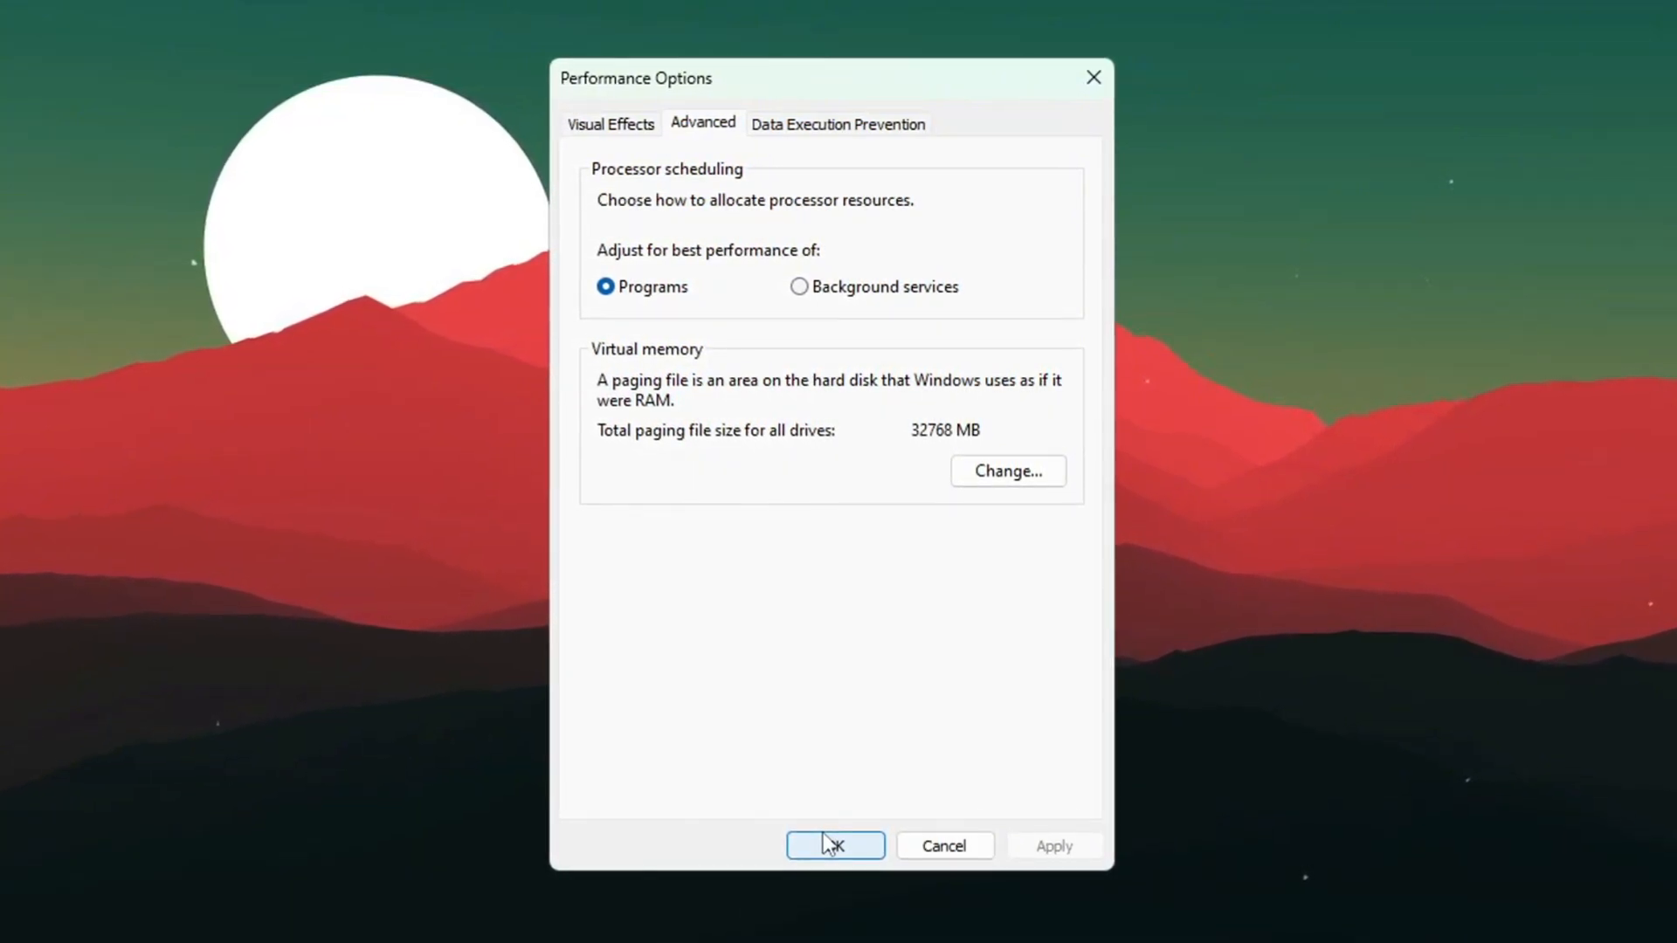
# - Close Performance Options with Programs scheduling and browse the CS2 boost folder
pyautogui.click(835, 844)
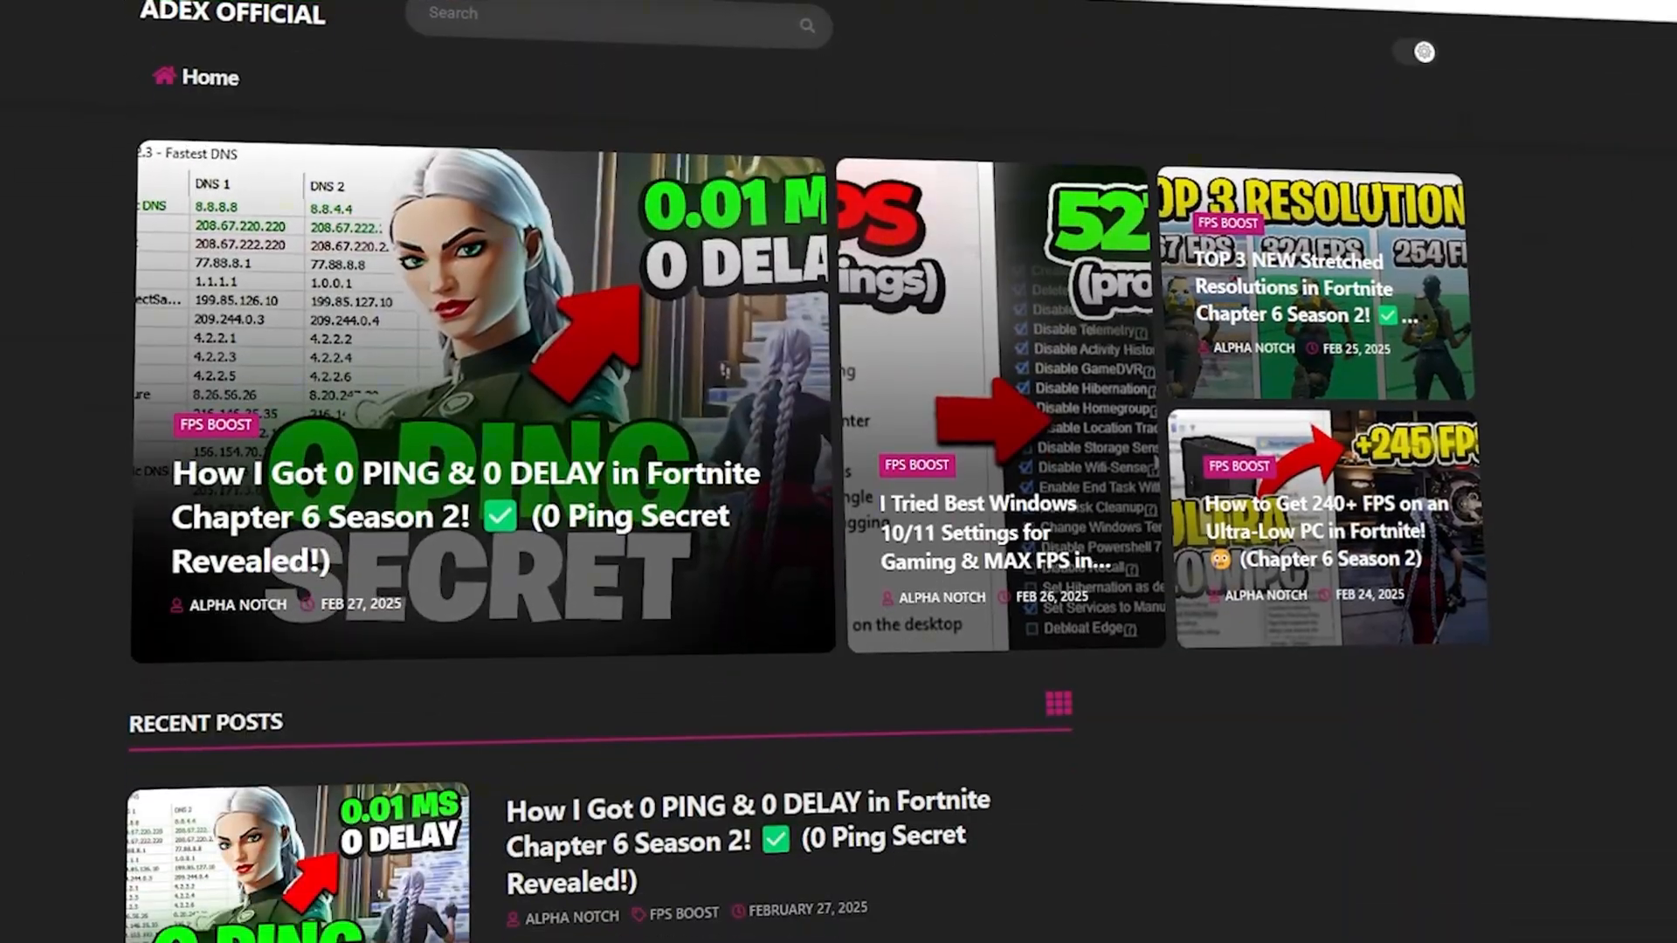
pyautogui.scroll(-3)
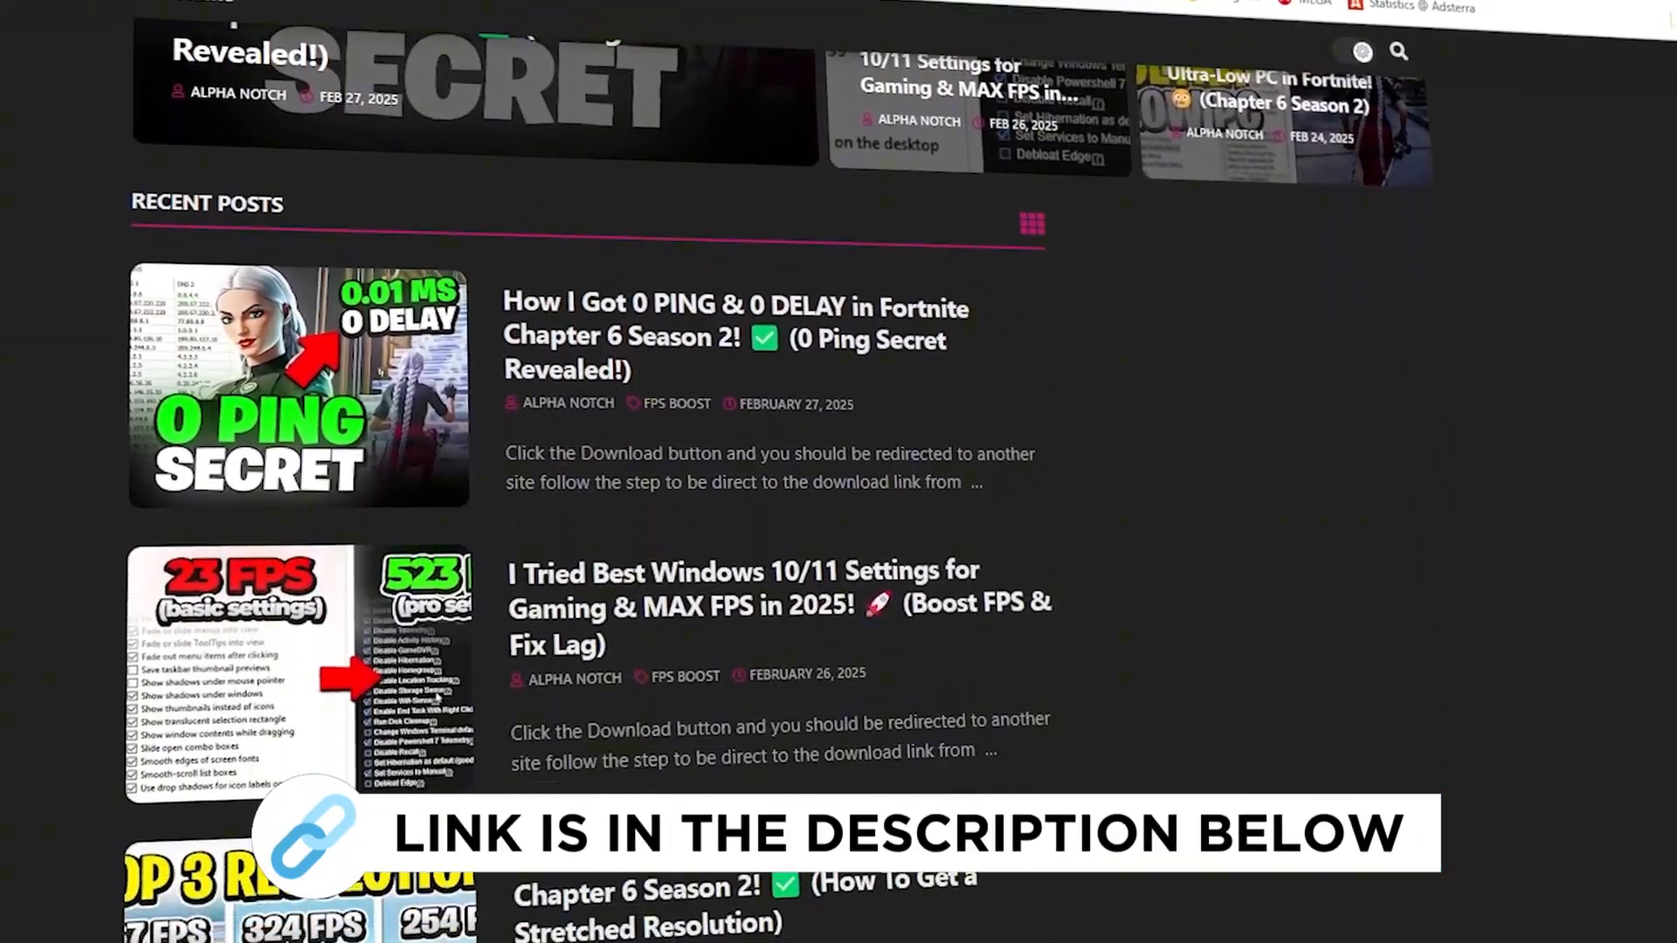
pyautogui.scroll(-3)
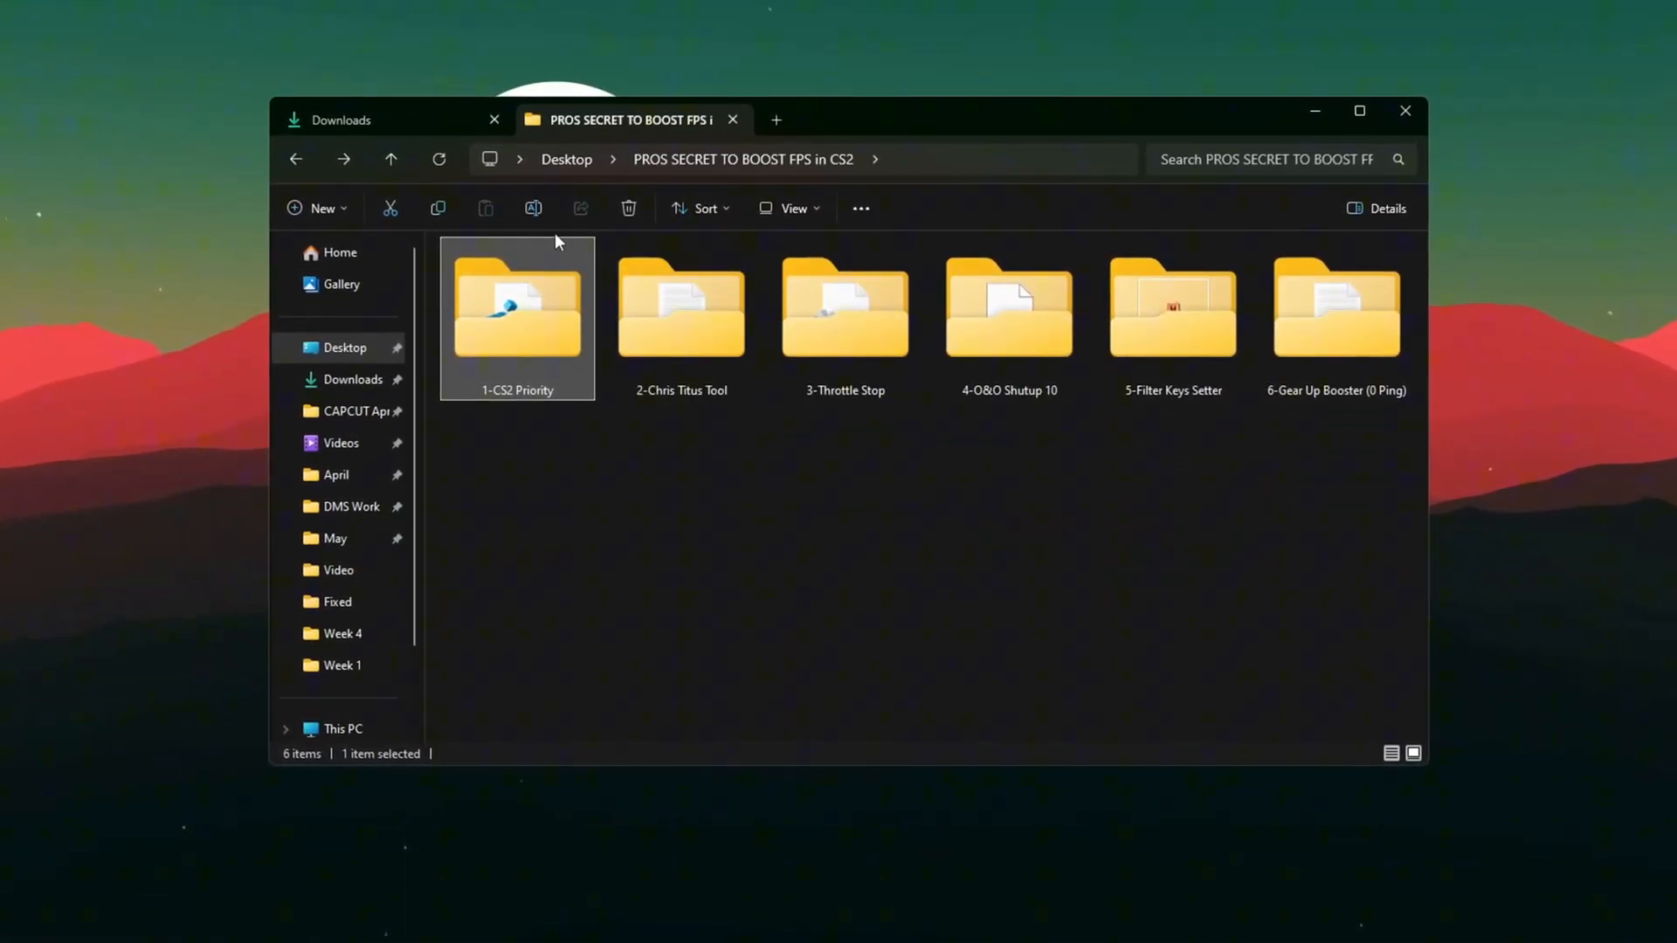
pyautogui.doubleClick(516, 308)
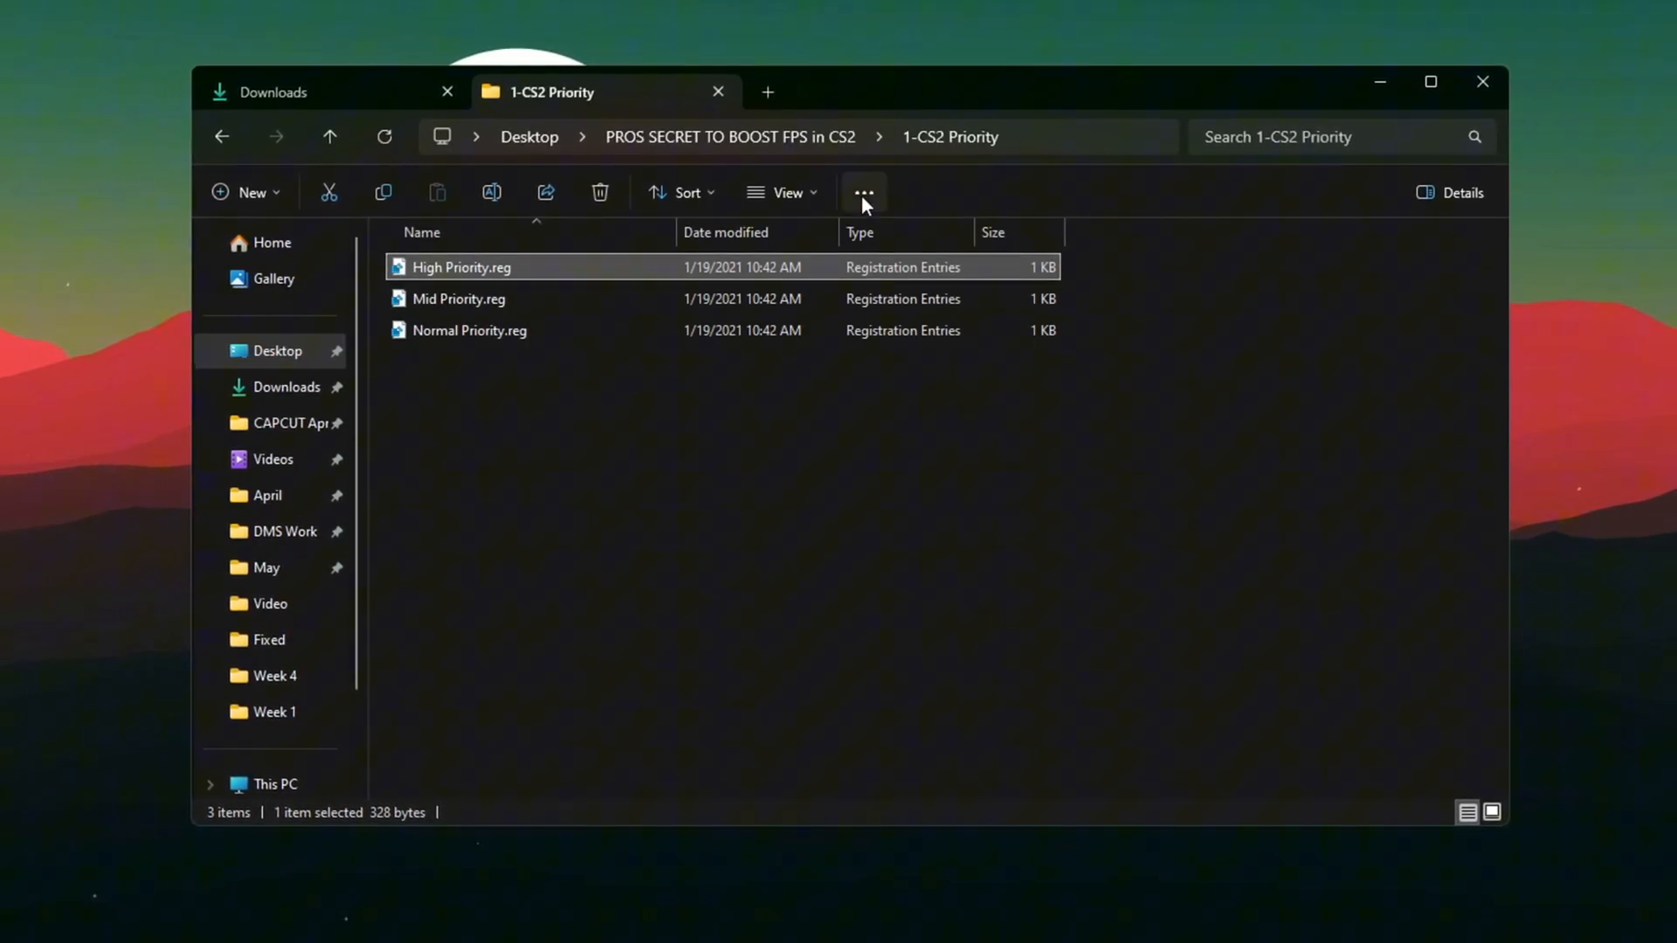
pyautogui.press('ctrl+a')
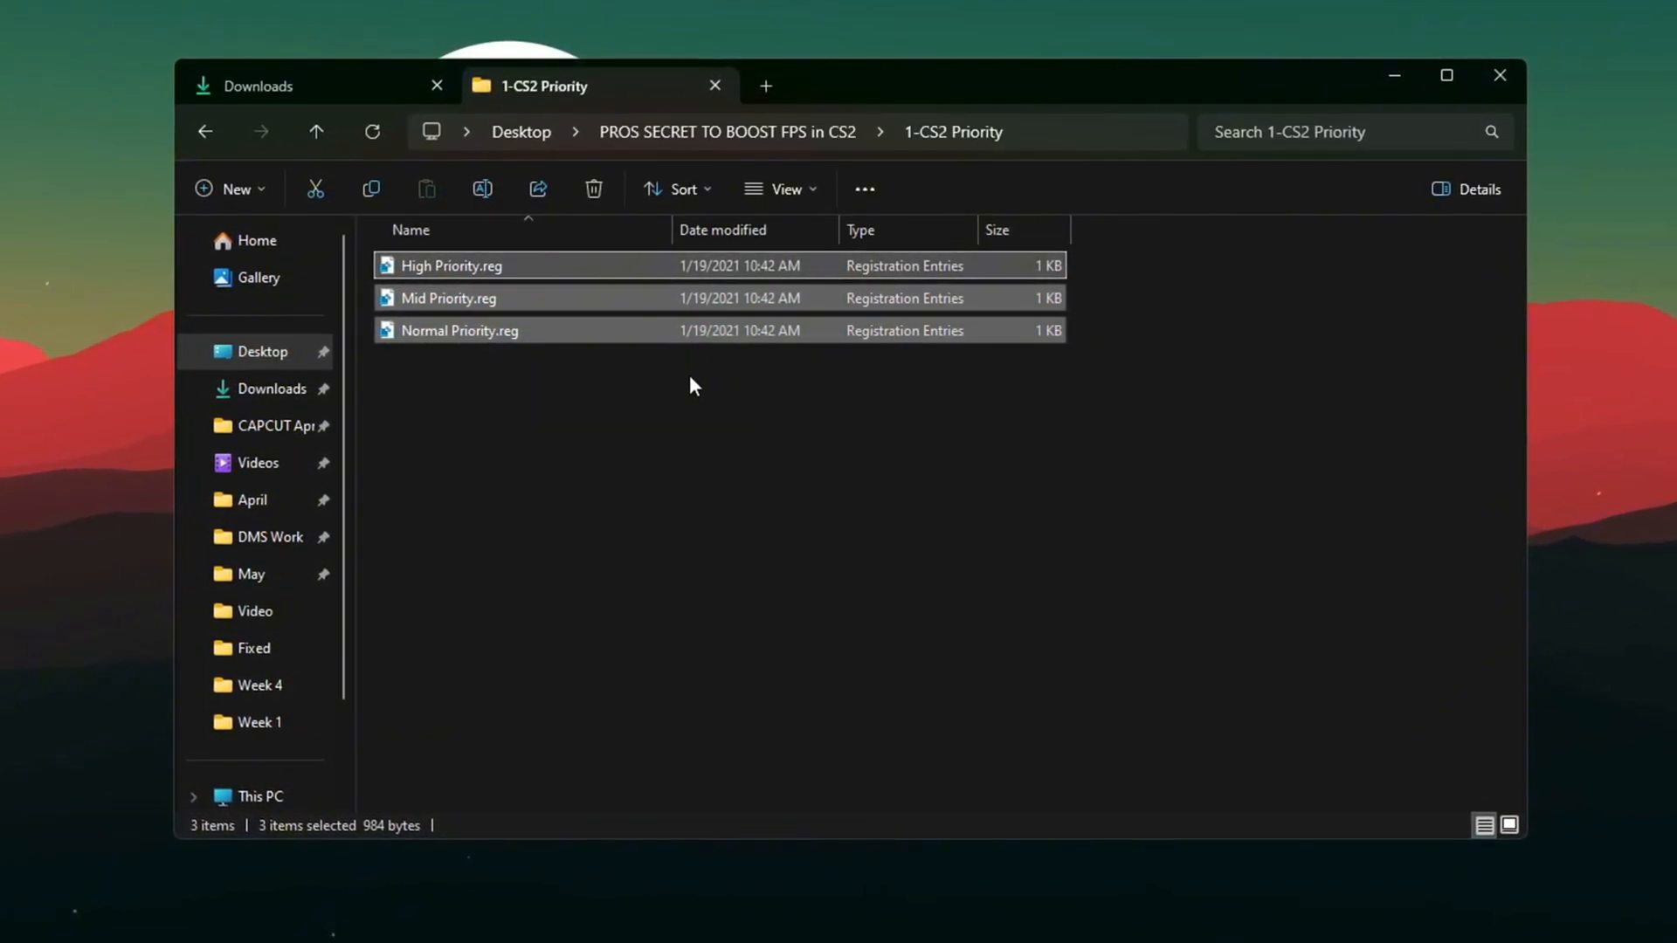
pyautogui.moveTo(370, 187)
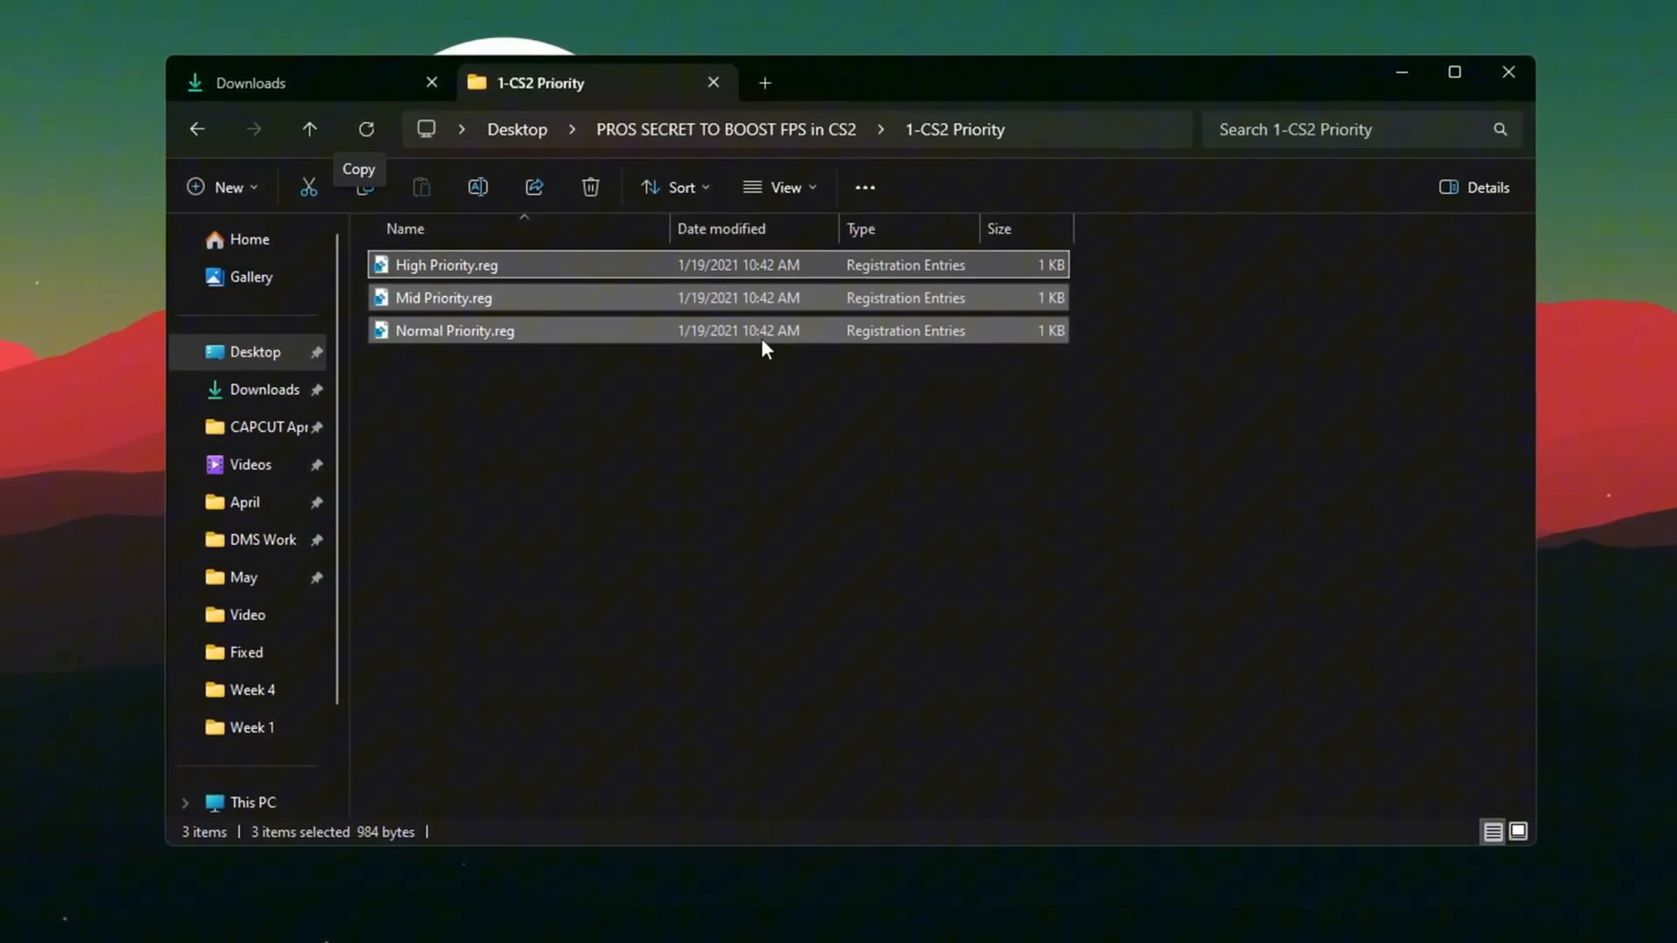
pyautogui.moveTo(663, 419)
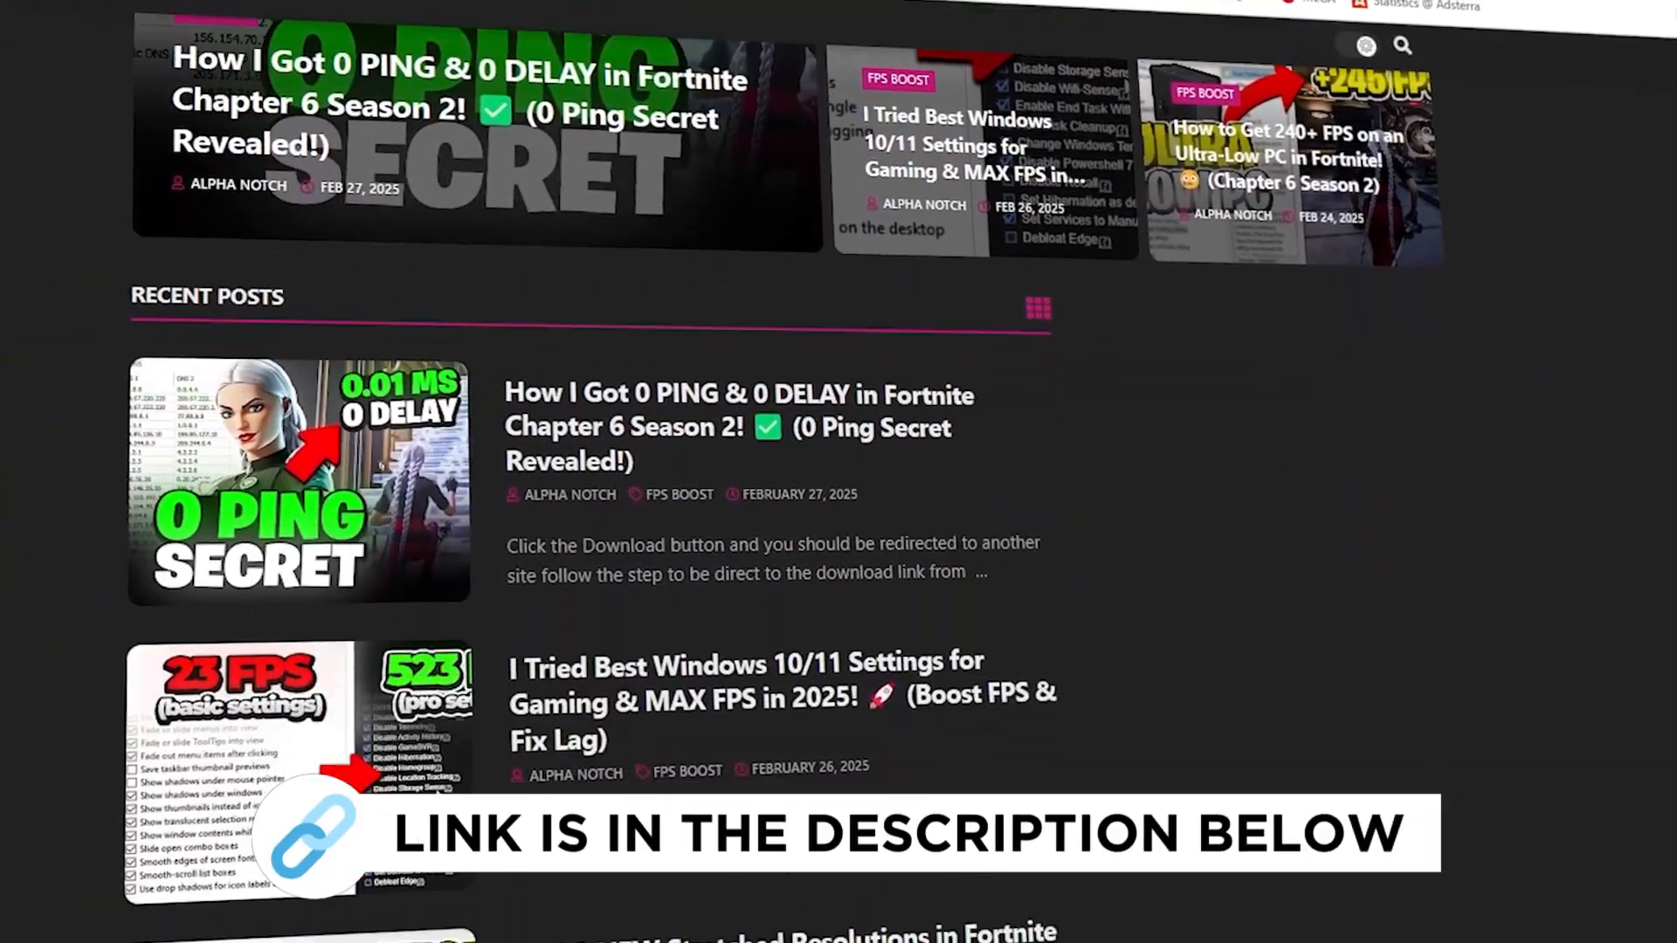
pyautogui.scroll(-3)
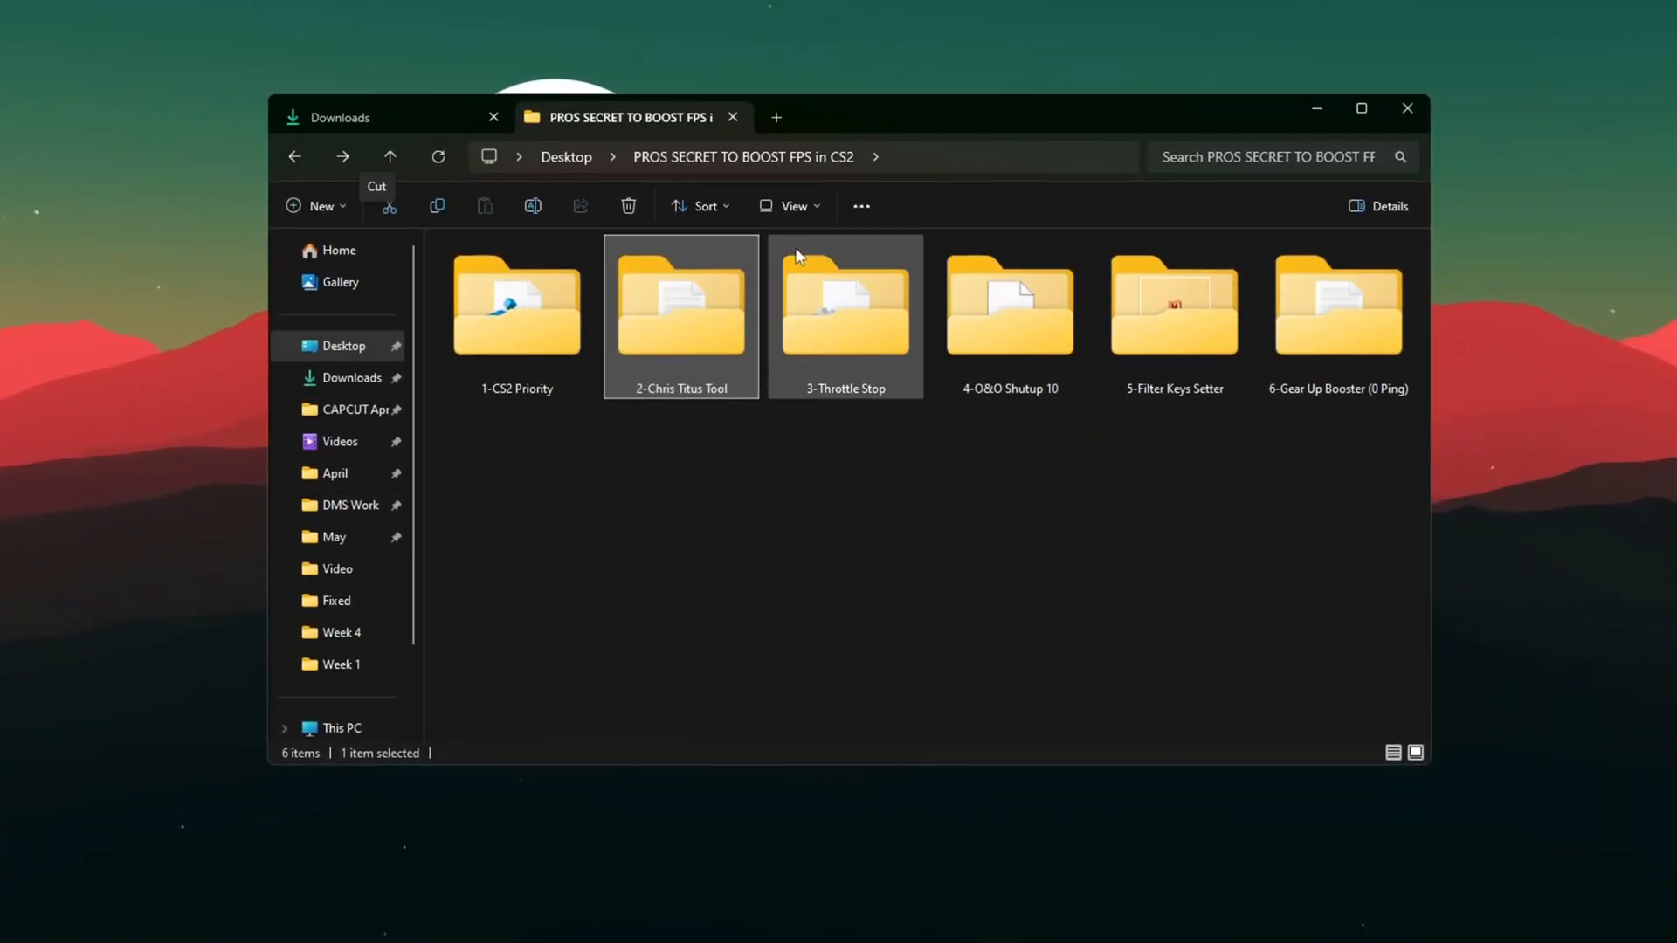
# - Open 'Copy & Paste this CMD in Power Shell.txt' from the 2-Chris Titus Tool folder
pyautogui.doubleClick(680, 307)
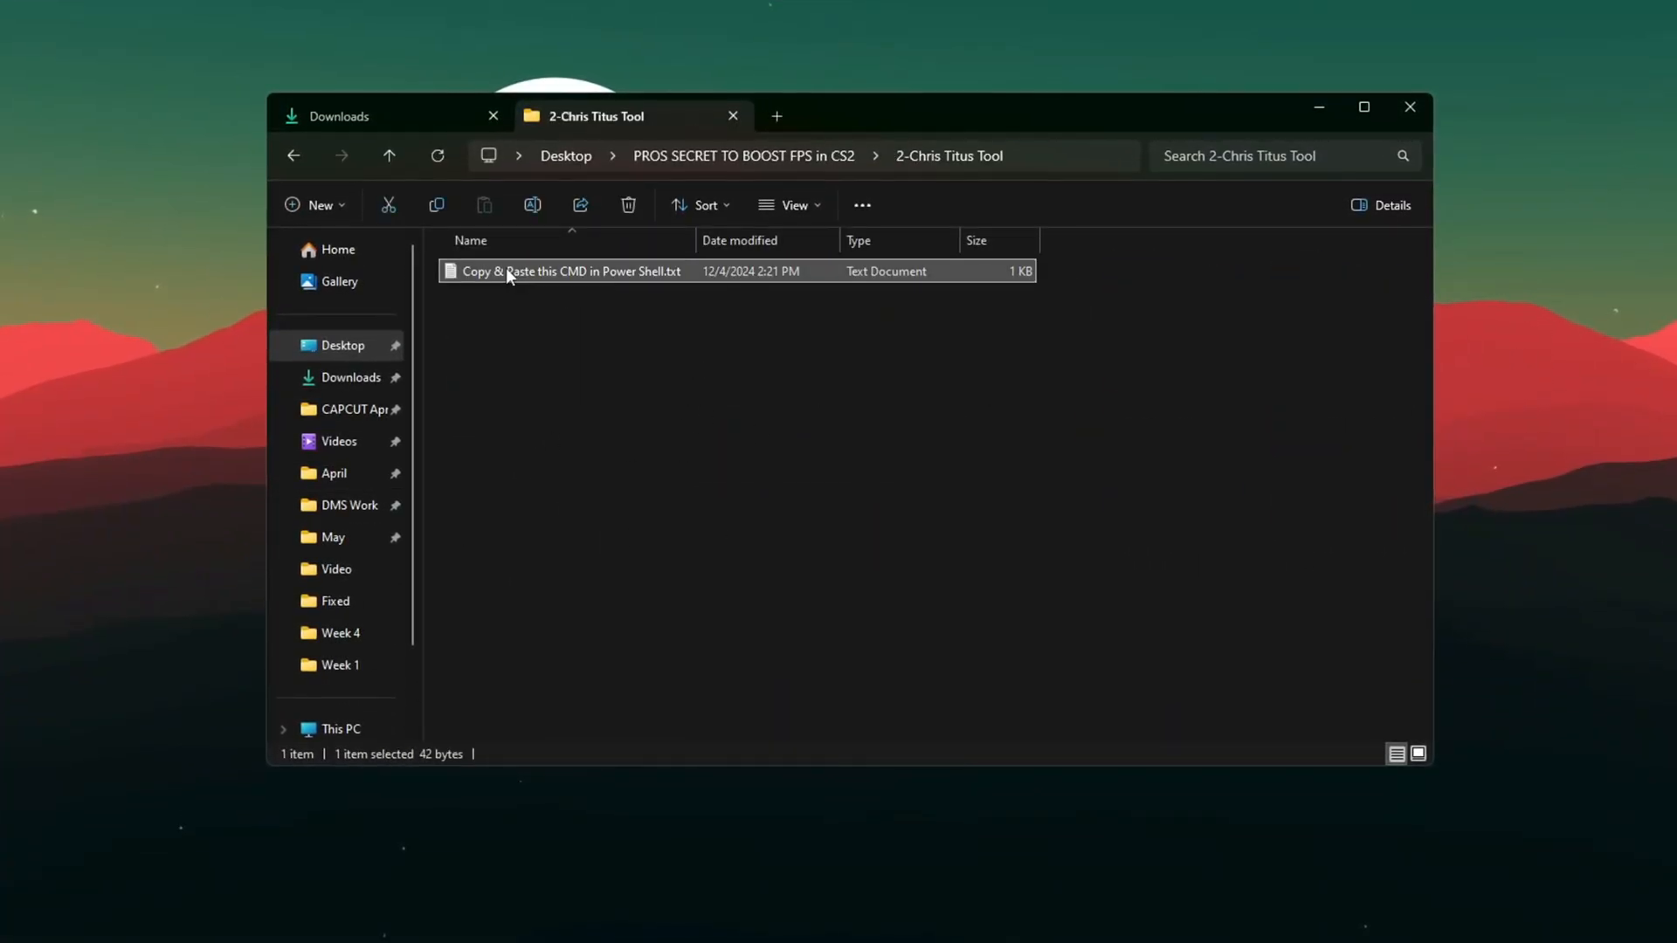
pyautogui.doubleClick(571, 271)
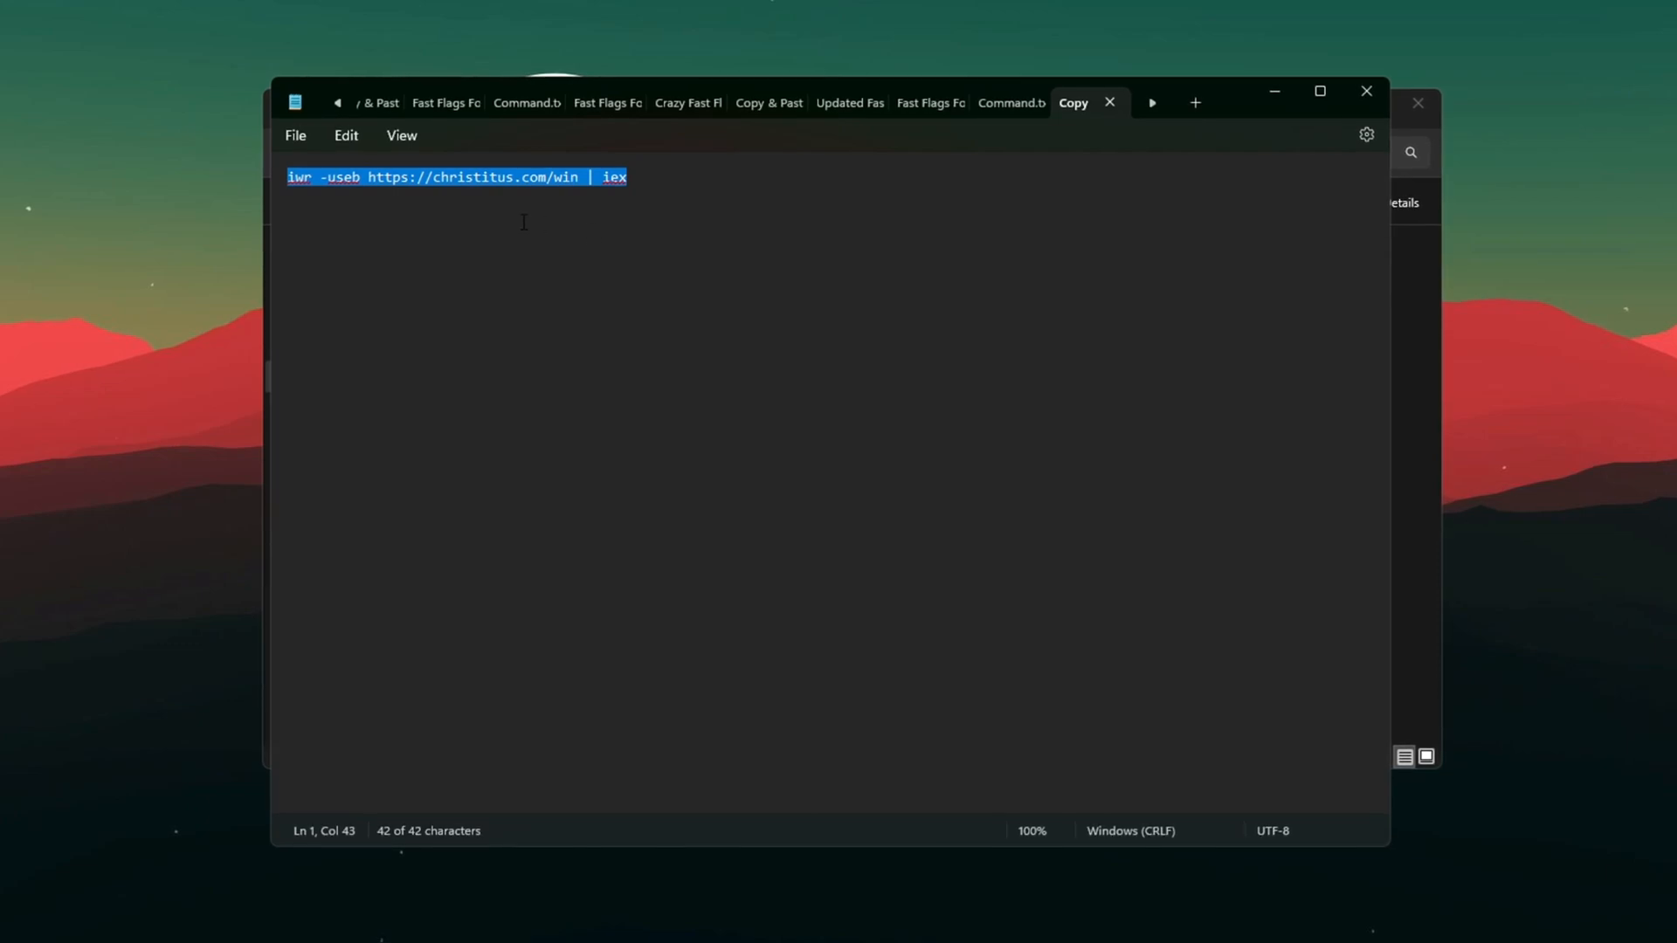
pyautogui.write('power')
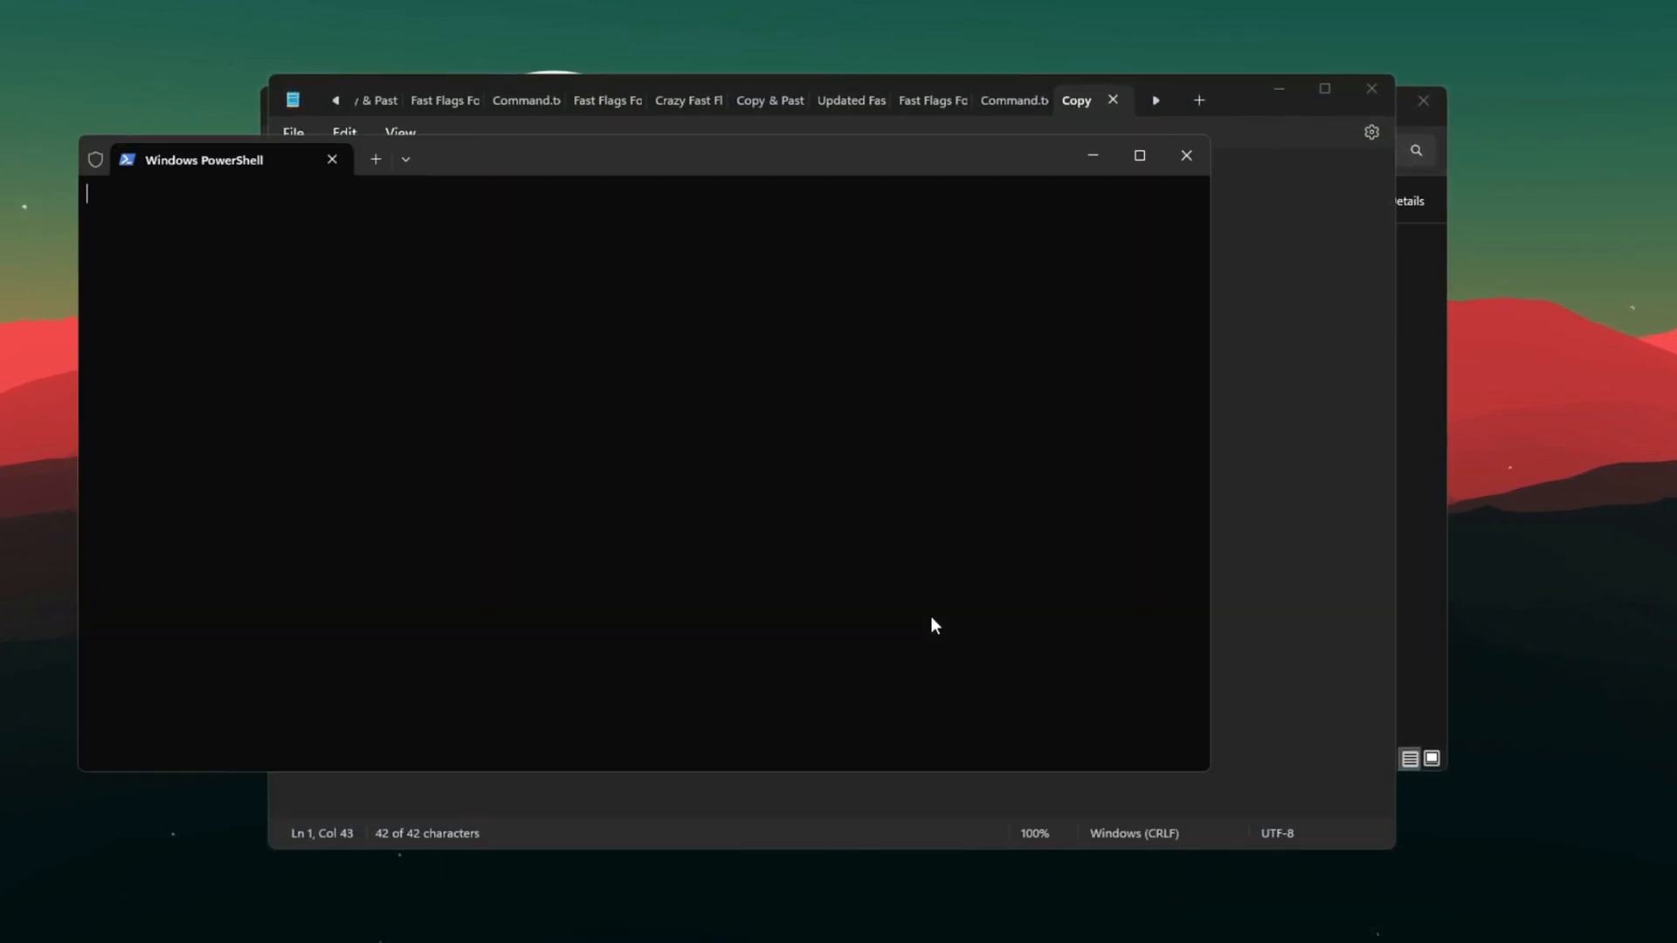
pyautogui.write('iwr -useb https://christitus.com/win | iex')
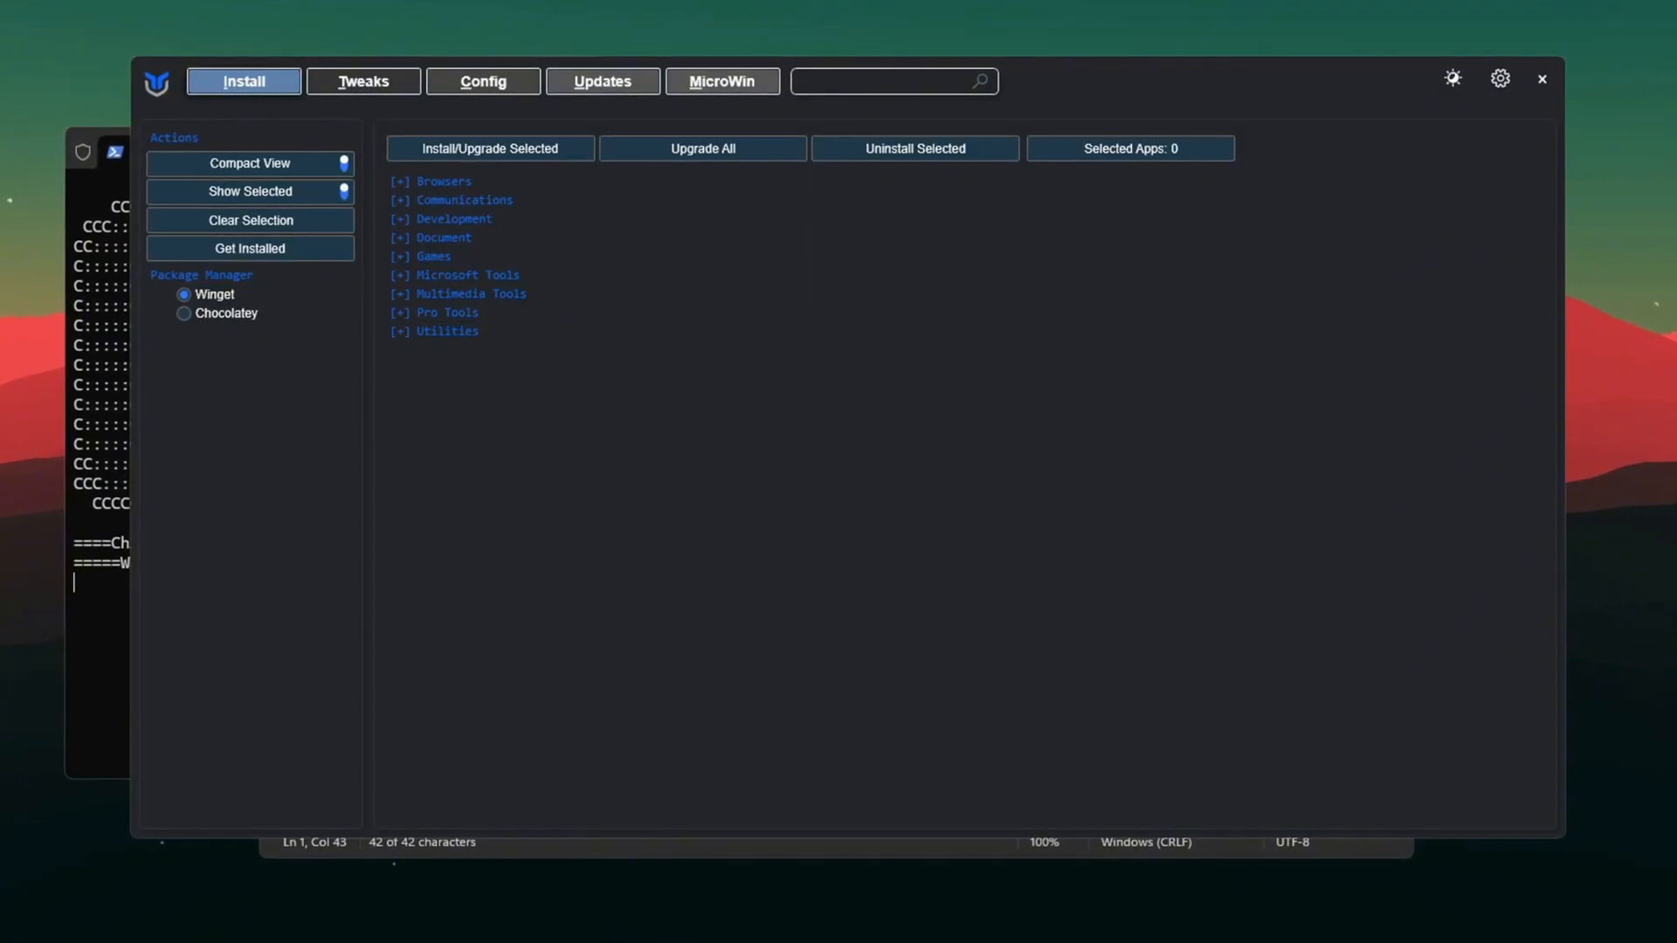
pyautogui.moveTo(928, 427)
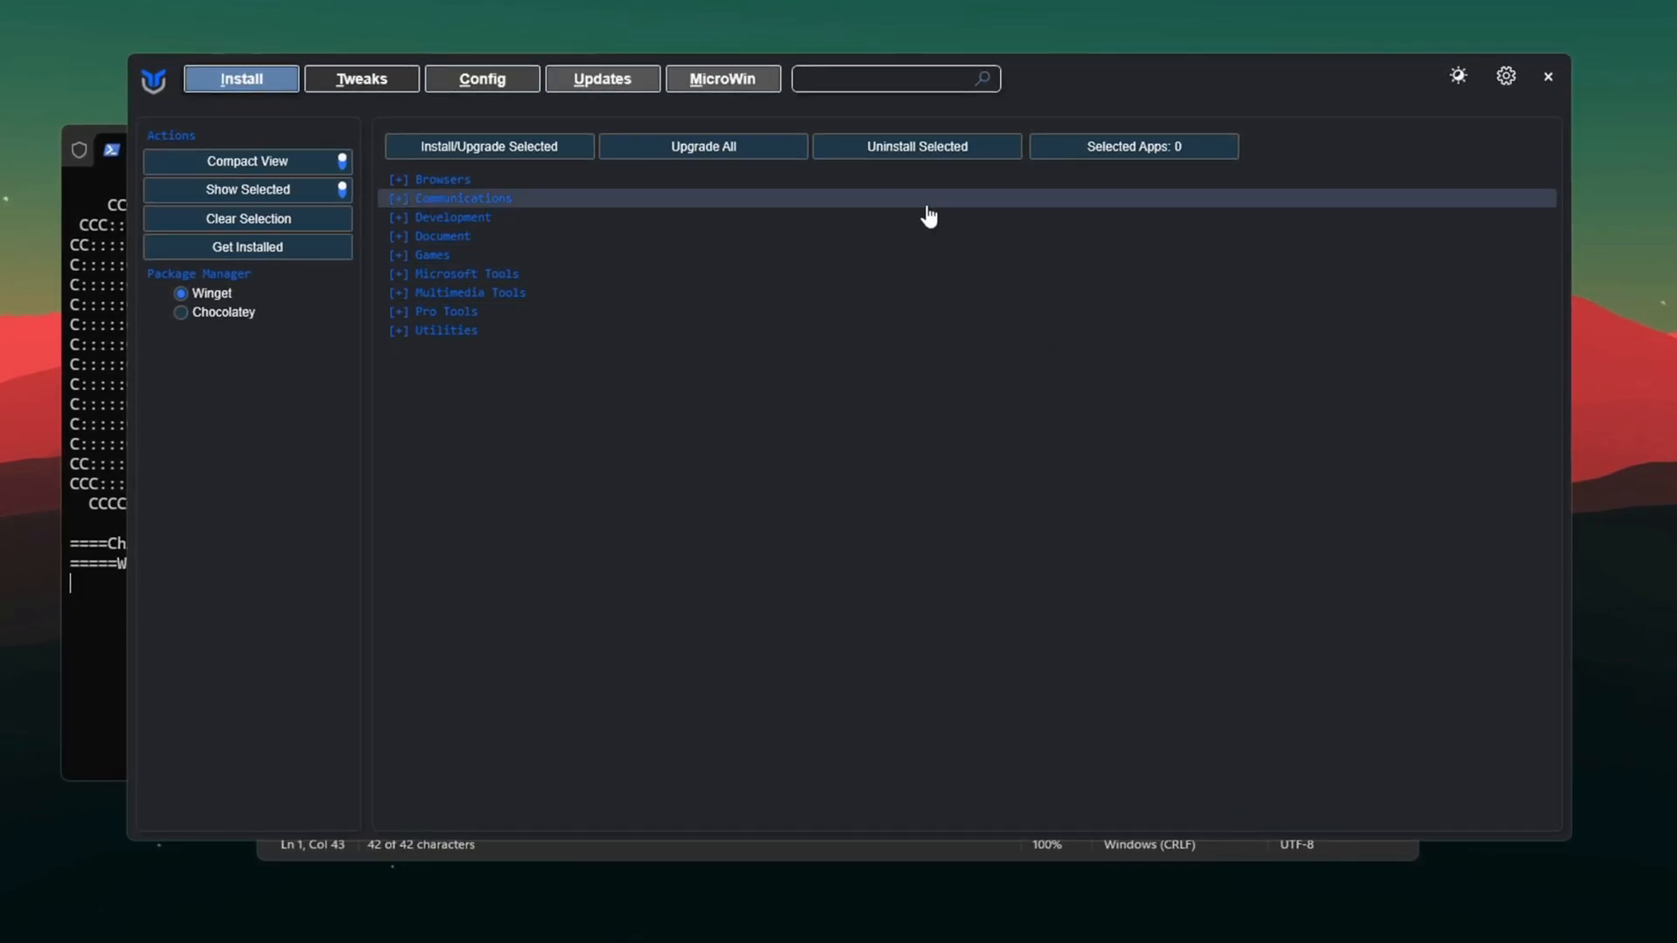
# - Switch the Chris Titus Tech Utility to its Tweaks page
pyautogui.click(360, 77)
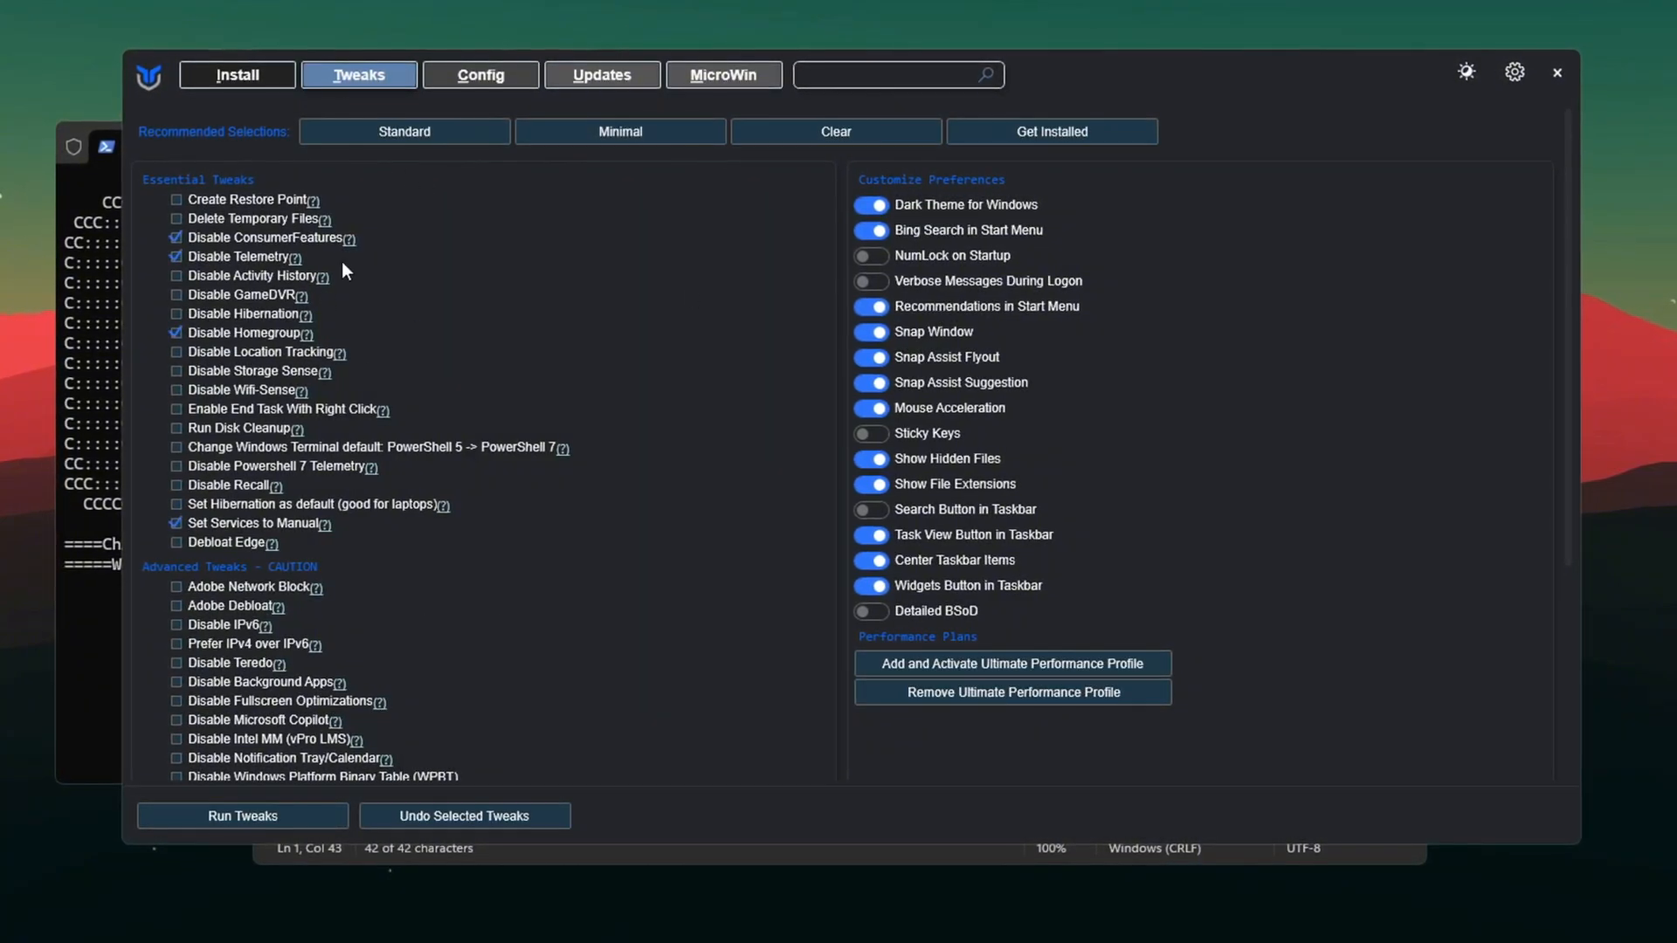
# - Select the Standard recommended tweaks, keeping Create Restore Point ticked
pyautogui.scroll(-3)
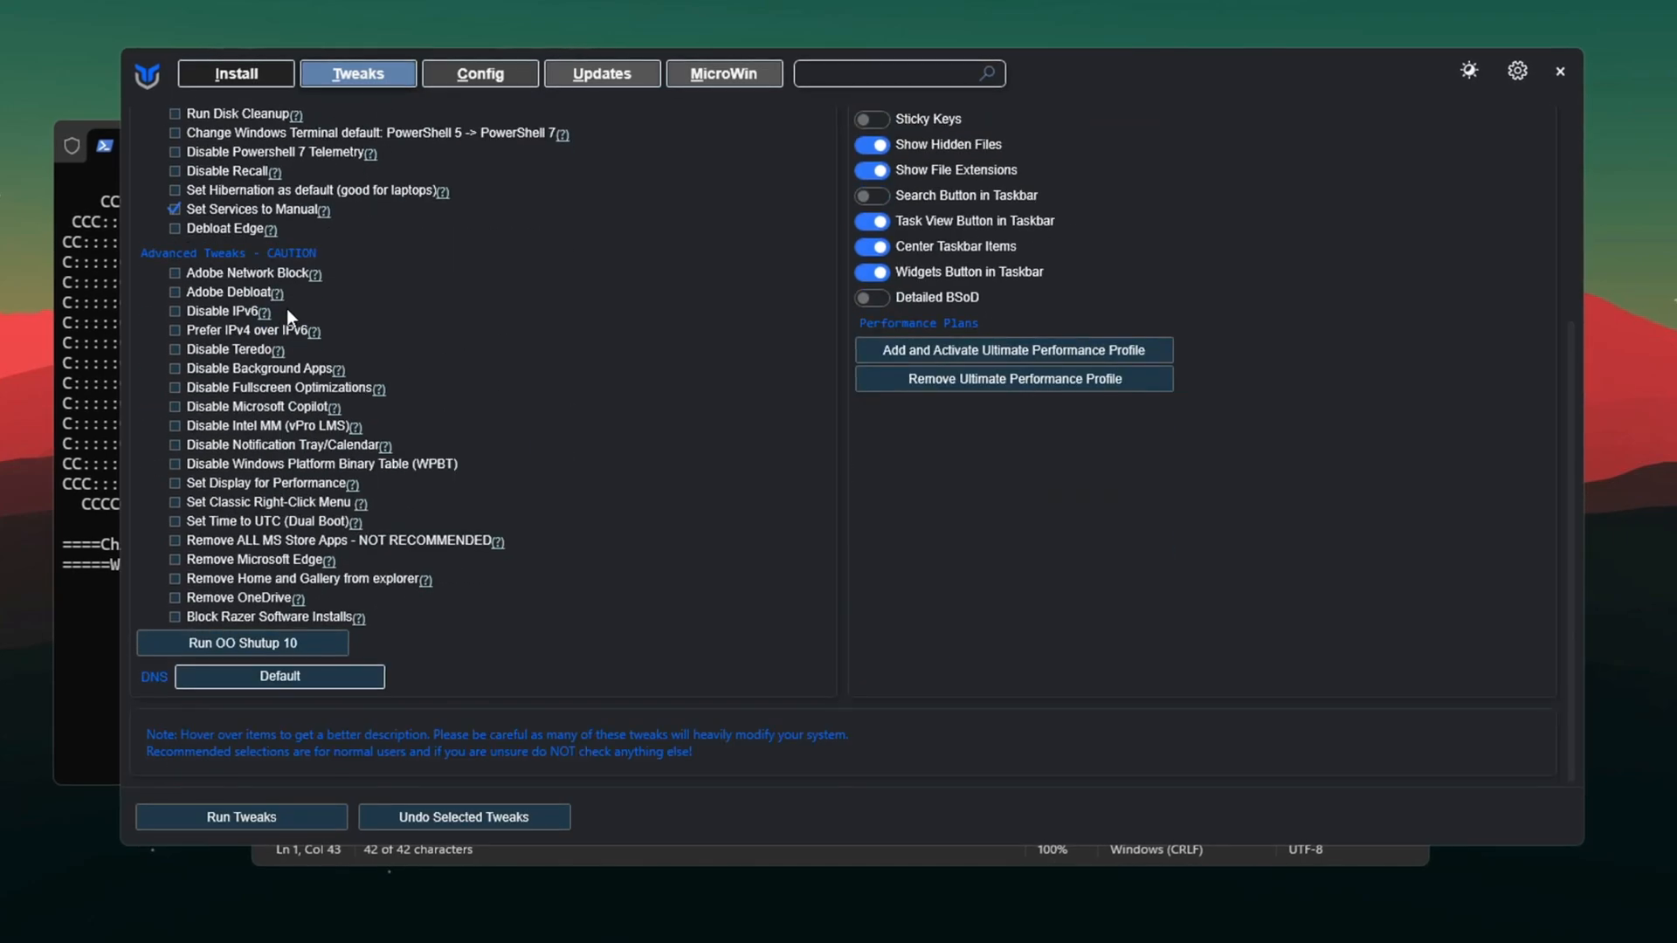
pyautogui.click(402, 129)
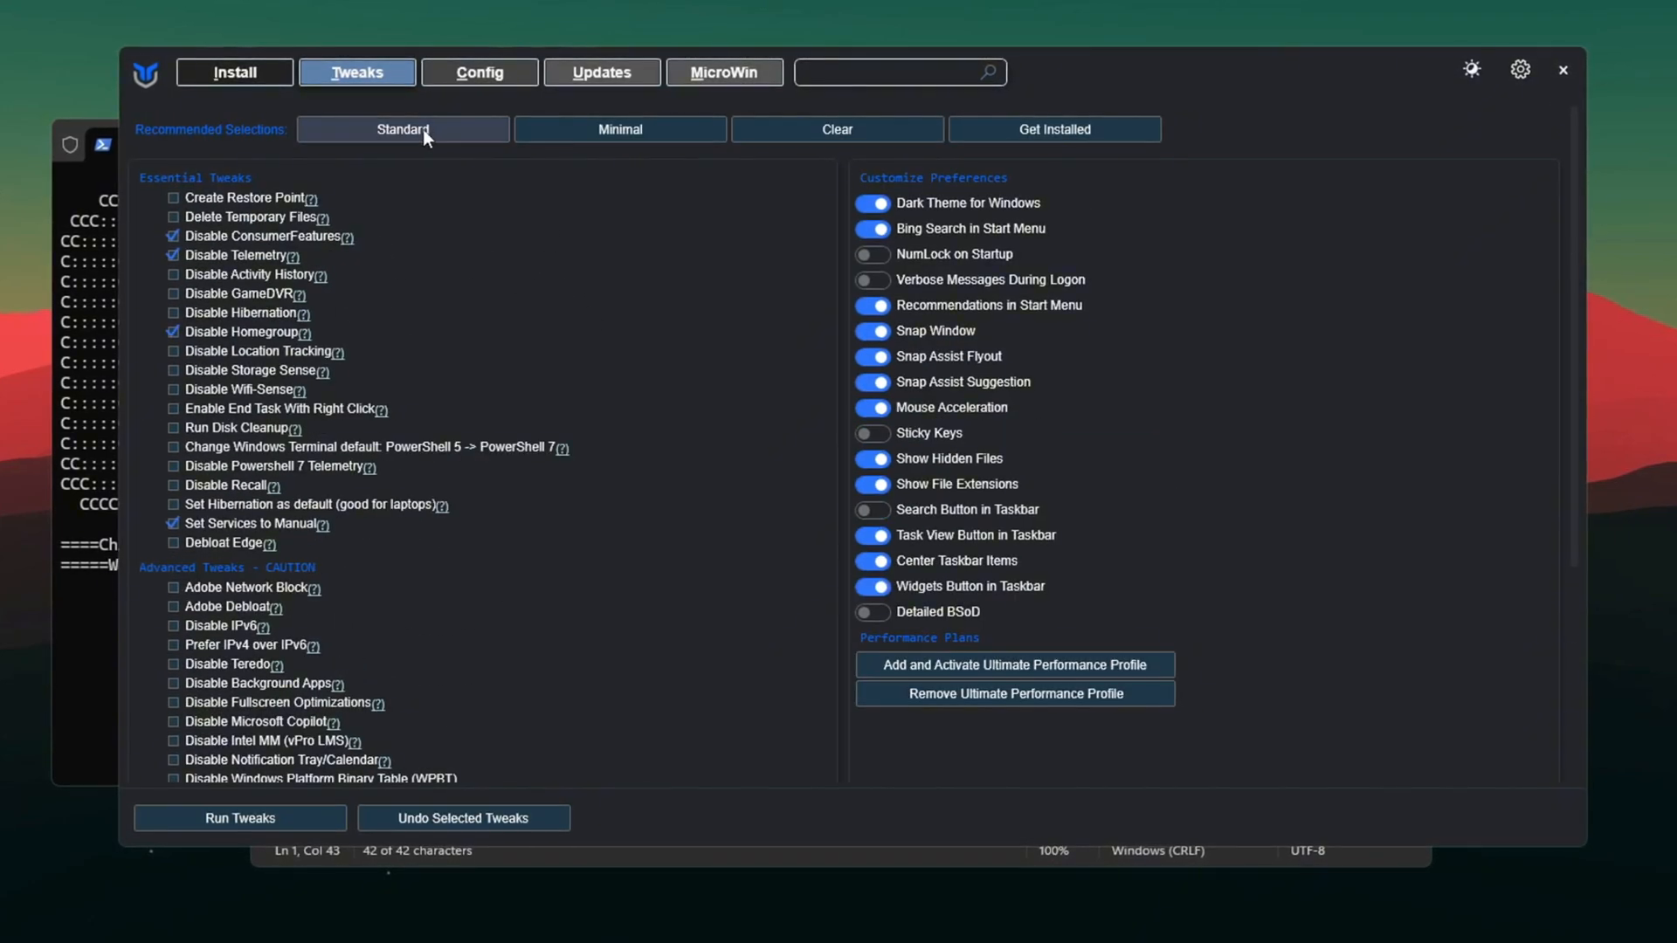
pyautogui.click(401, 128)
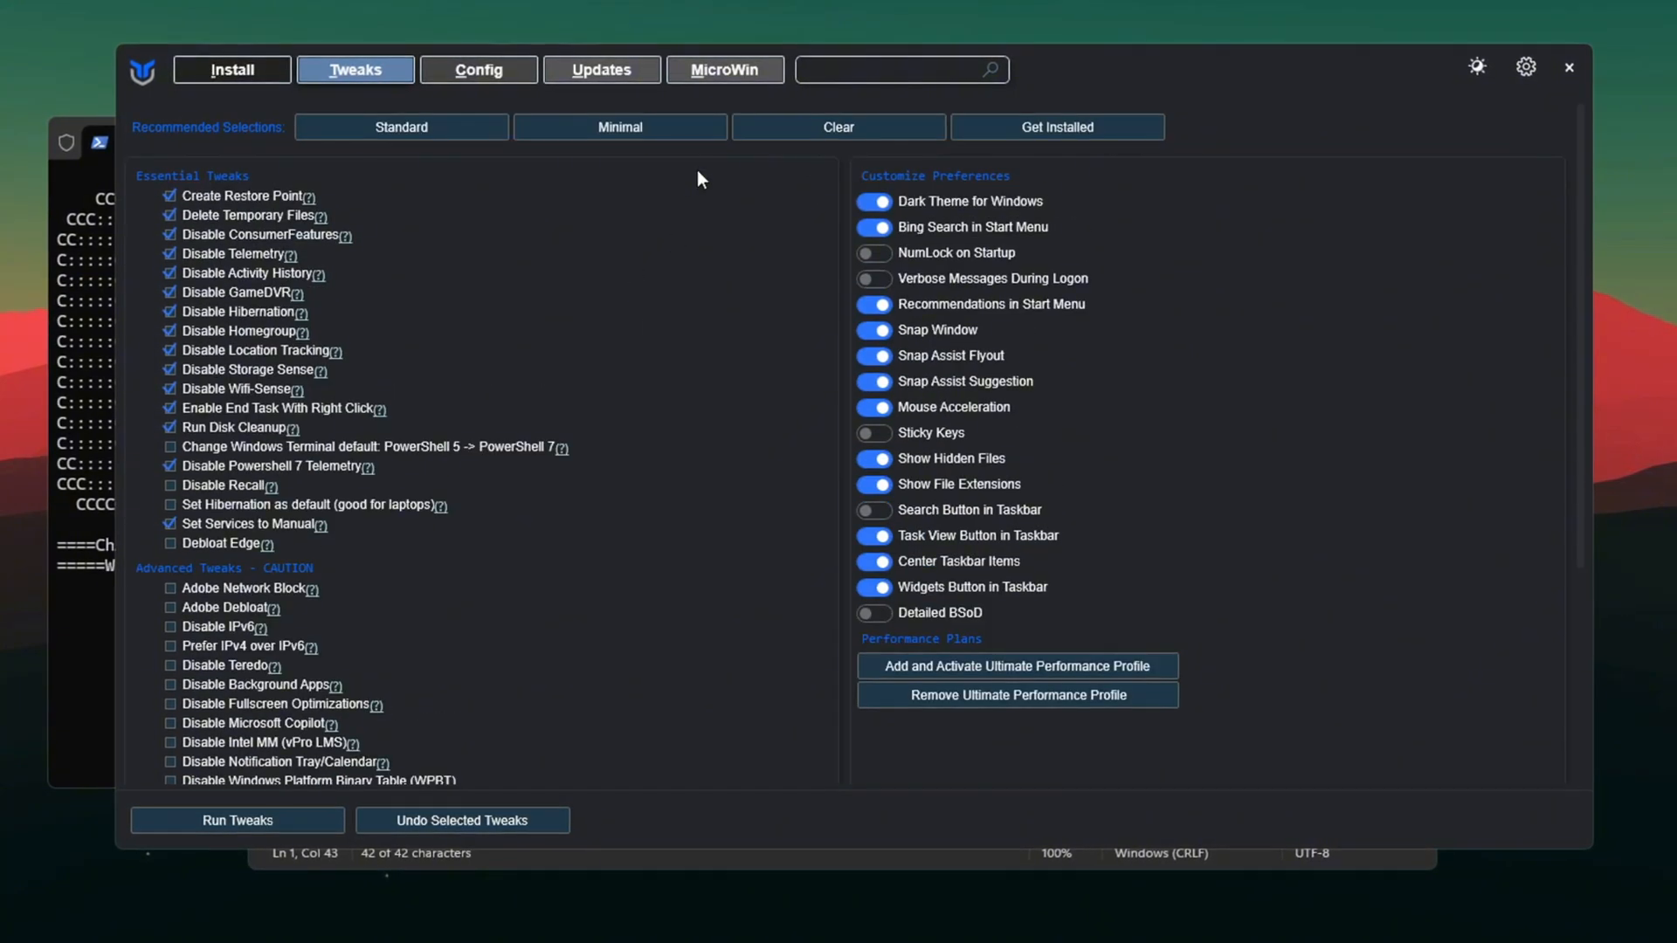
pyautogui.click(169, 196)
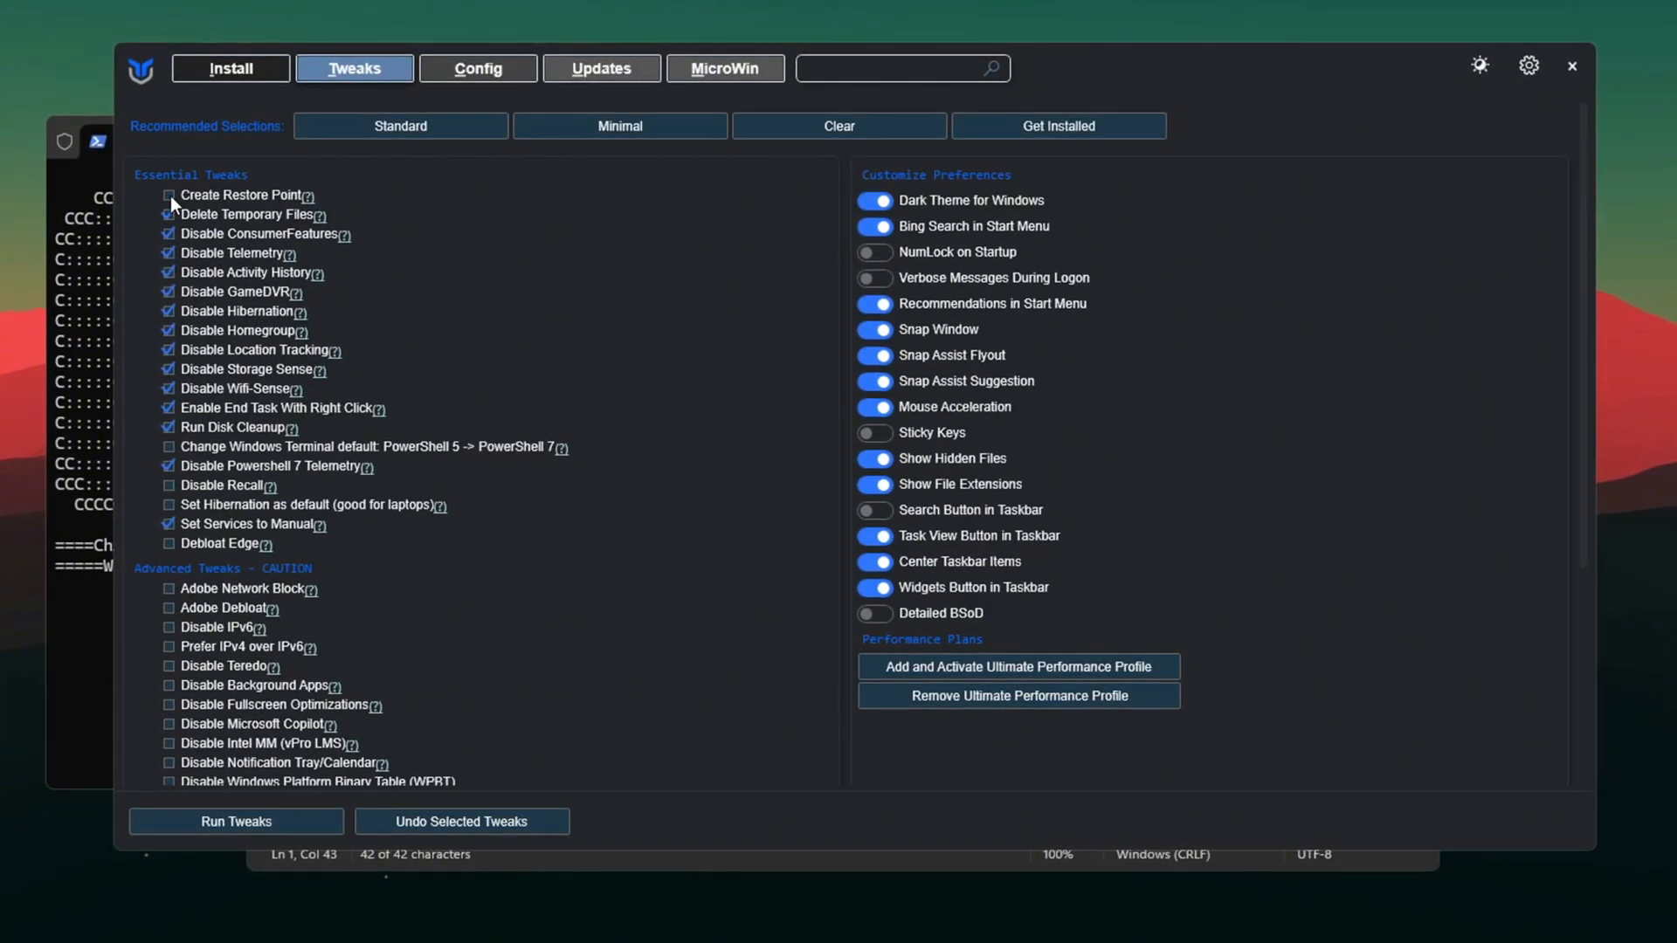
pyautogui.click(167, 194)
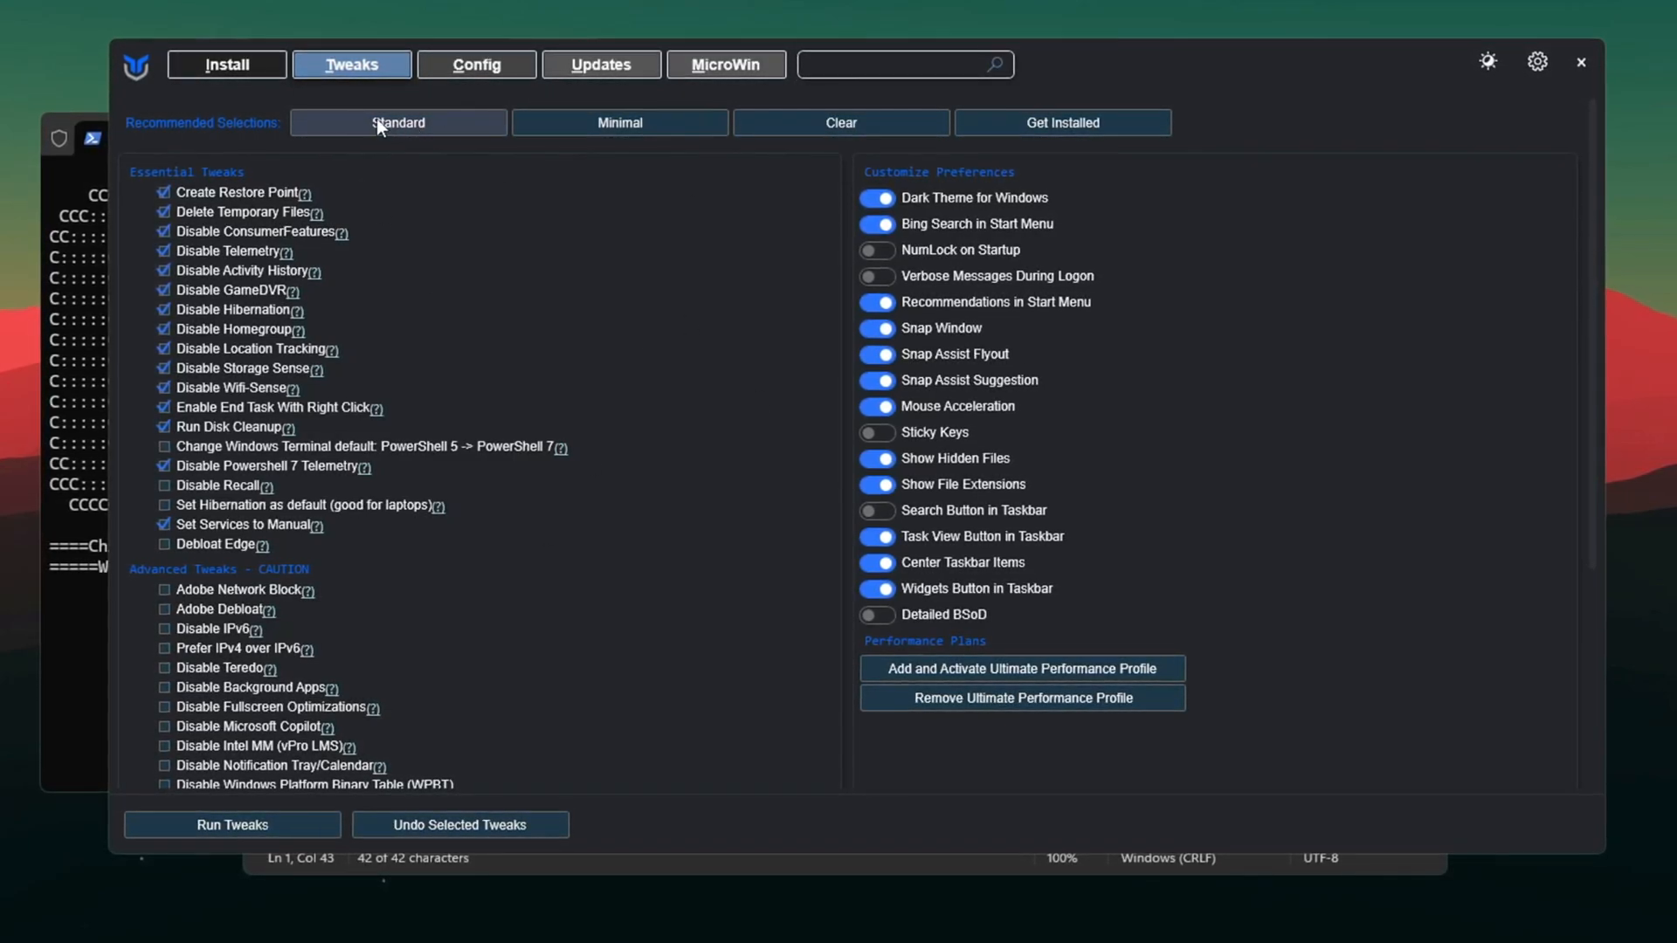
pyautogui.scroll(-3)
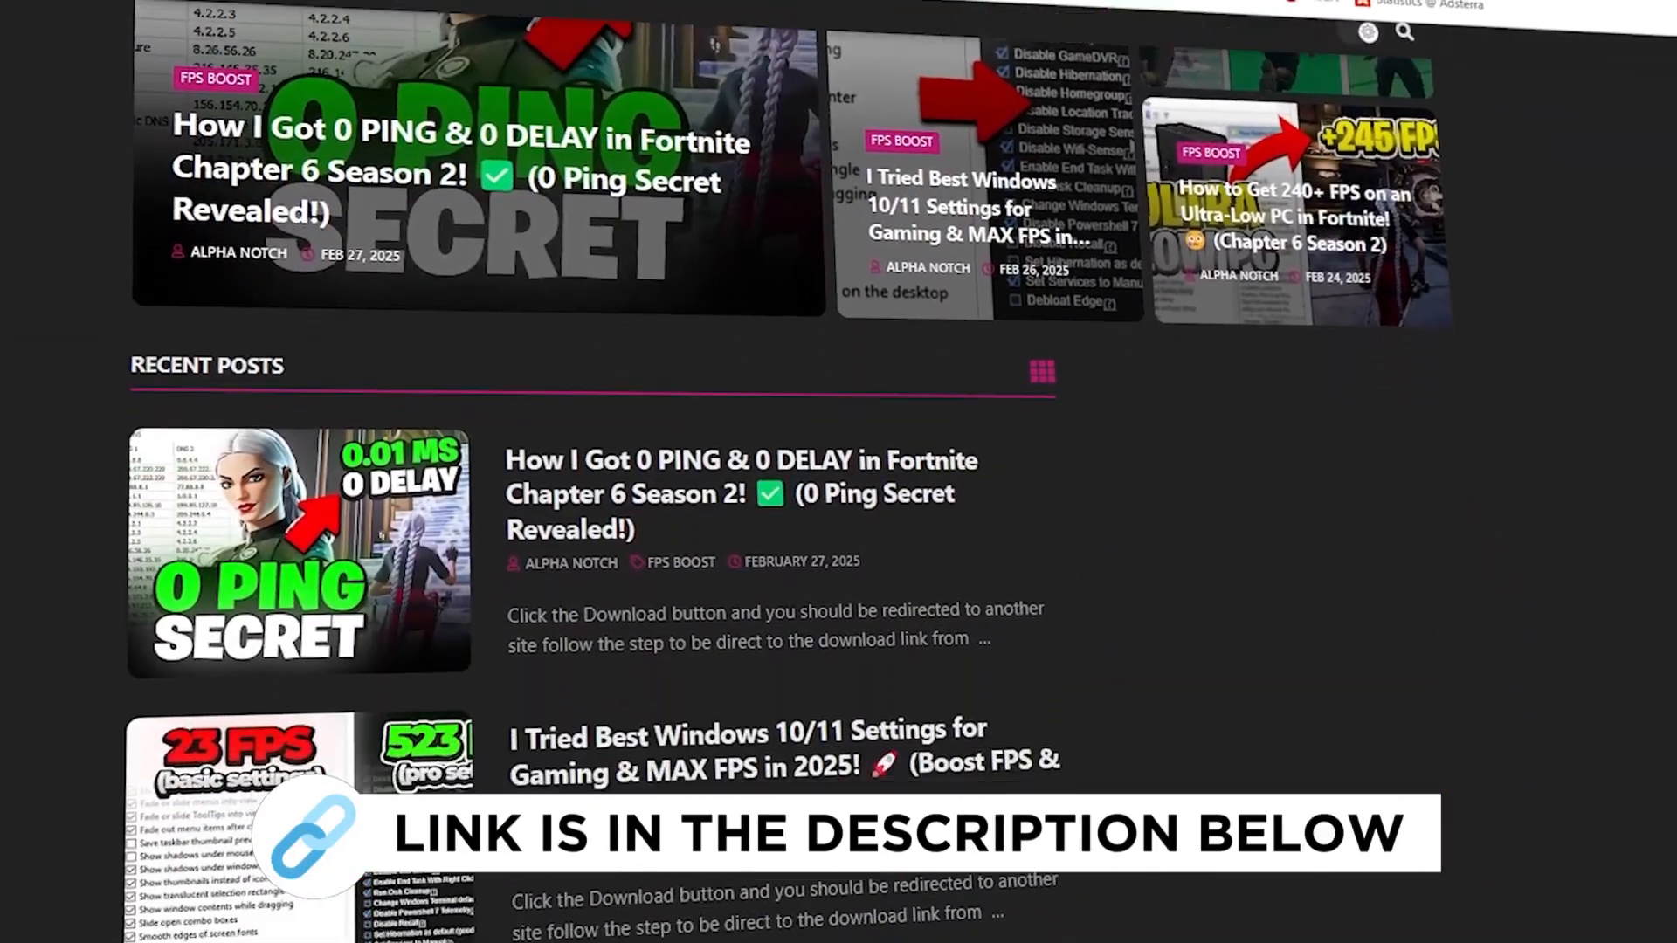
pyautogui.scroll(-3)
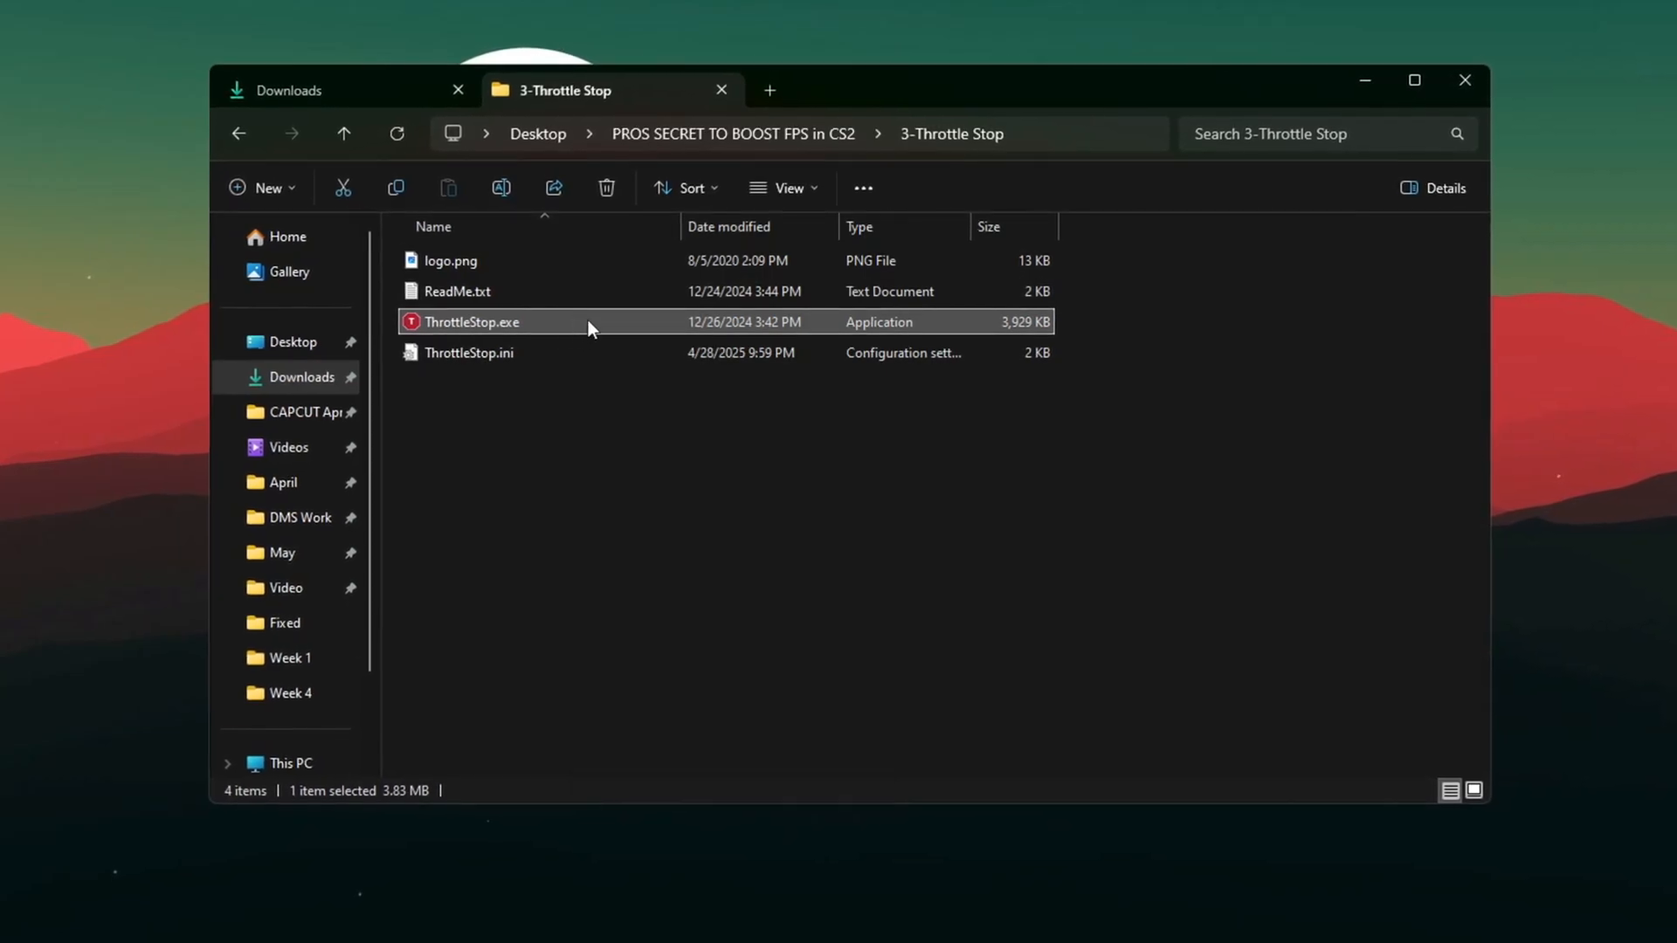
# - Launch ThrottleStop.exe from the 3-Throttle Stop folder
pyautogui.doubleClick(470, 322)
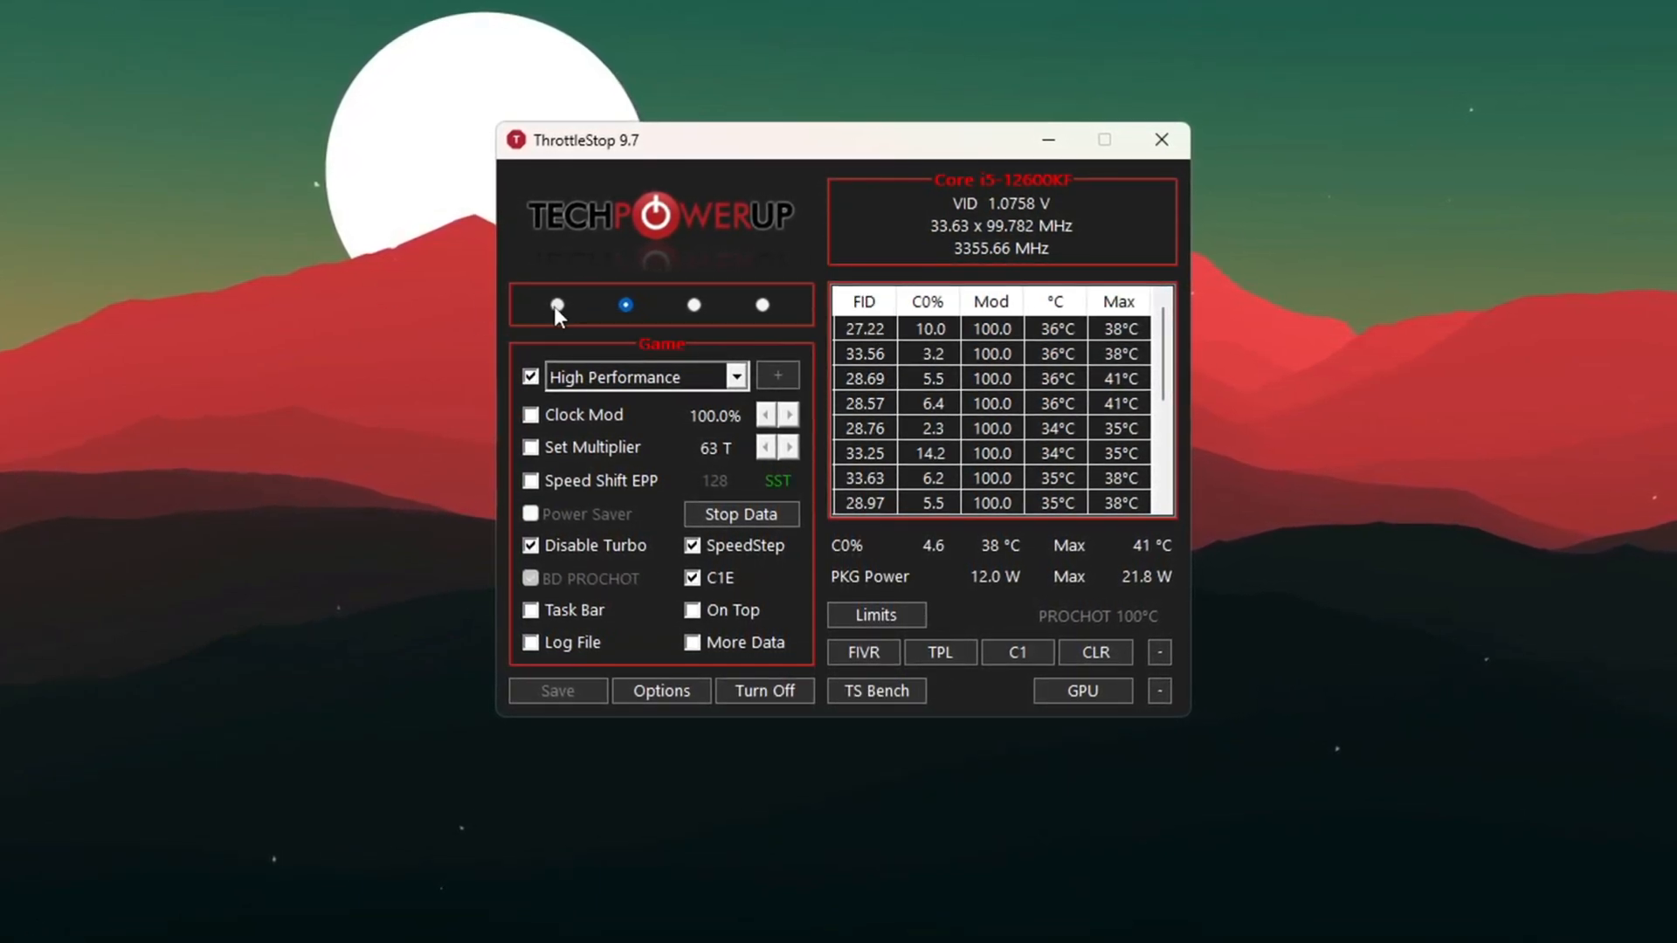
# - Turn on ThrottleStop's Game profile with High Performance and turbo disabled, then minimize it
pyautogui.click(692, 305)
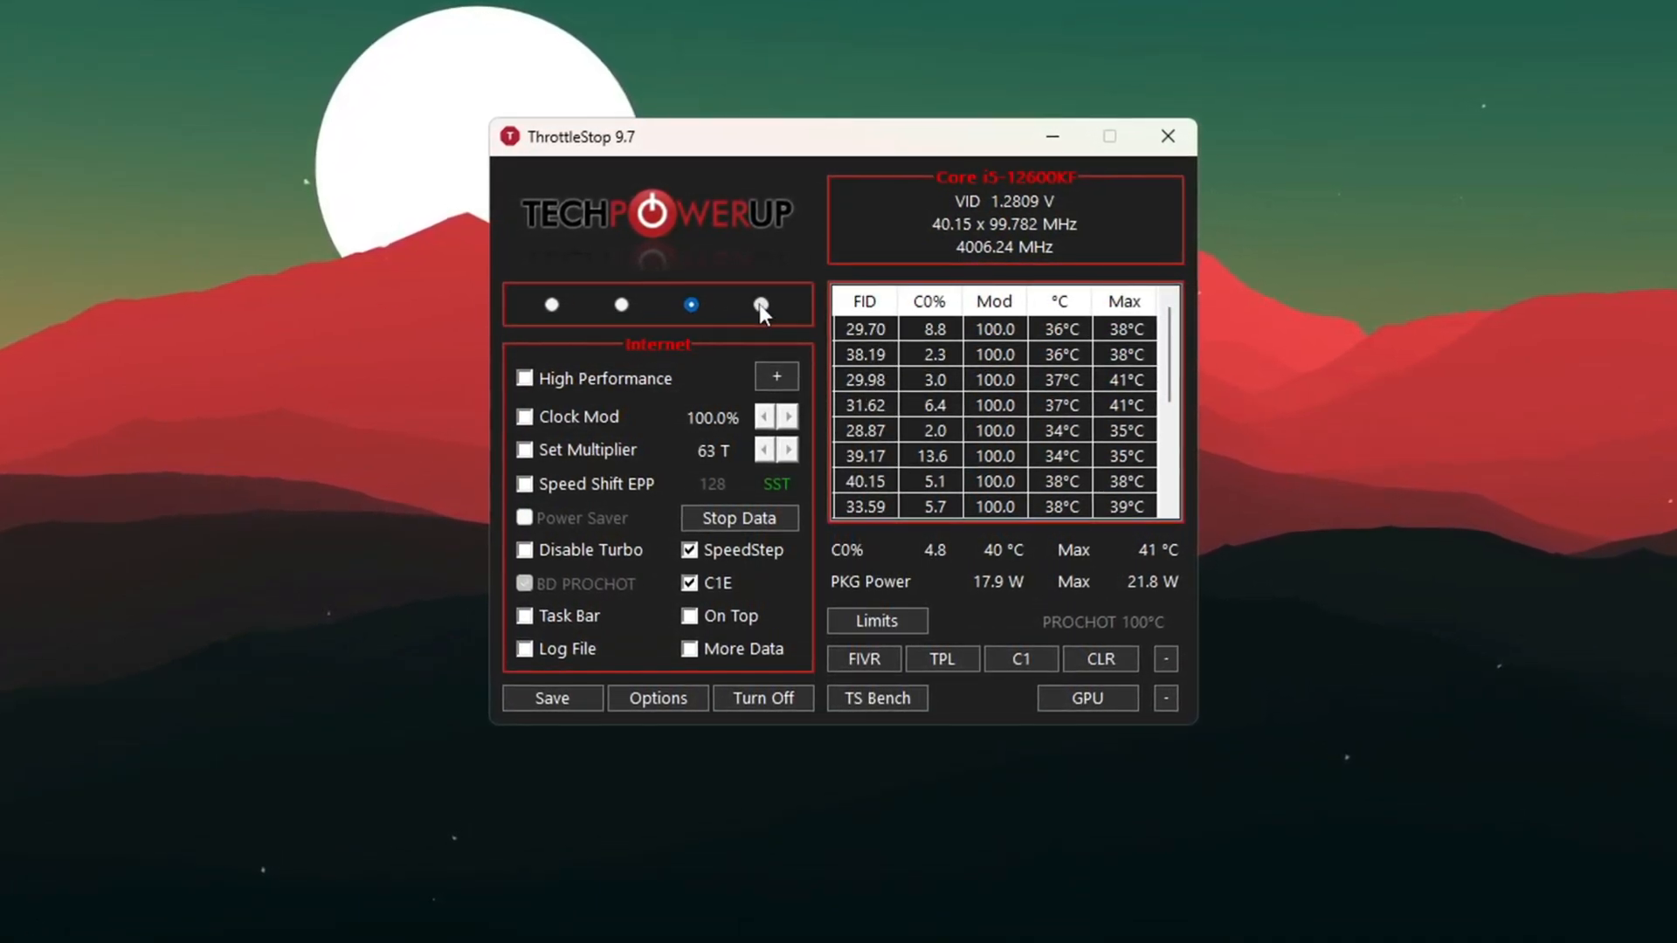
pyautogui.click(620, 305)
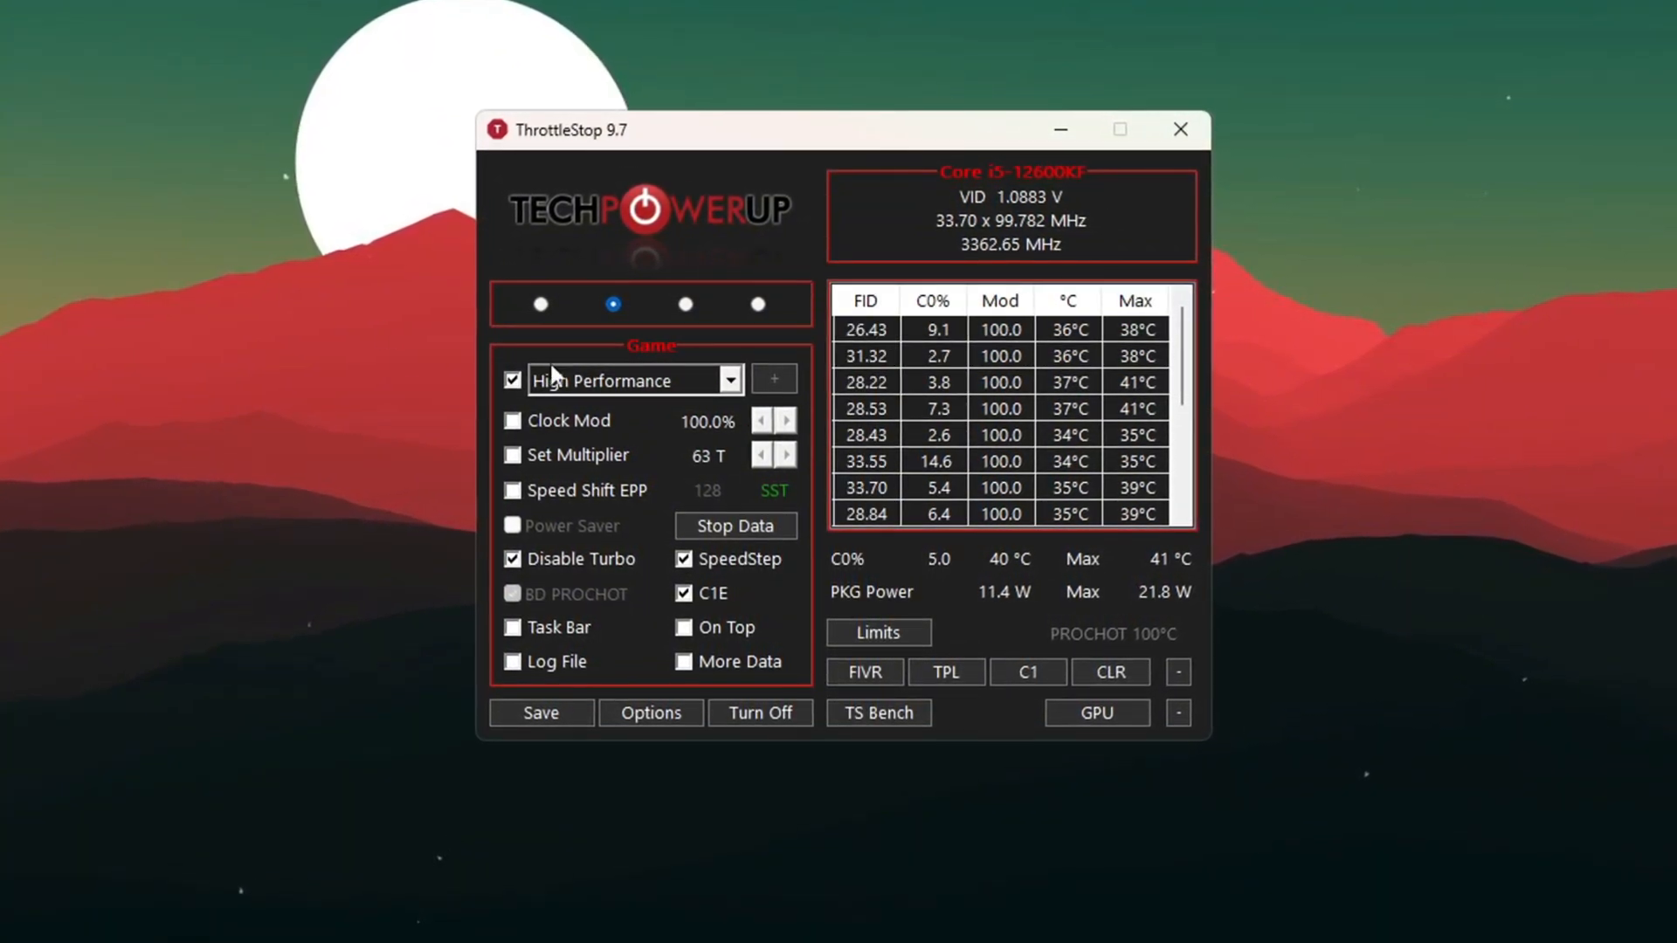
pyautogui.click(730, 381)
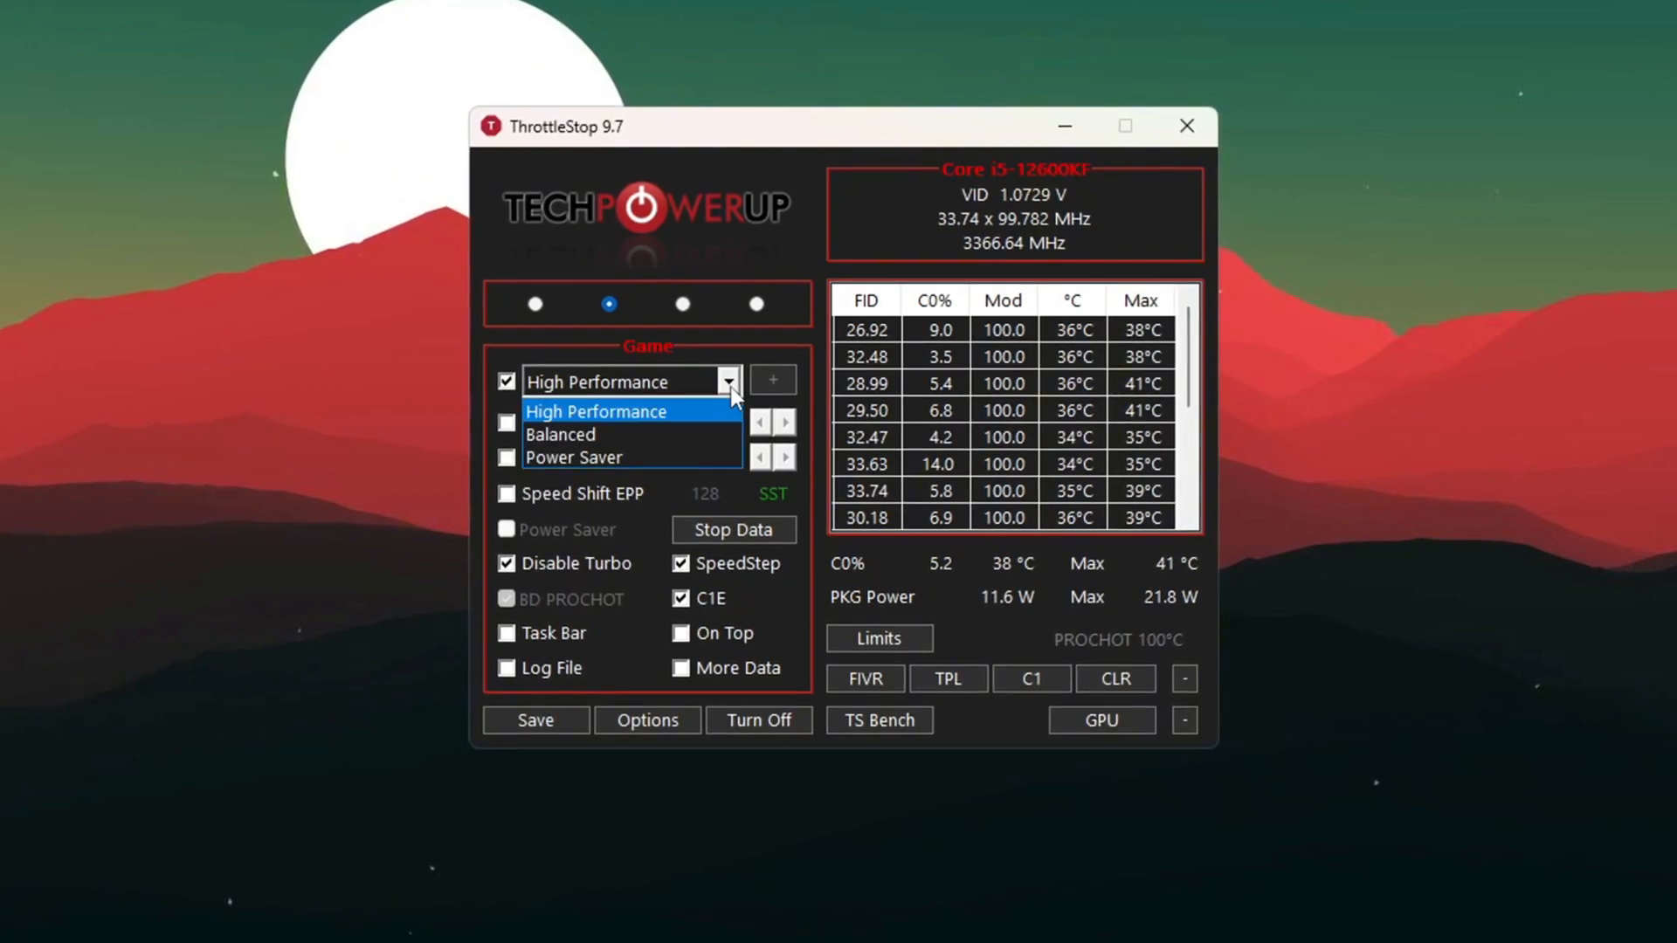
pyautogui.click(595, 411)
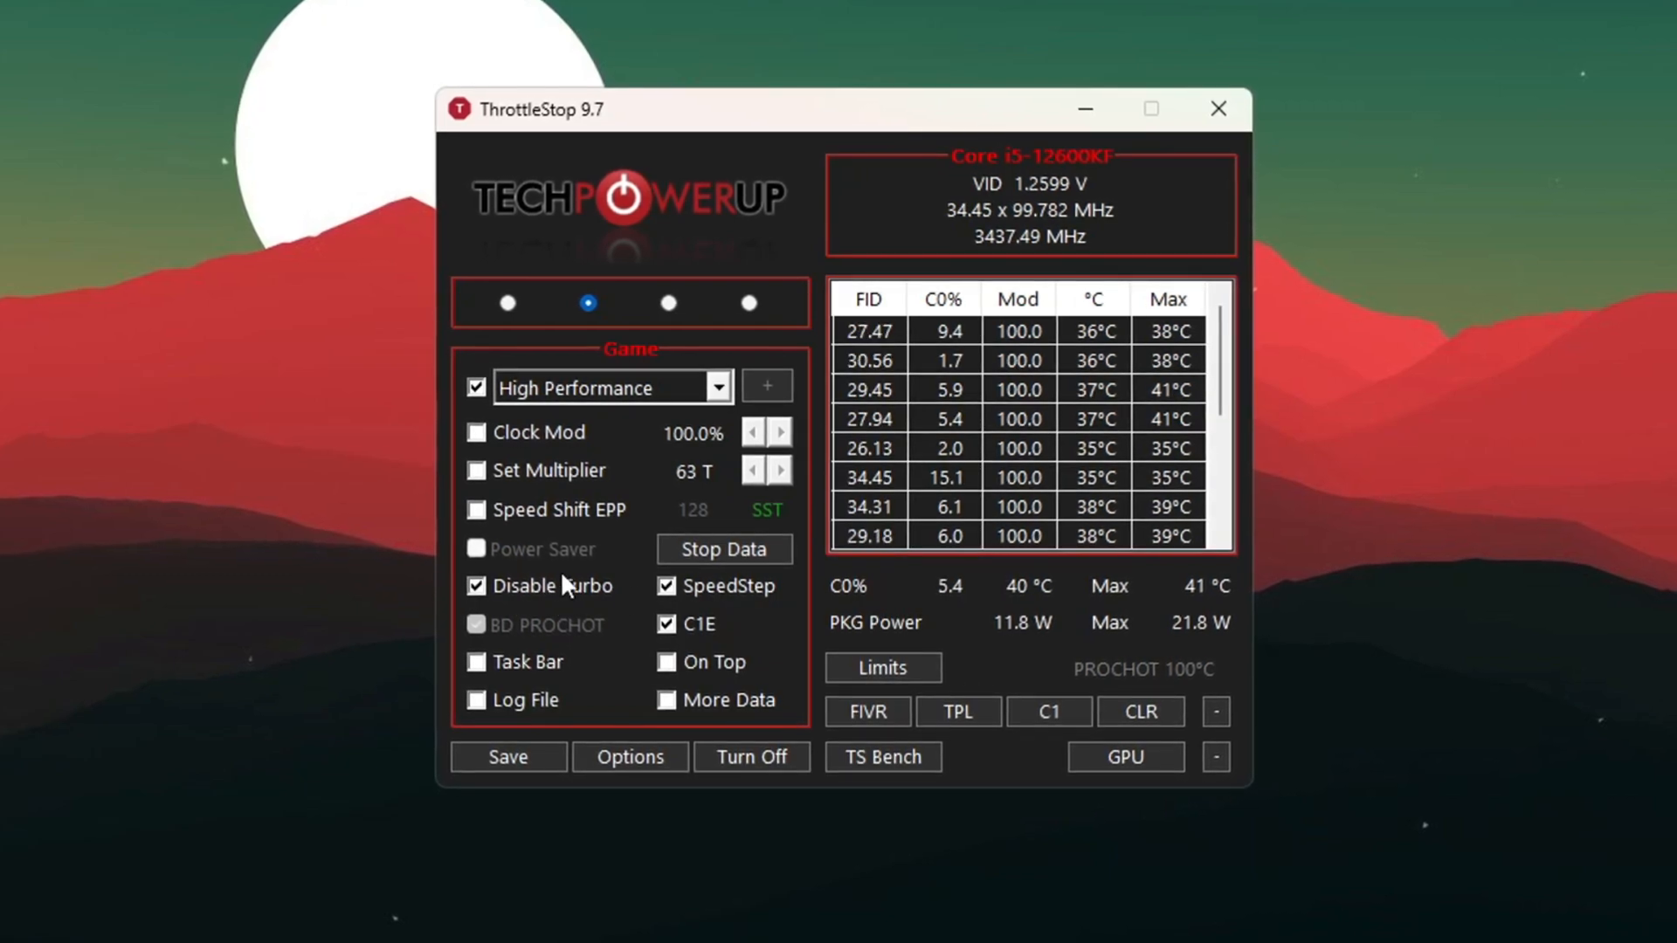
pyautogui.click(751, 756)
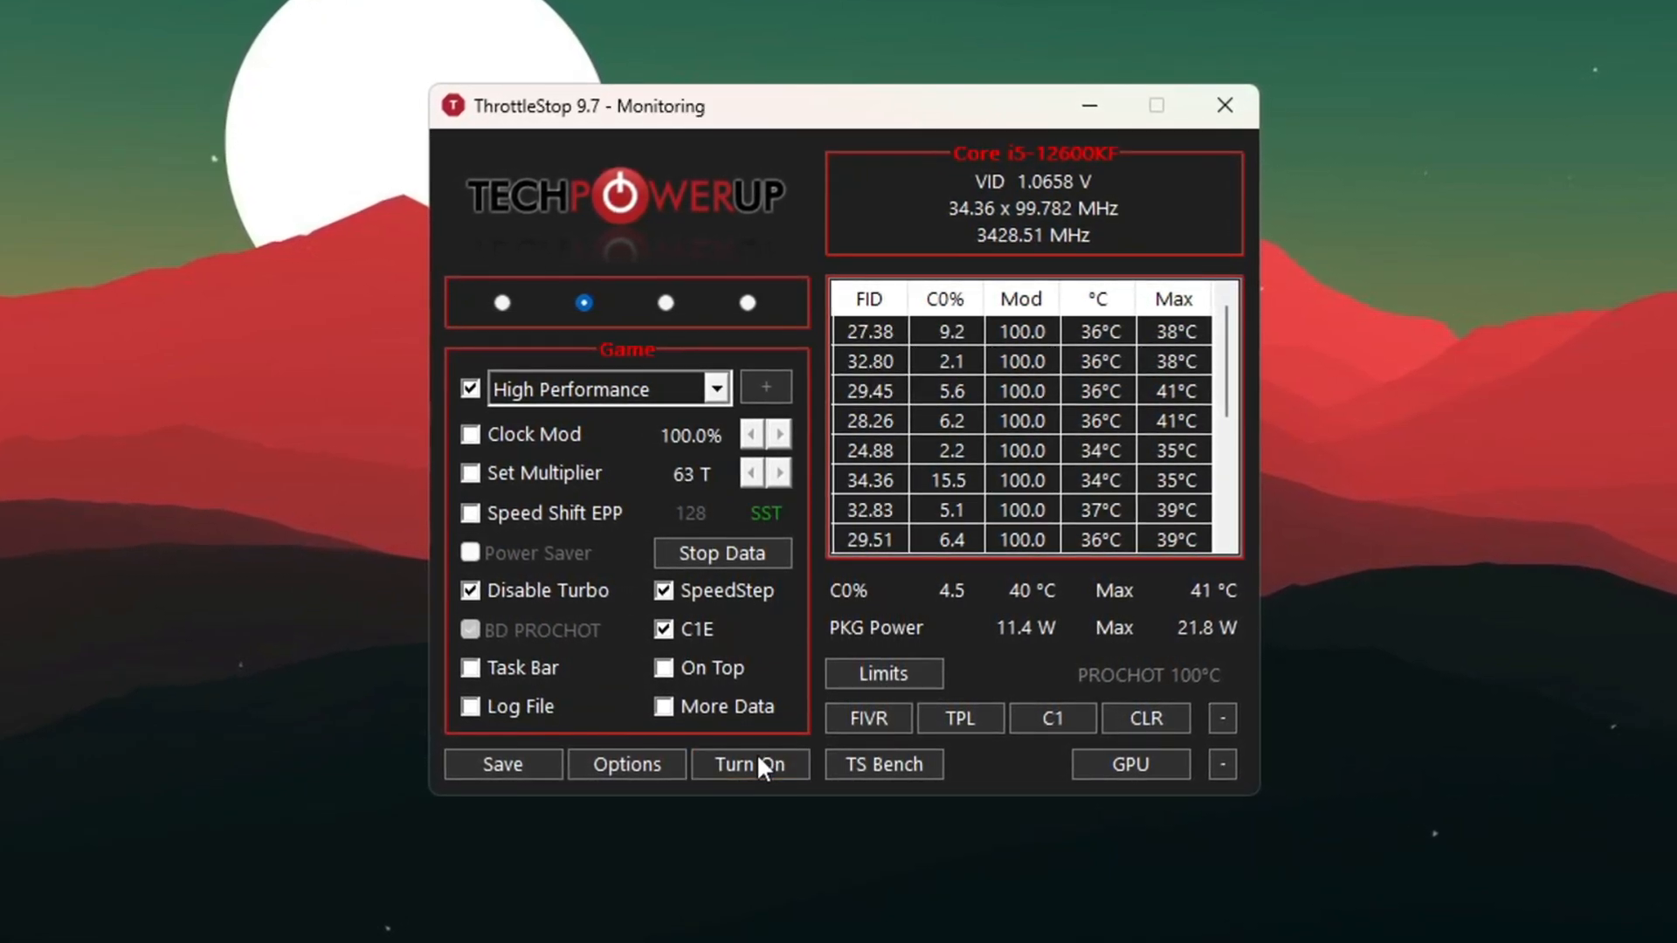
pyautogui.click(749, 764)
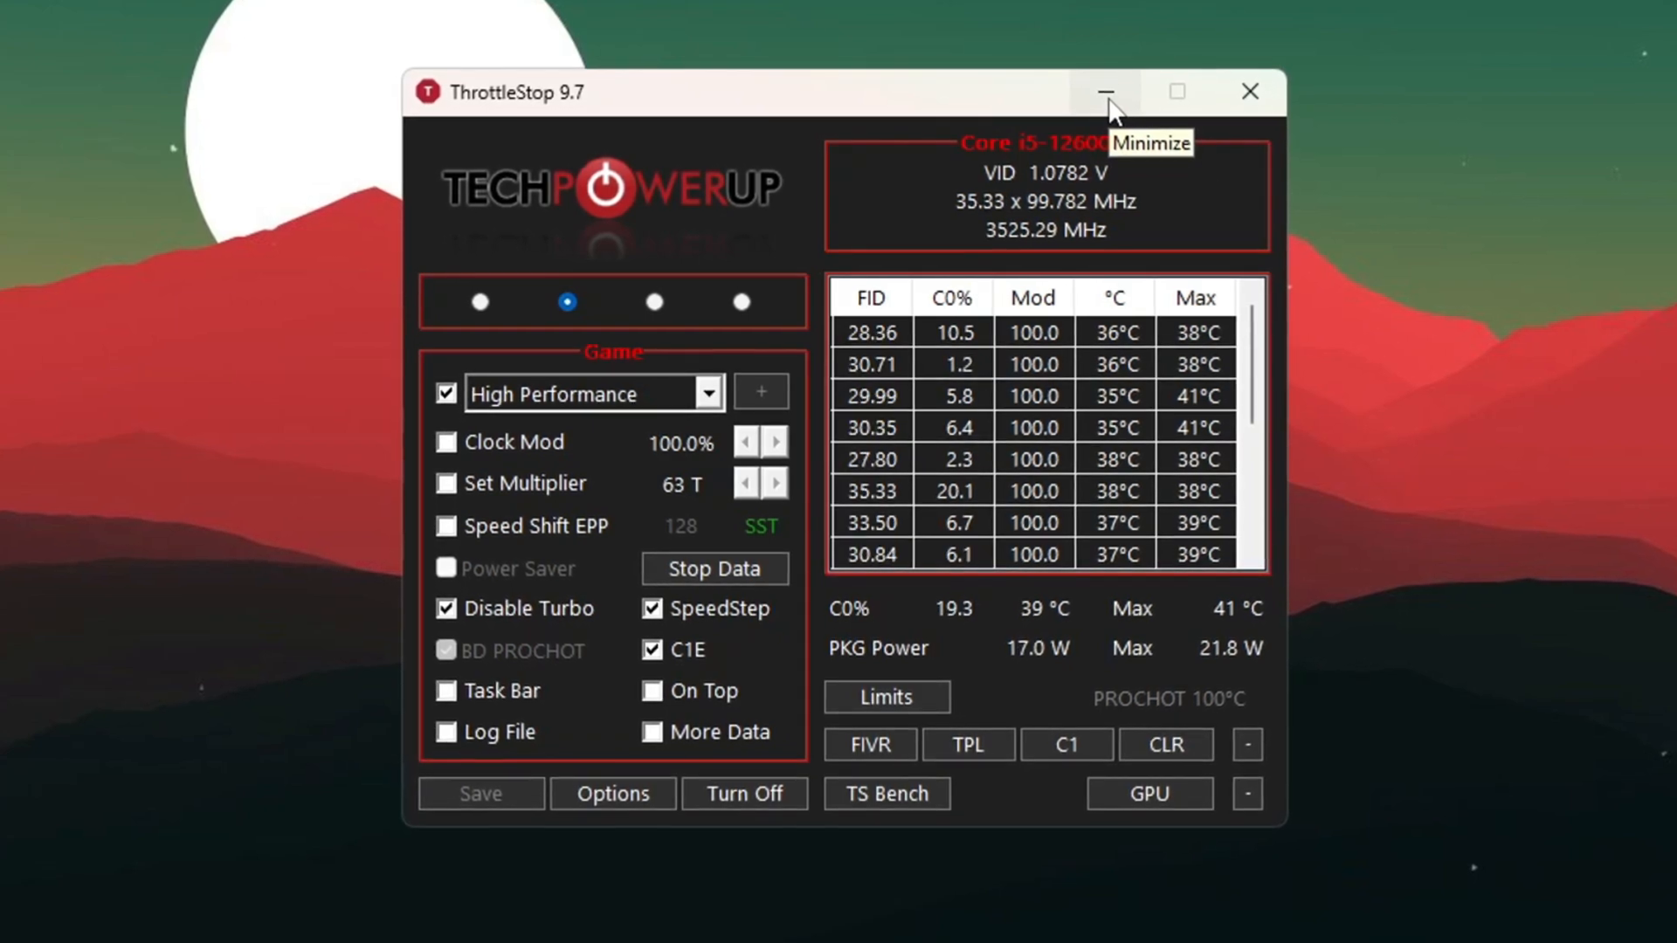
pyautogui.click(1106, 91)
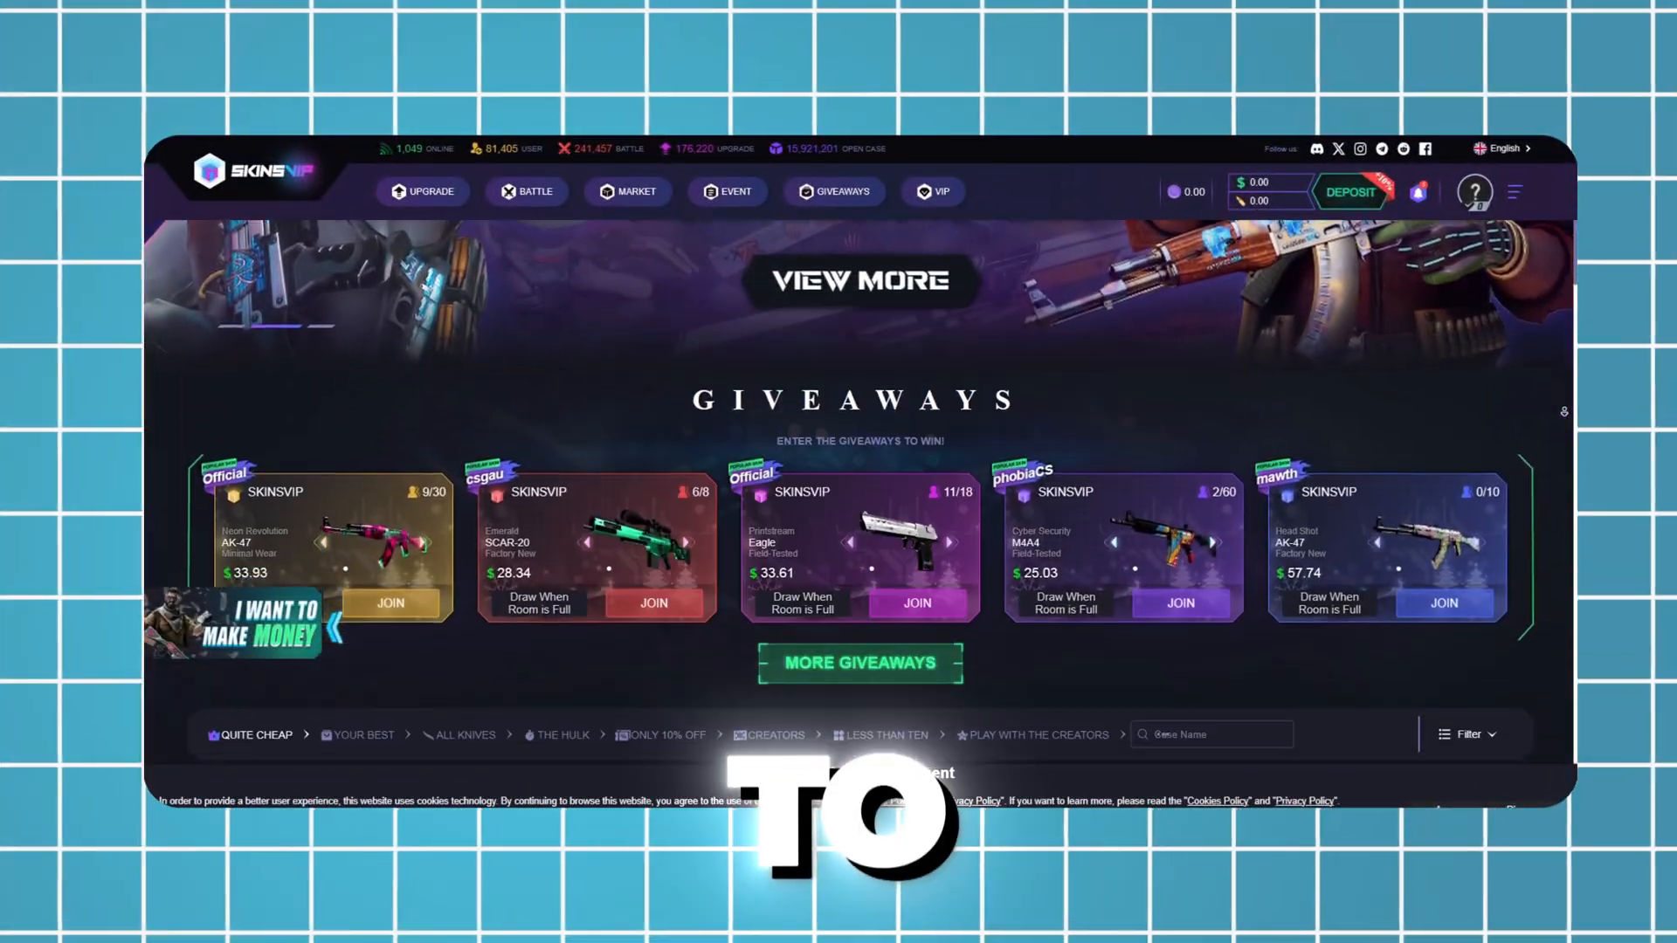
# - Browse SkinsVIP's check-in, market and upgrade pages, trying an upgrade toward a rifle skin
pyautogui.scroll(-3)
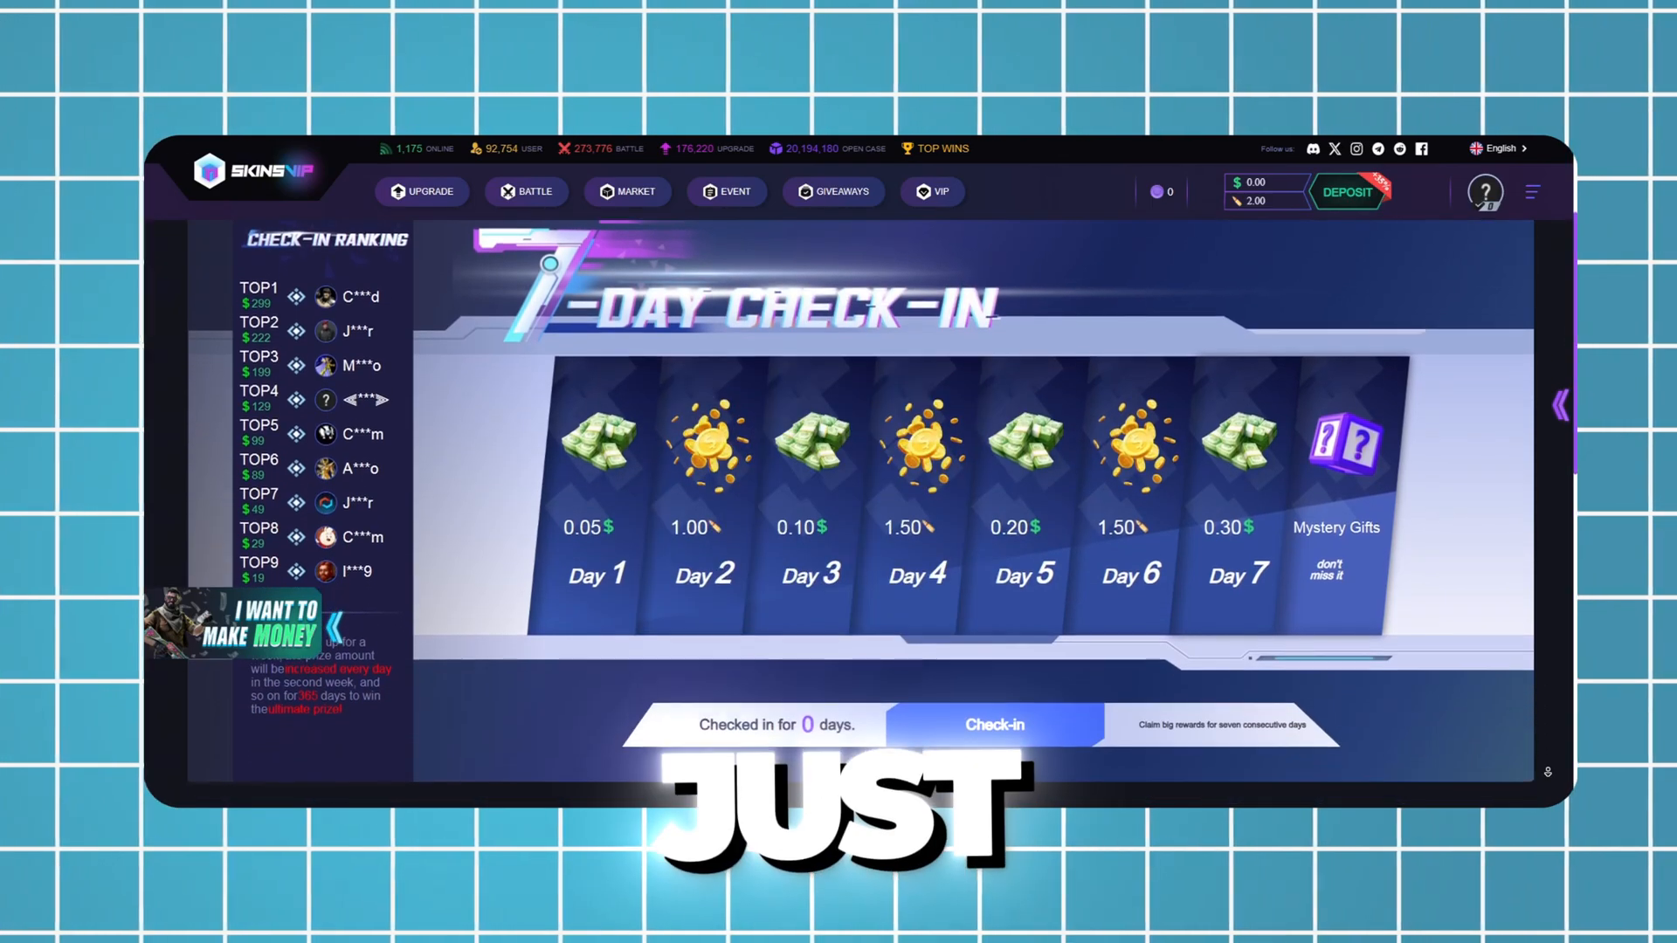
pyautogui.click(627, 191)
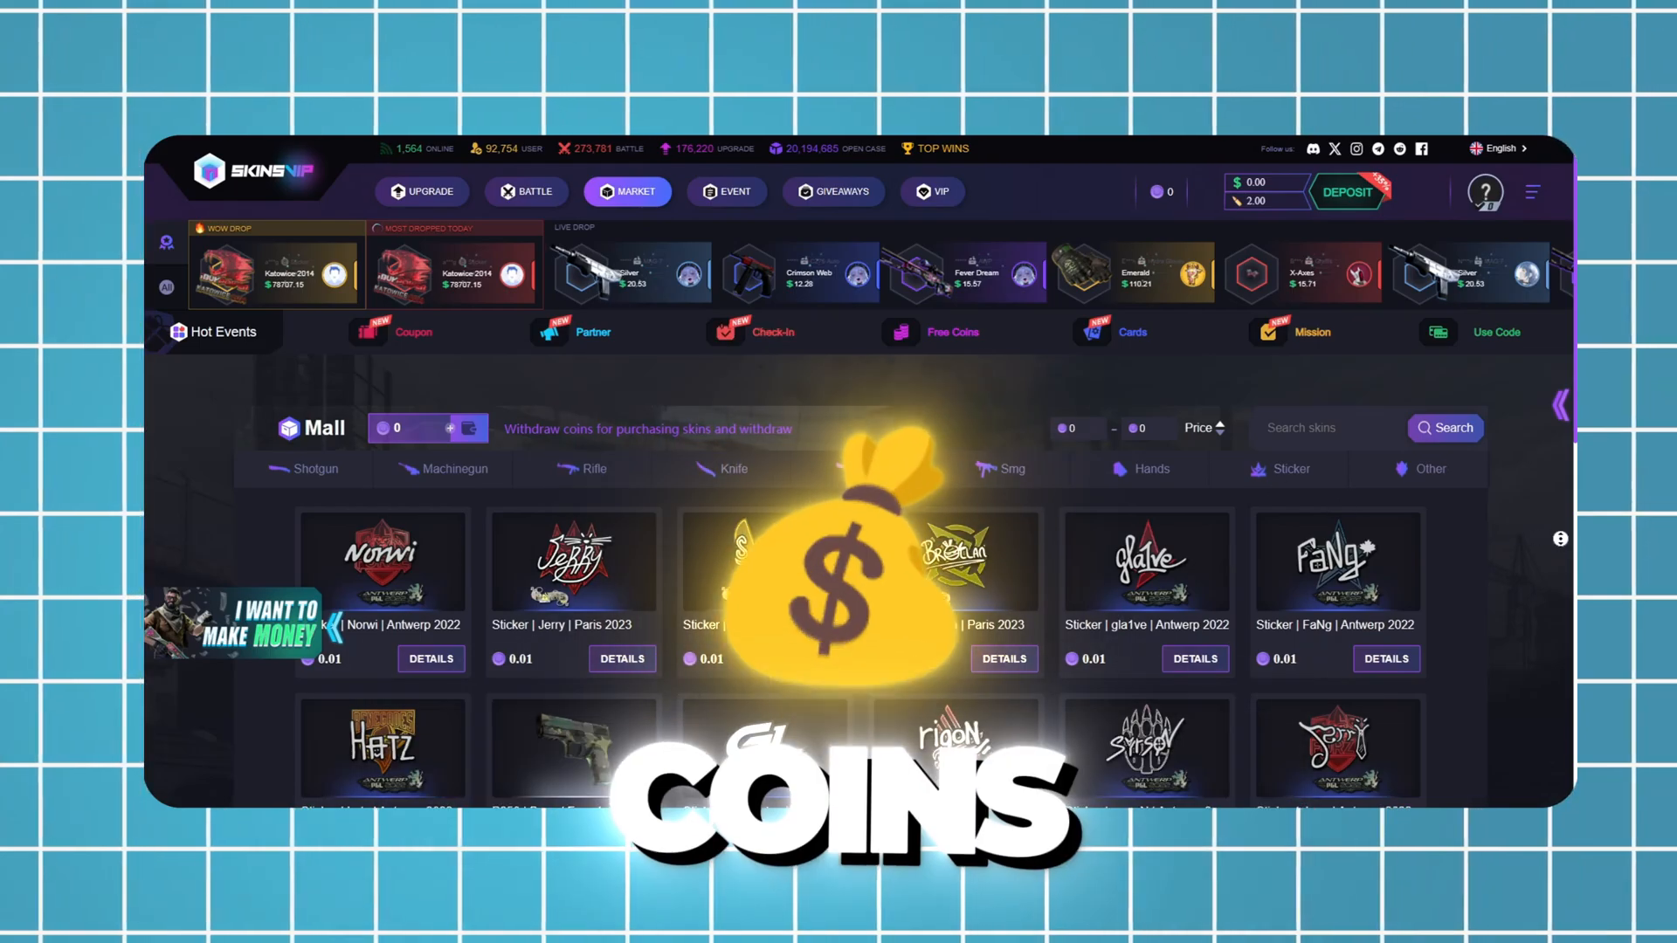
pyautogui.scroll(-3)
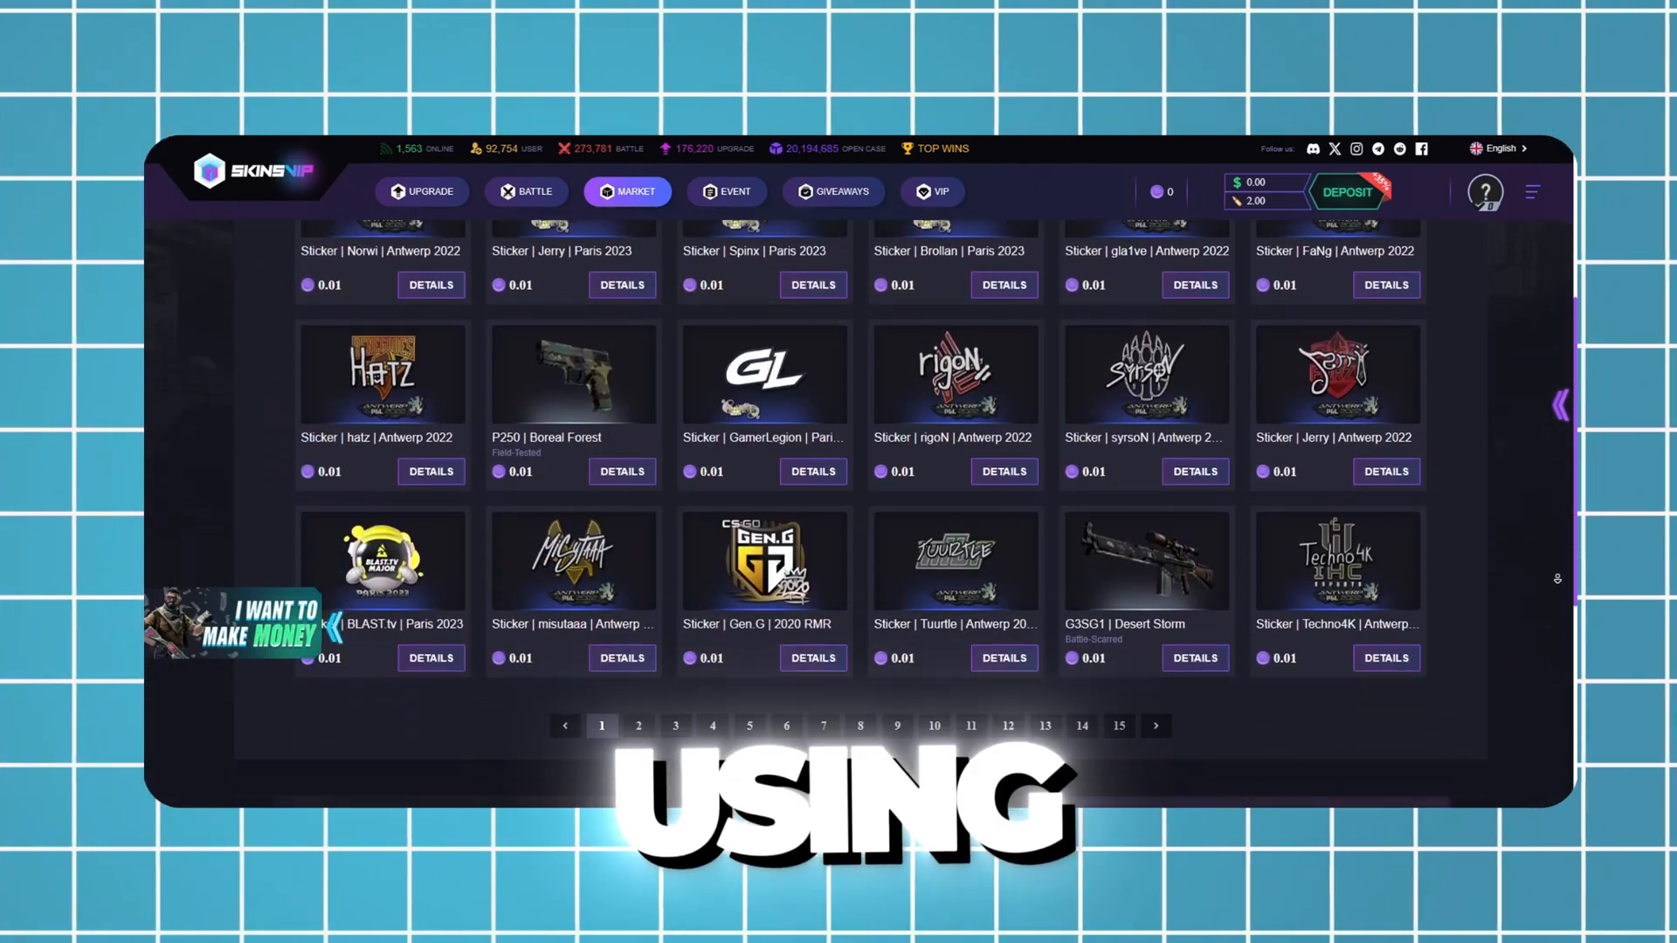
pyautogui.click(421, 199)
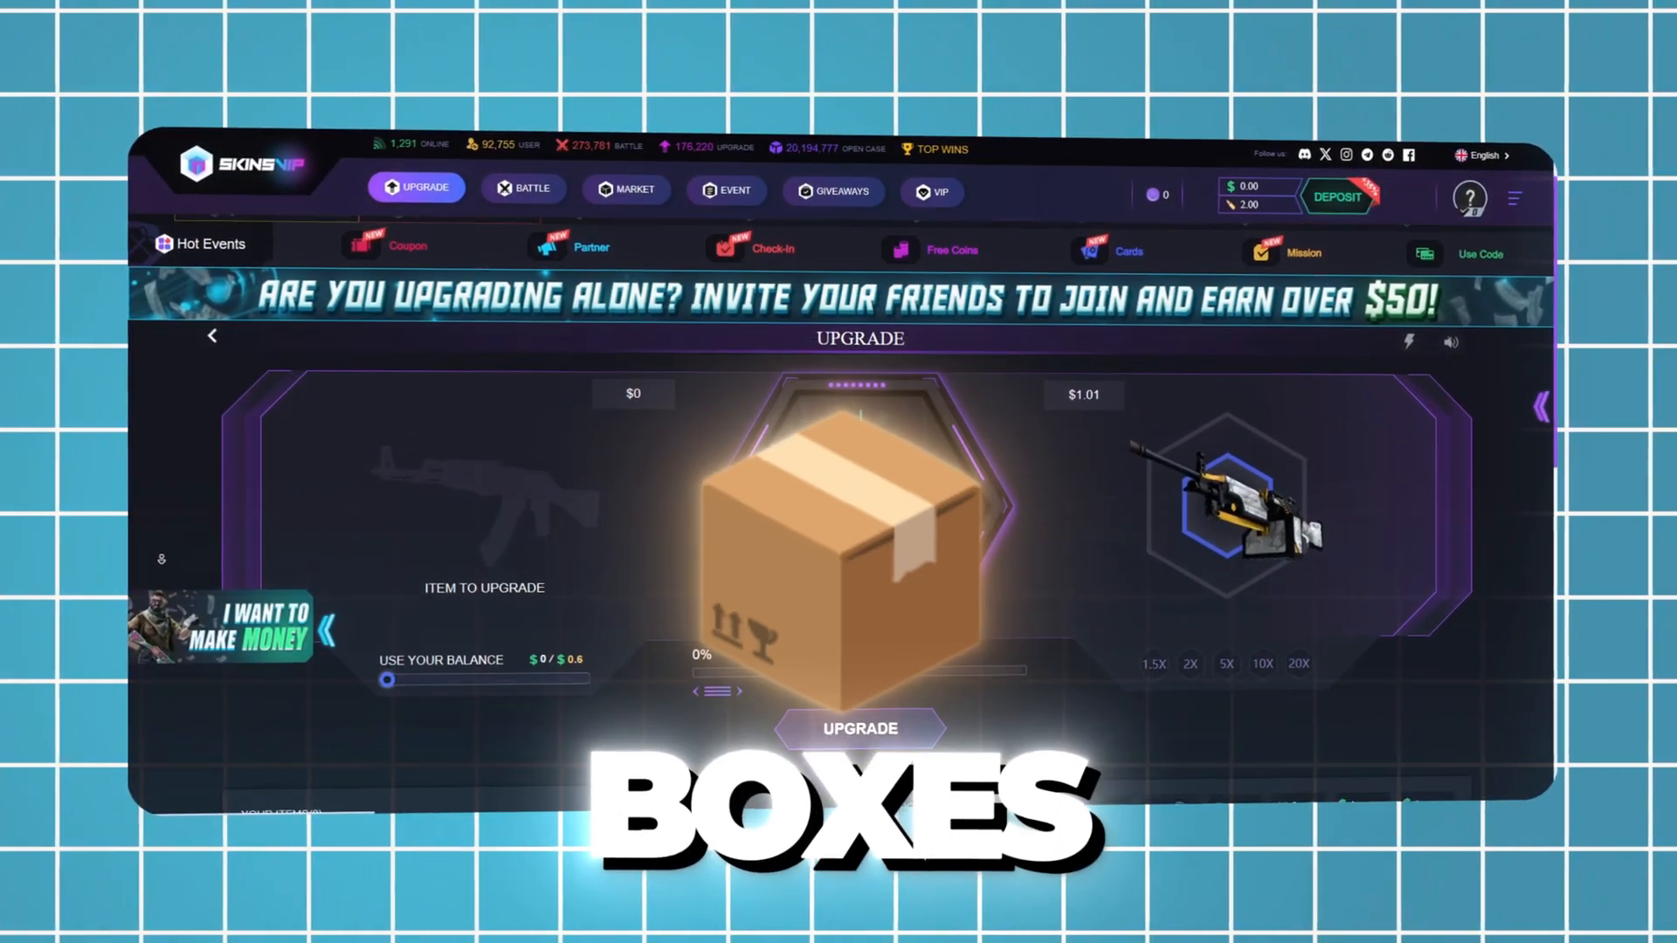
pyautogui.scroll(-3)
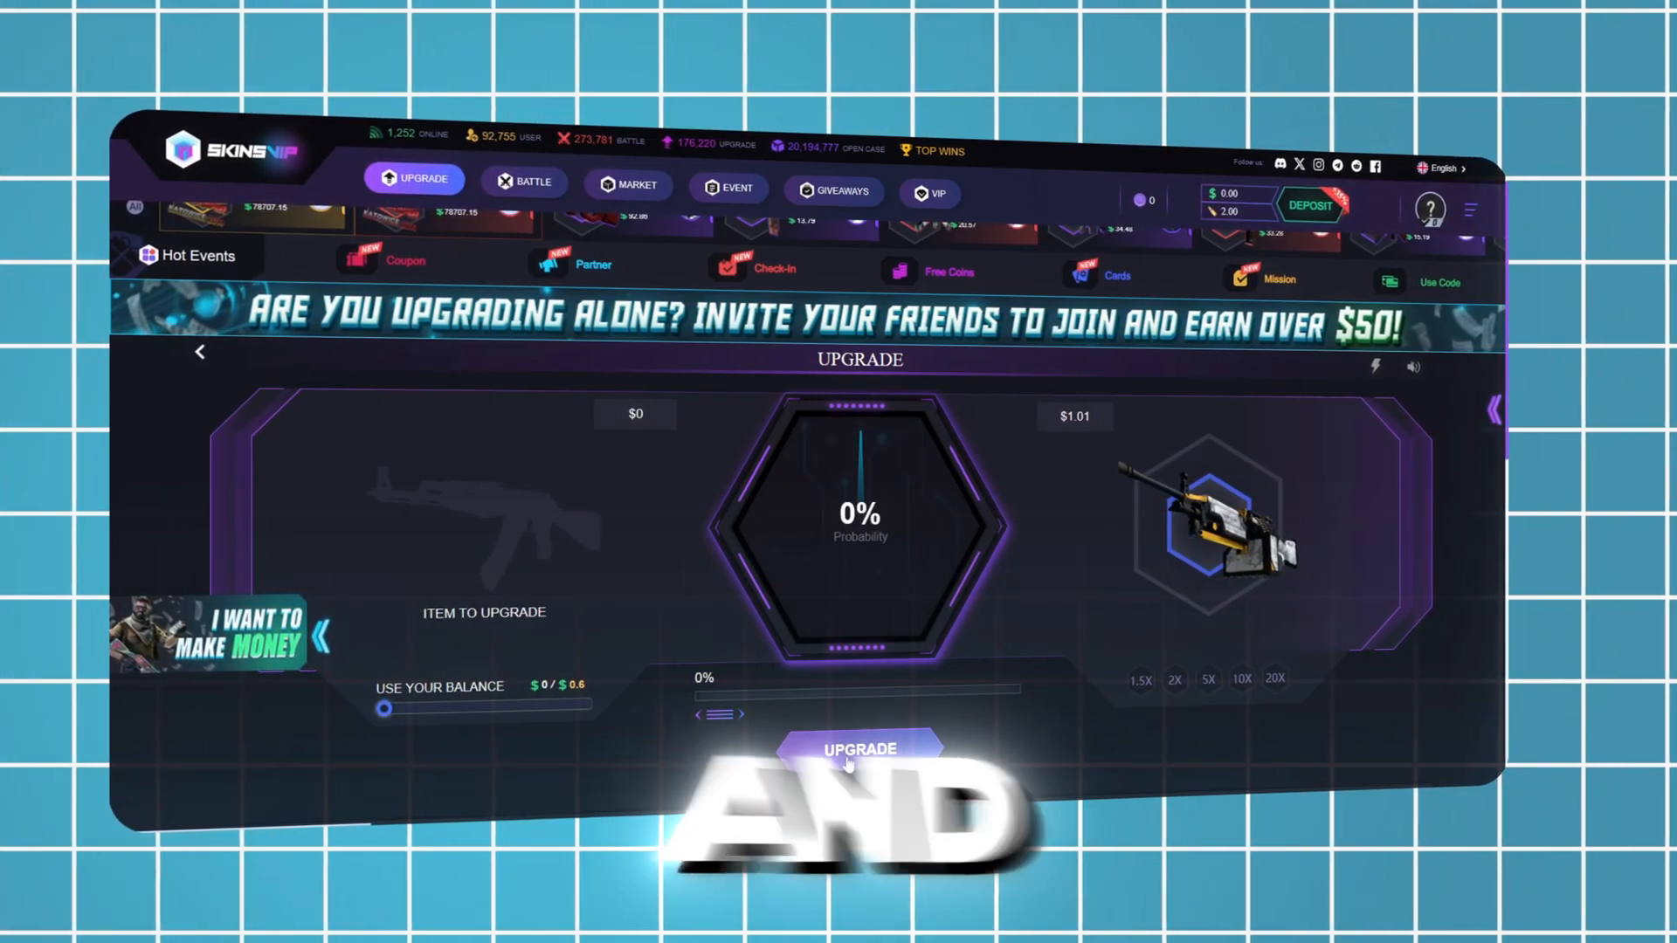
pyautogui.click(833, 191)
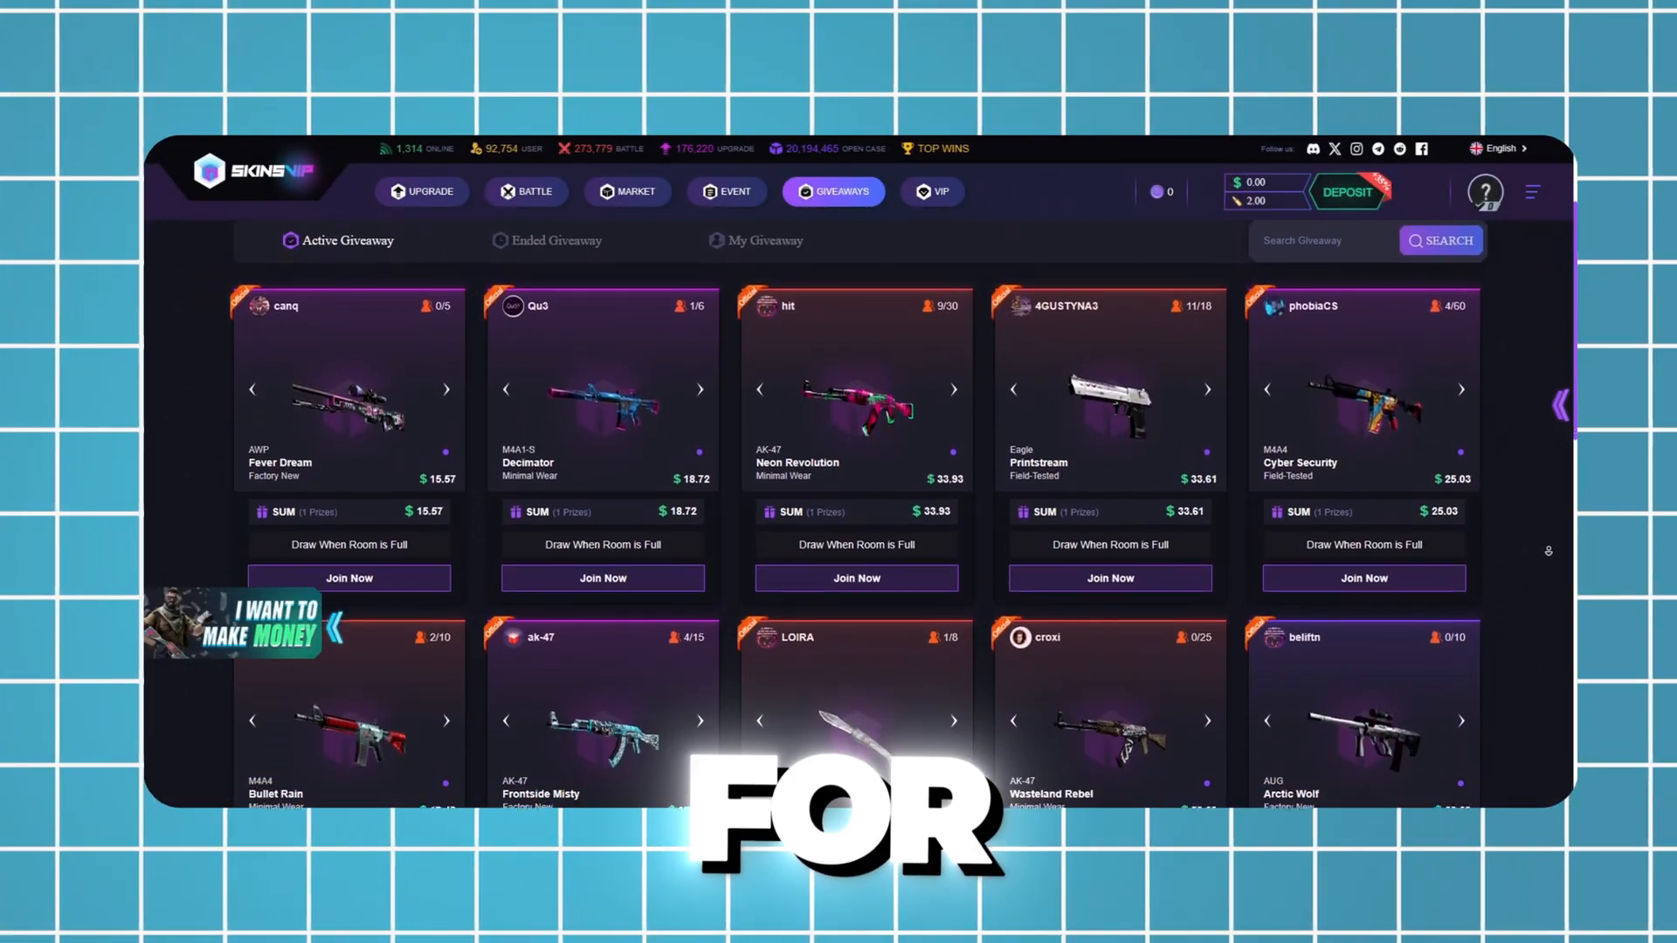
pyautogui.scroll(-3)
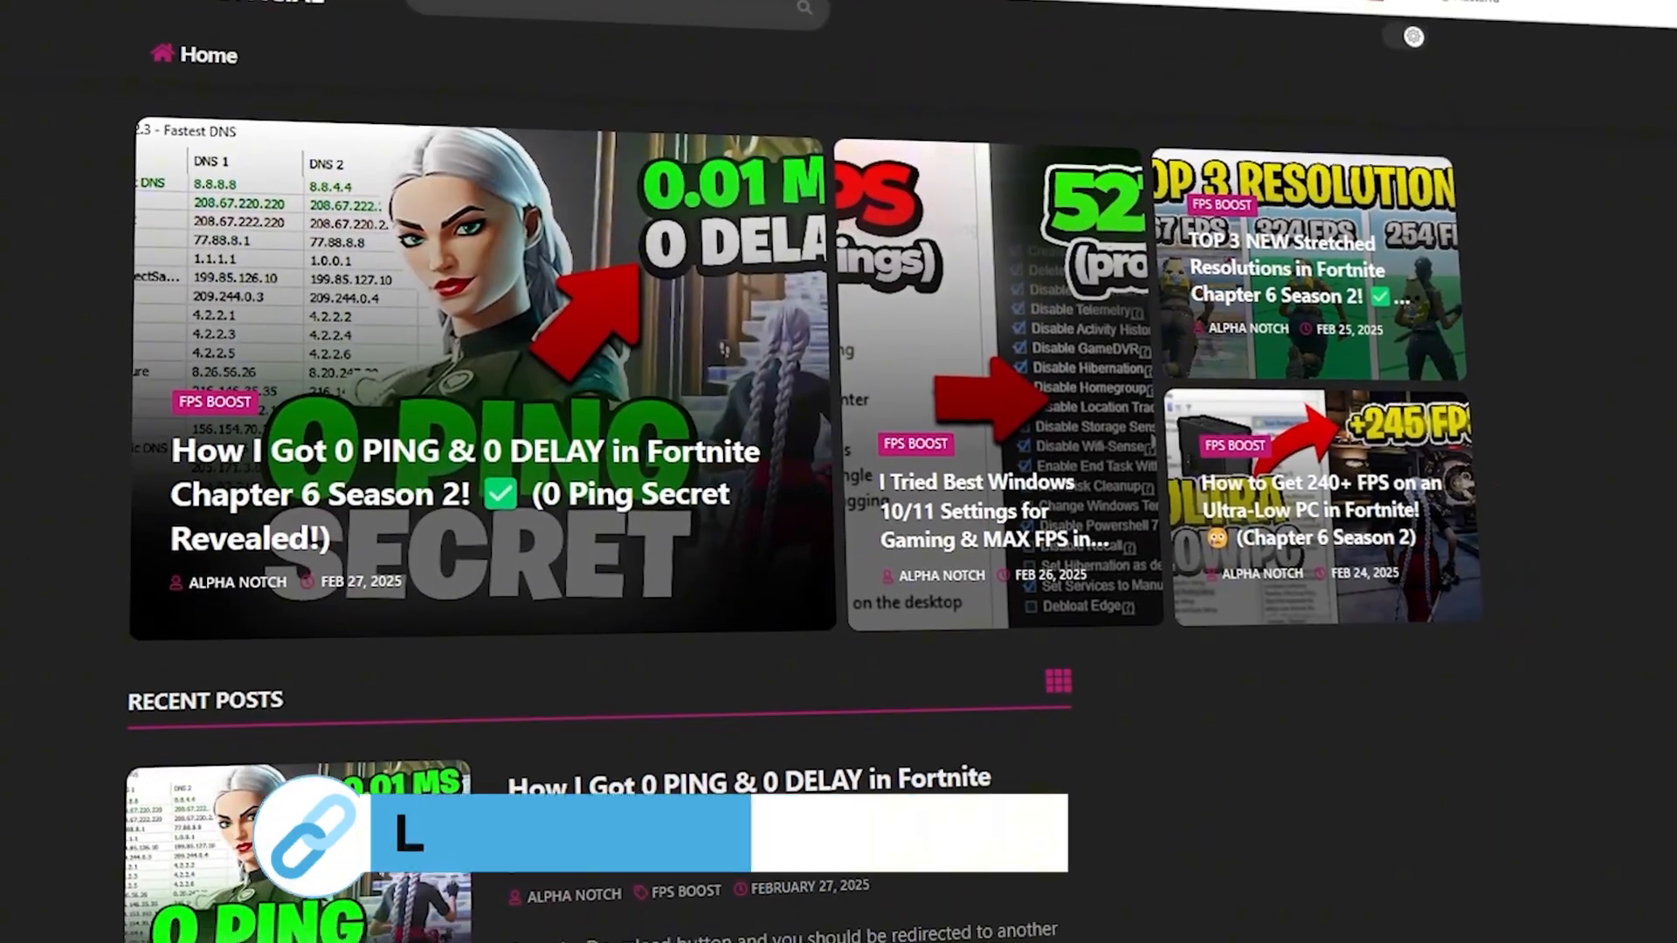
# - Scroll through the FPS boost posts on the blog home page
pyautogui.scroll(-3)
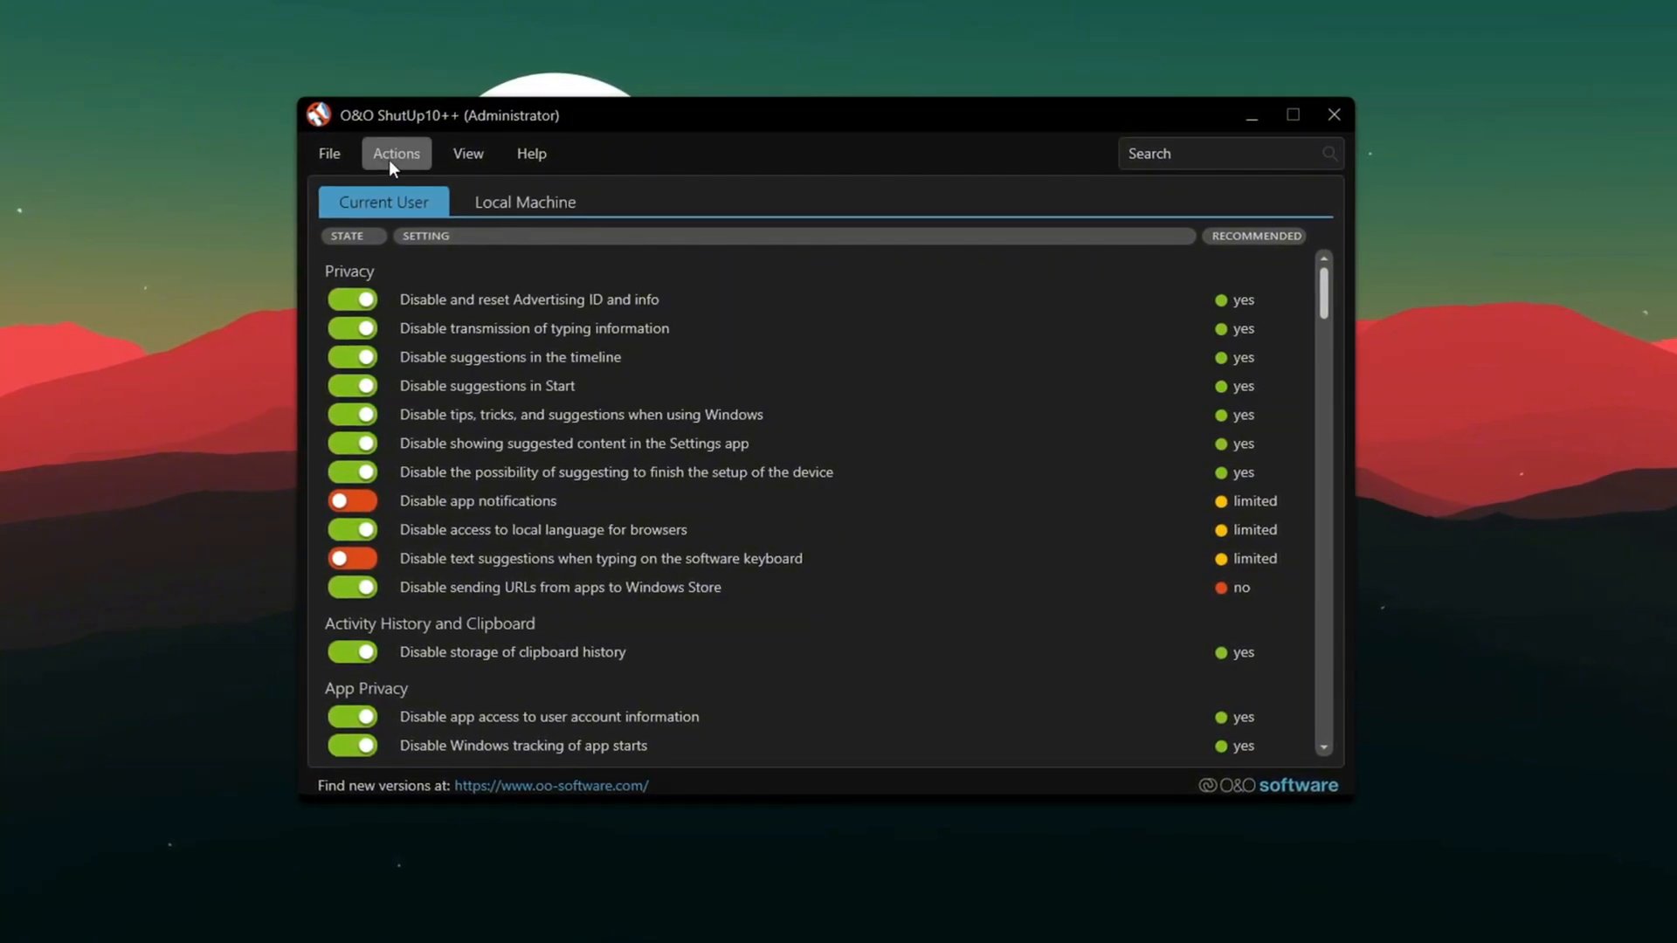
# - Apply only the recommended settings in O&O ShutUp10++ and dismiss the no-changes notice
pyautogui.click(395, 153)
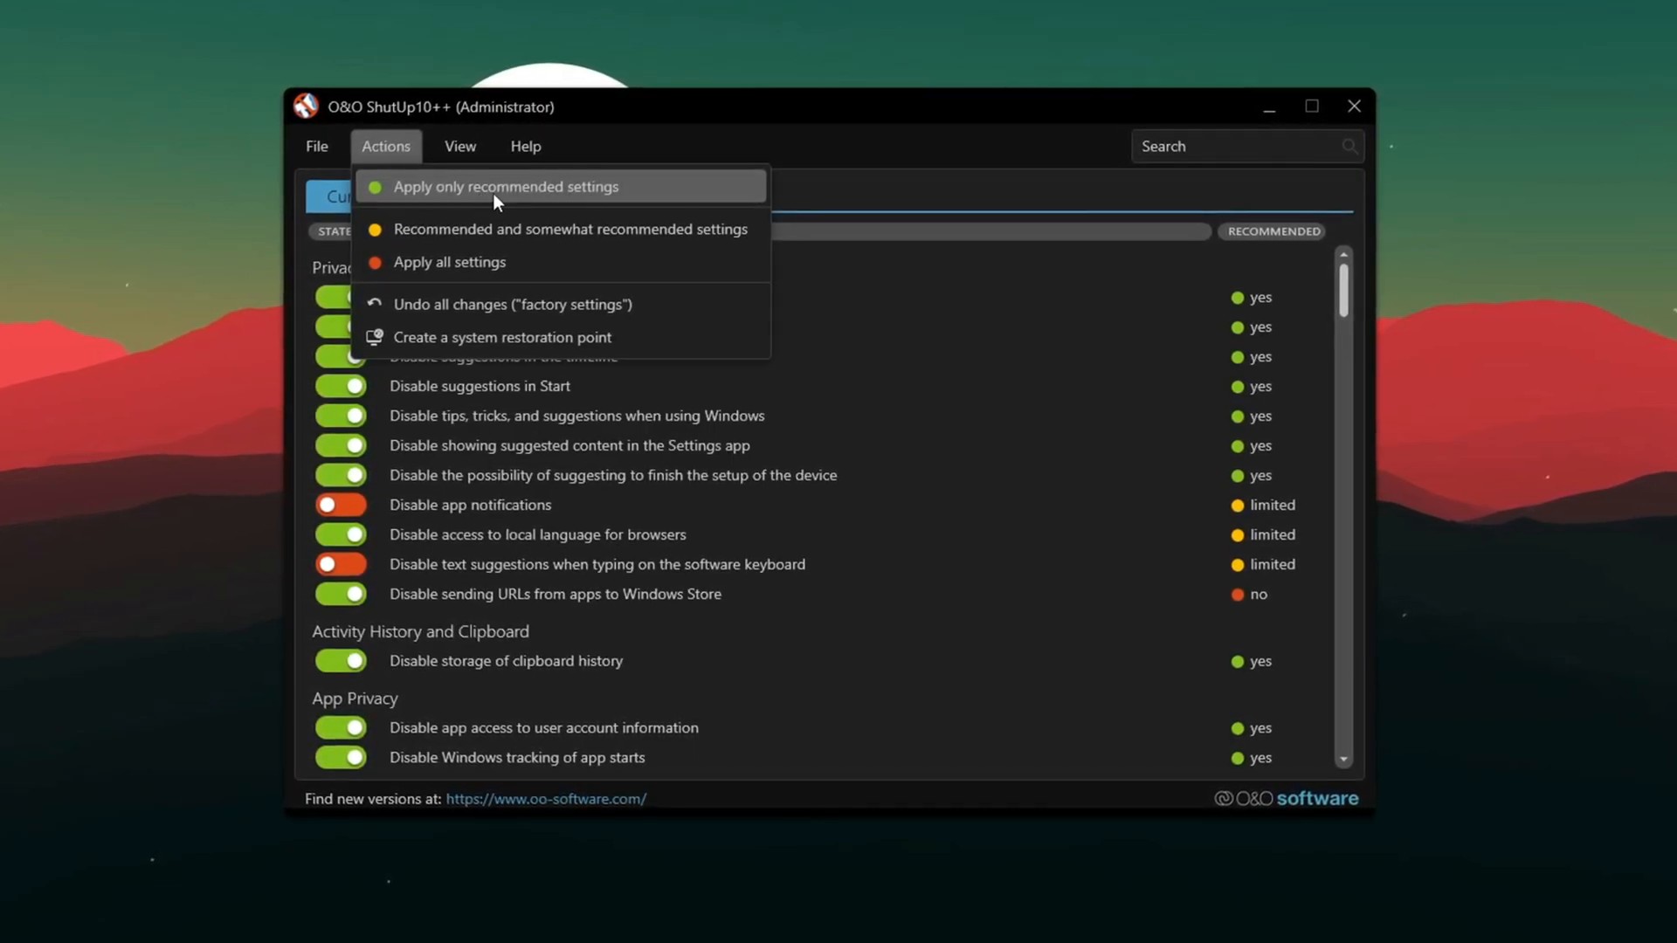
pyautogui.click(504, 186)
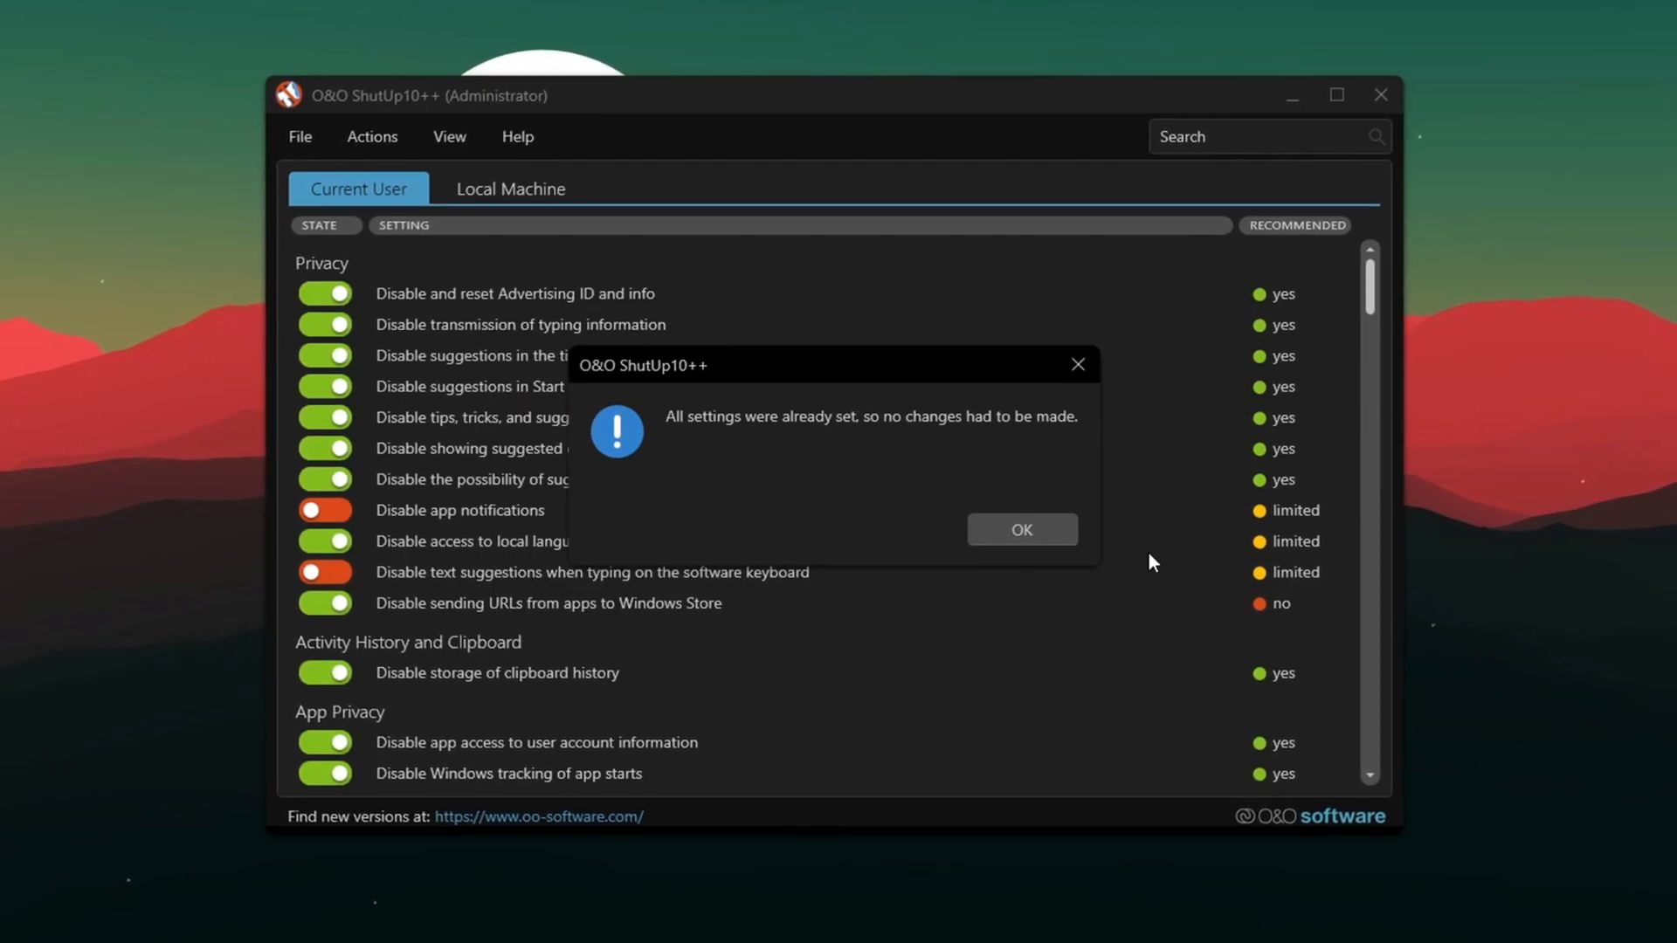
pyautogui.click(1019, 530)
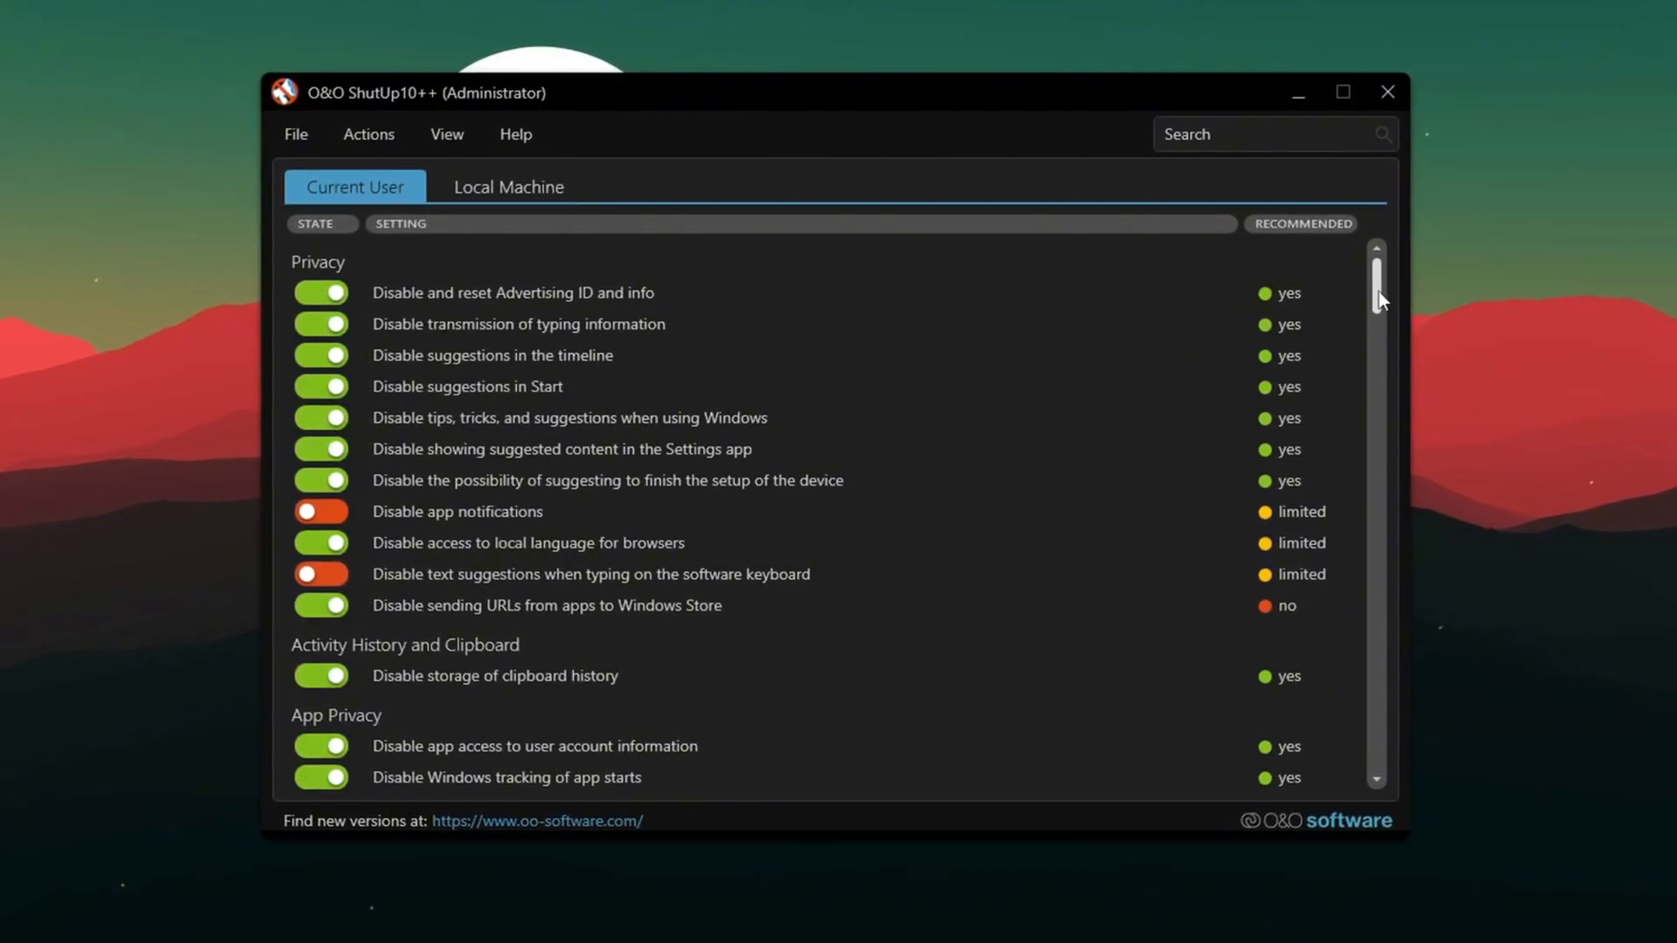
# - Scroll the settings list, then close O&O ShutUp10++
pyautogui.scroll(-3)
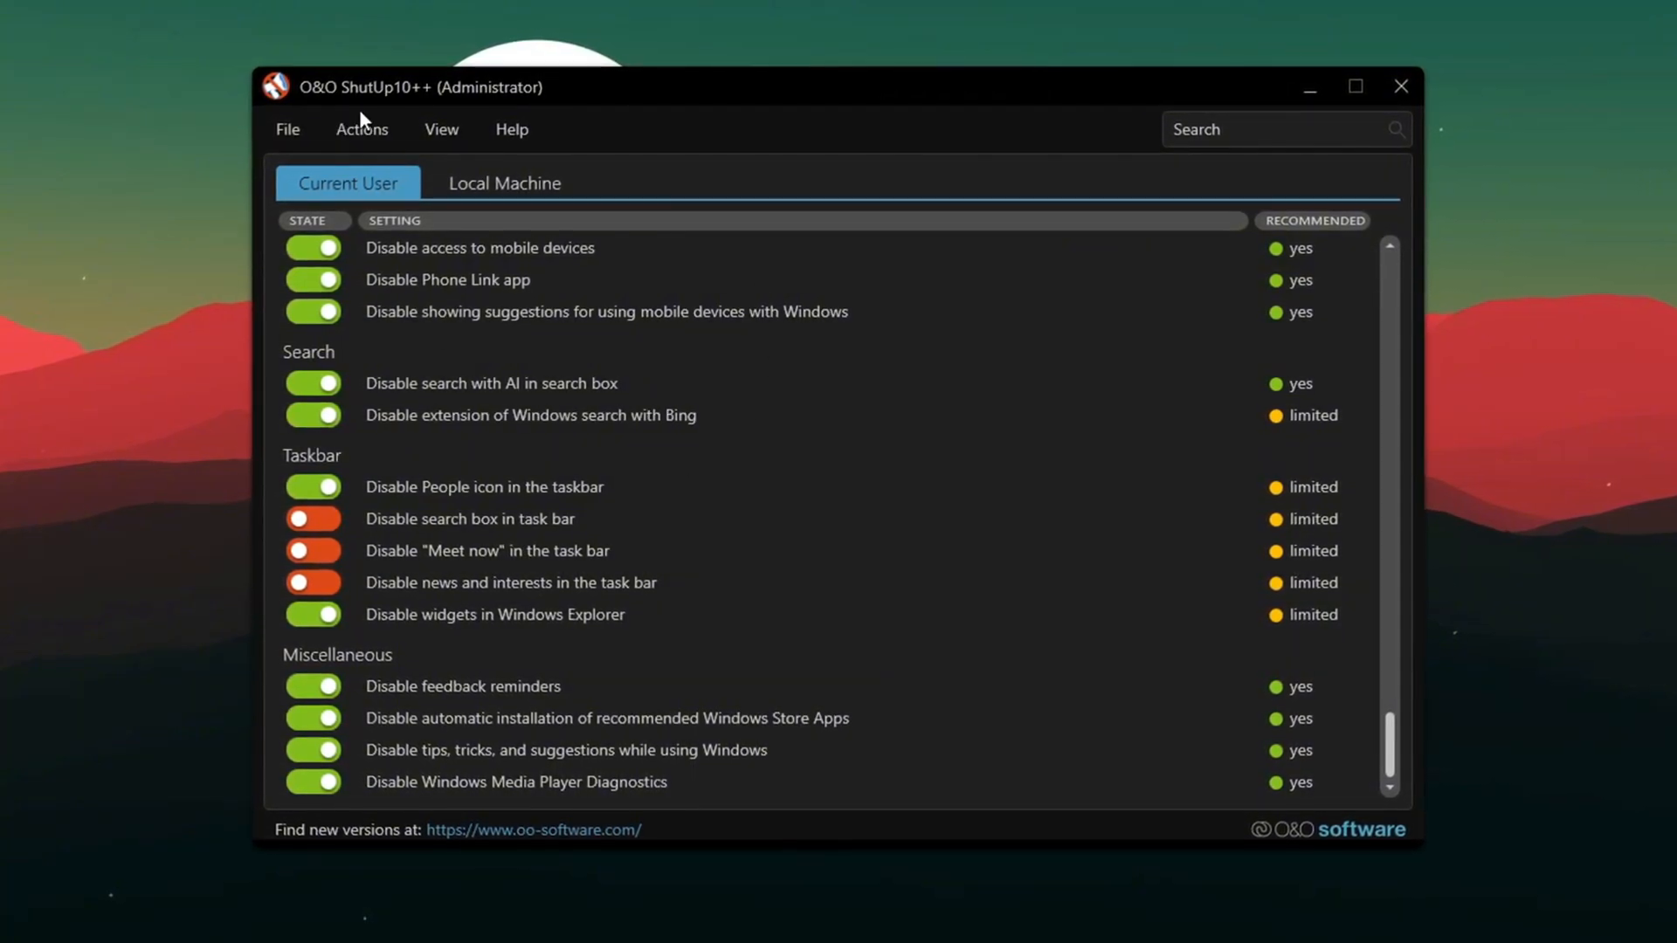
pyautogui.click(361, 128)
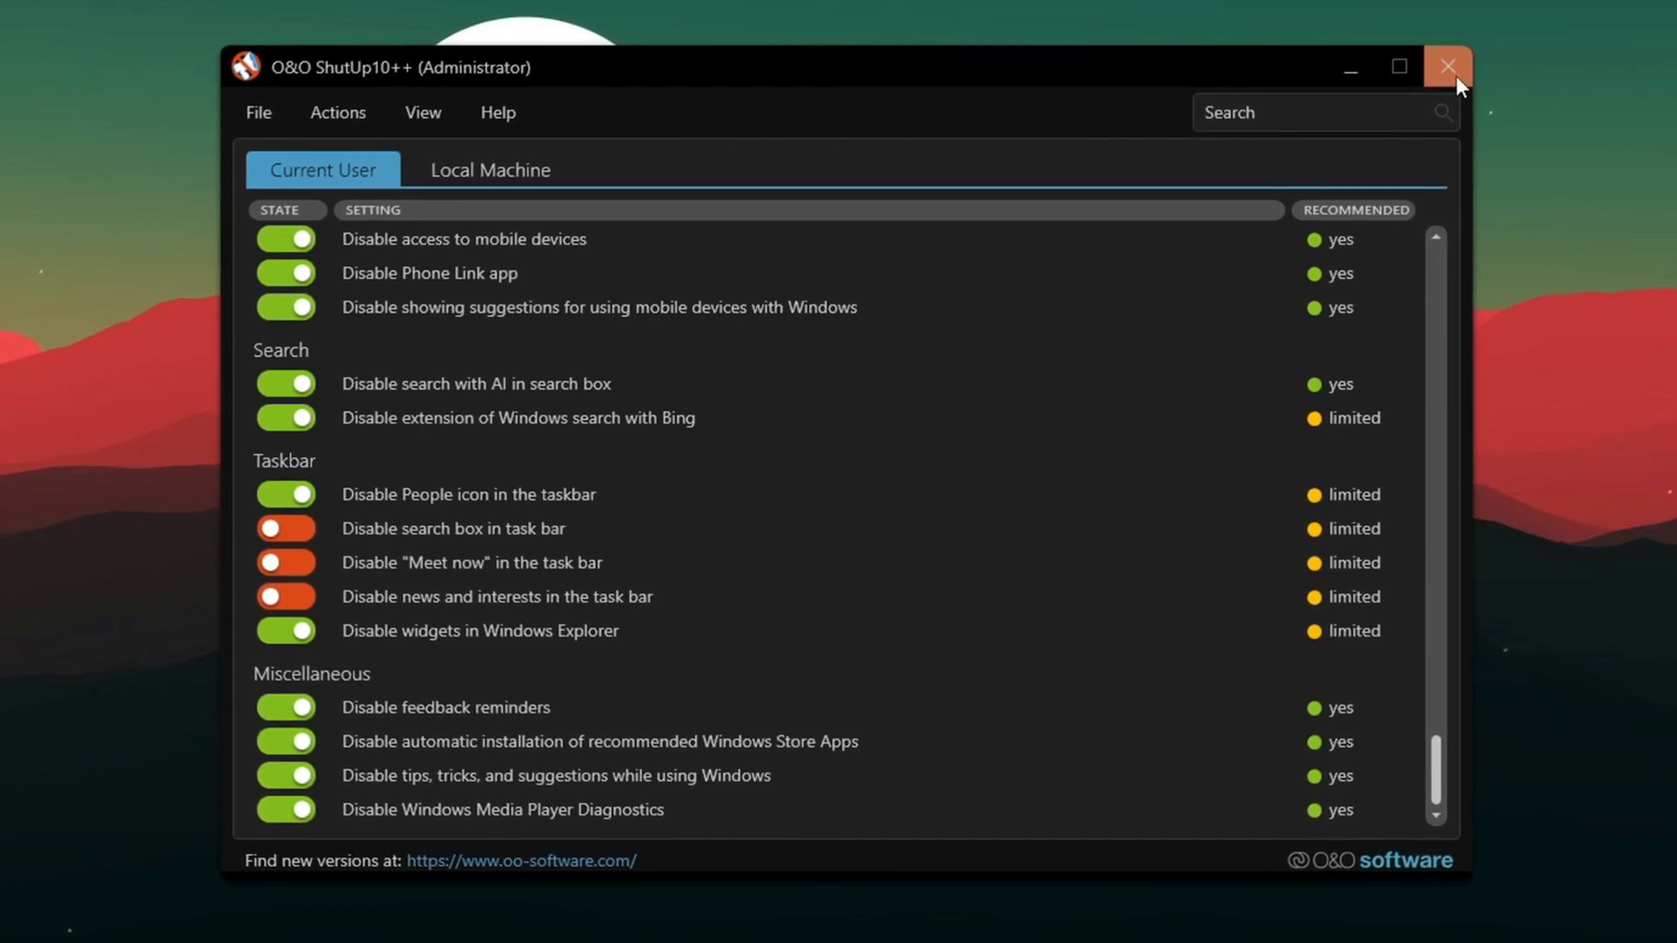
pyautogui.click(1447, 66)
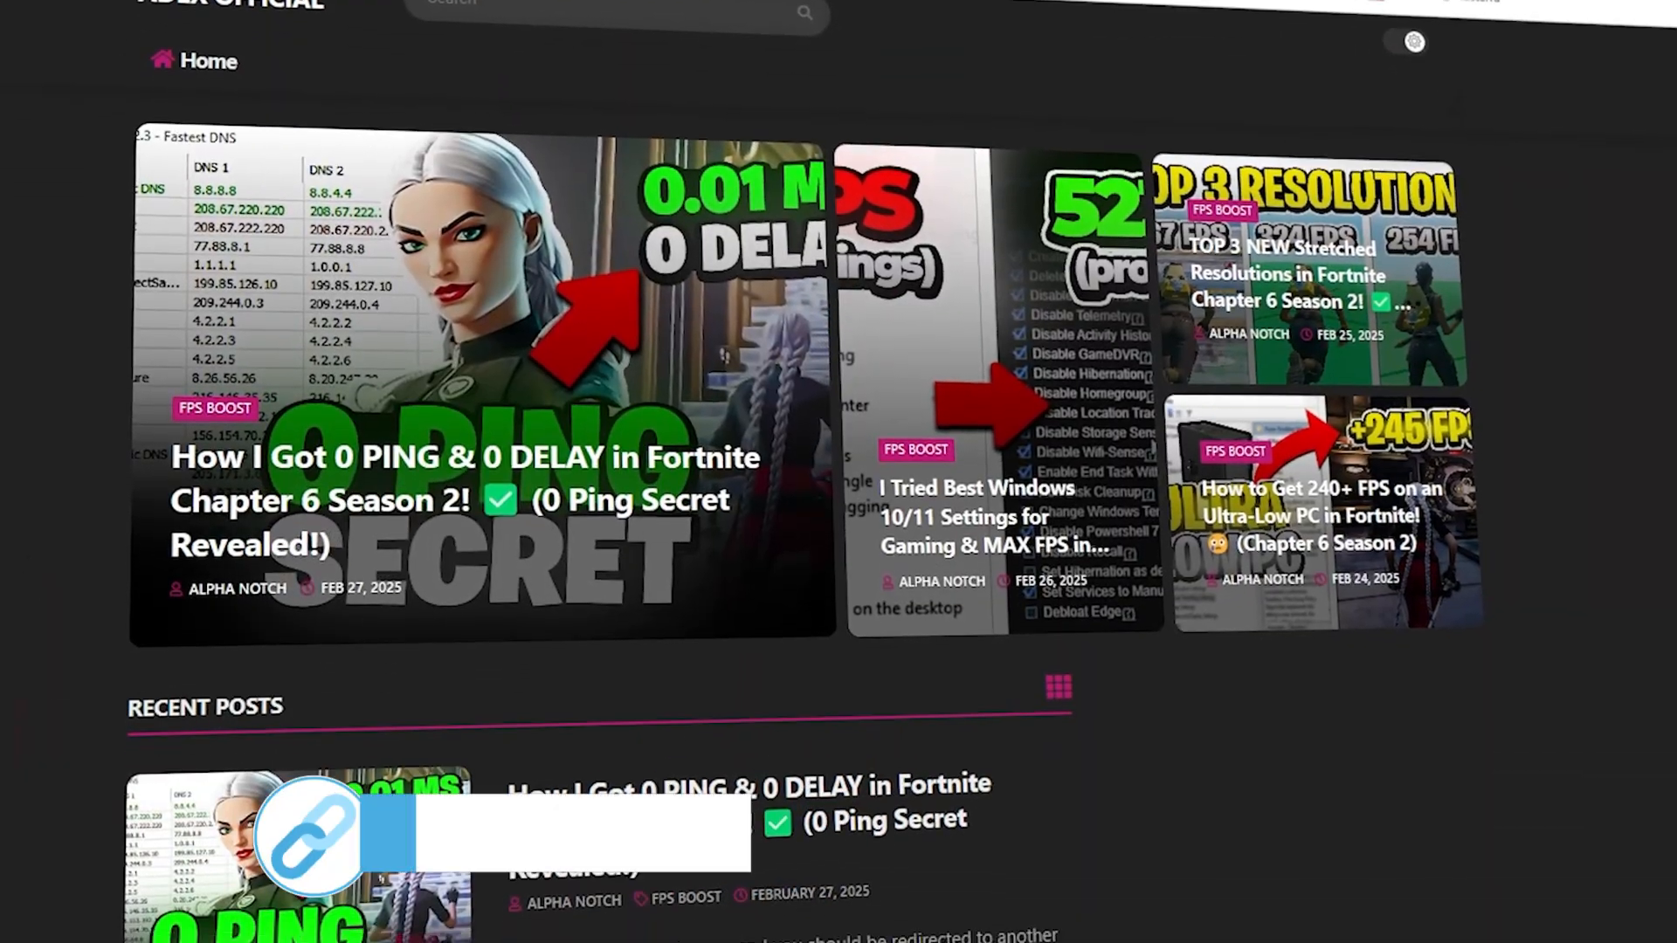
# - Scroll down the FPS boost blog home page again
pyautogui.scroll(-3)
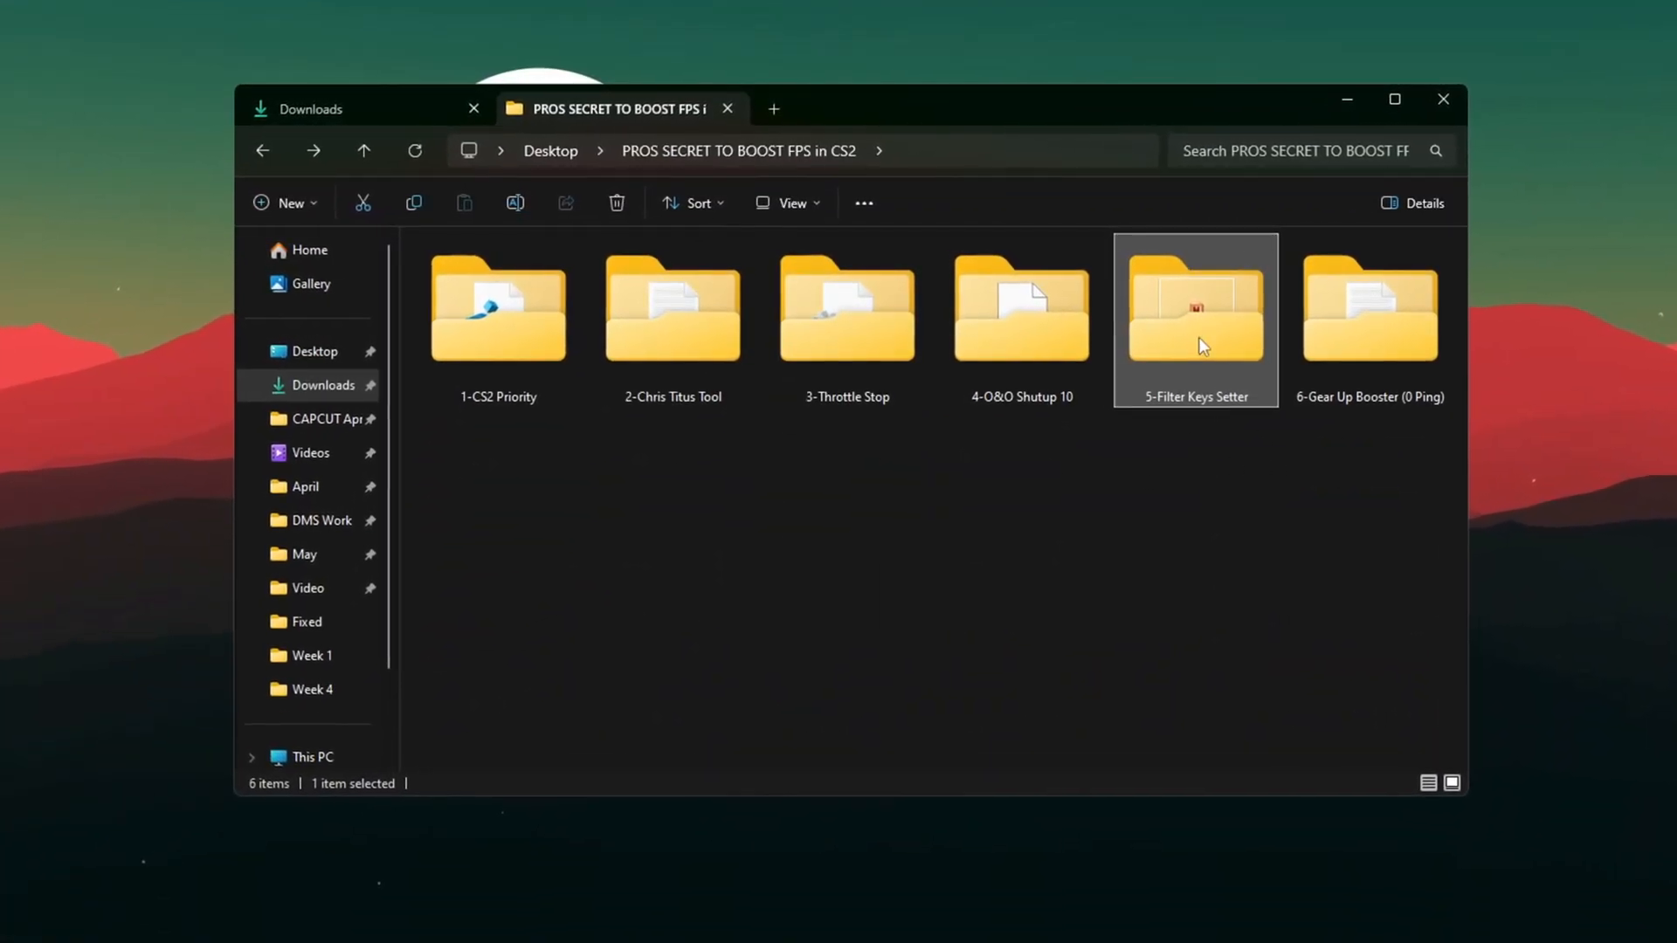
# - Launch FilterKeysSetter.exe from the 5-Filter Keys Setter folder
pyautogui.doubleClick(1195, 309)
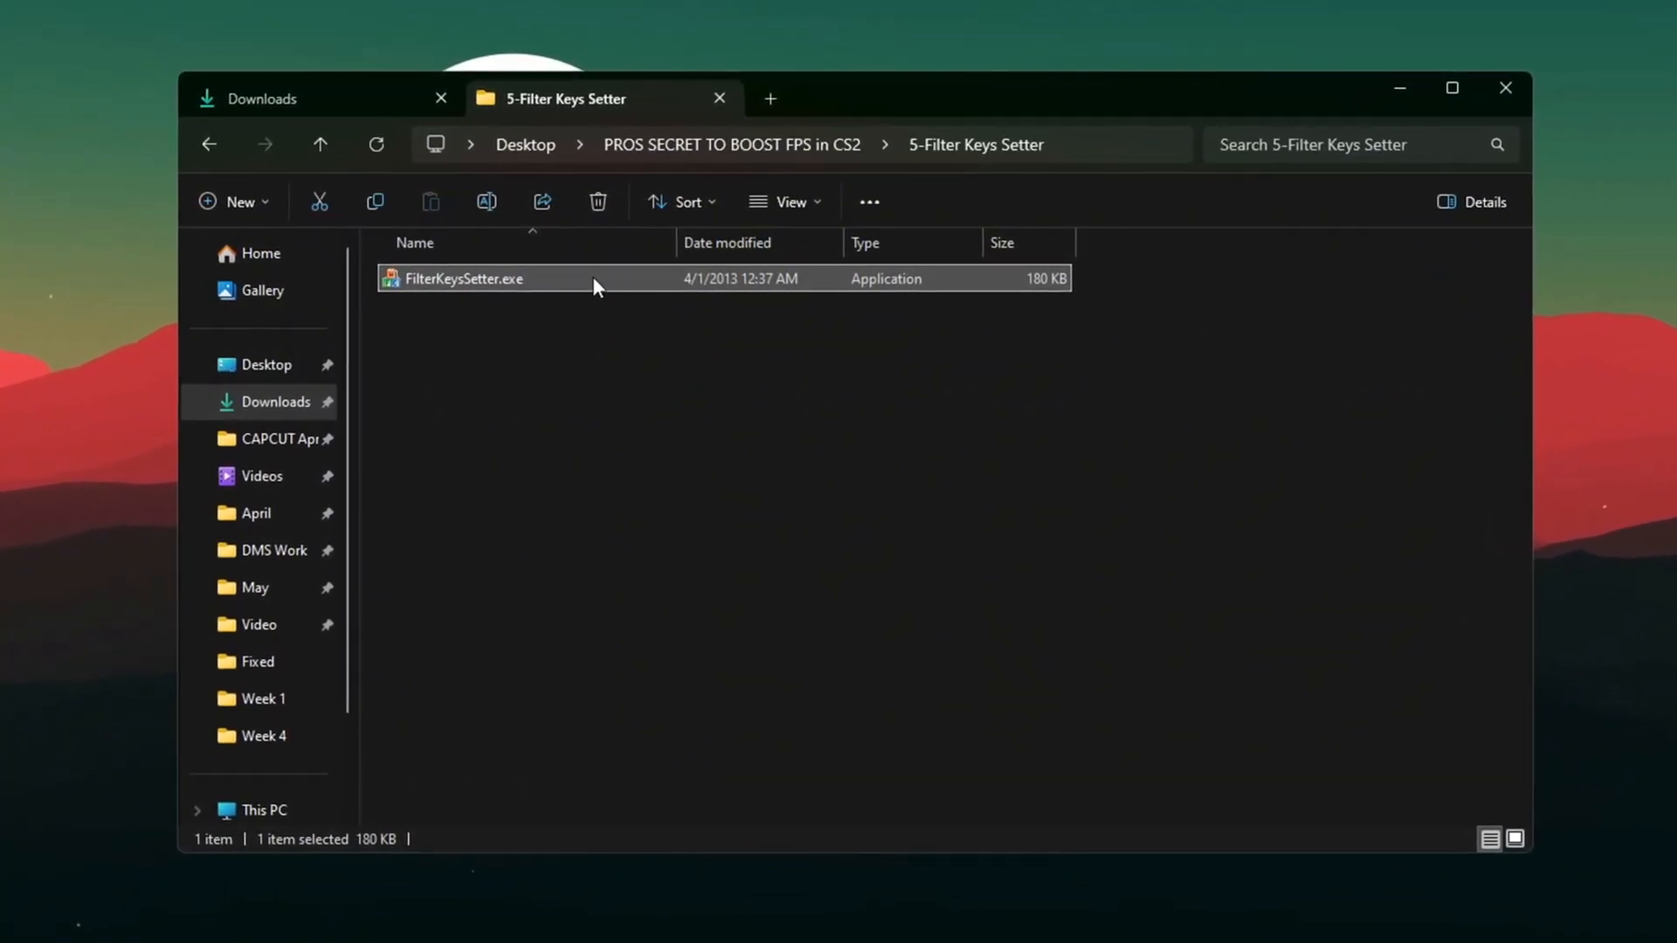
pyautogui.doubleClick(463, 278)
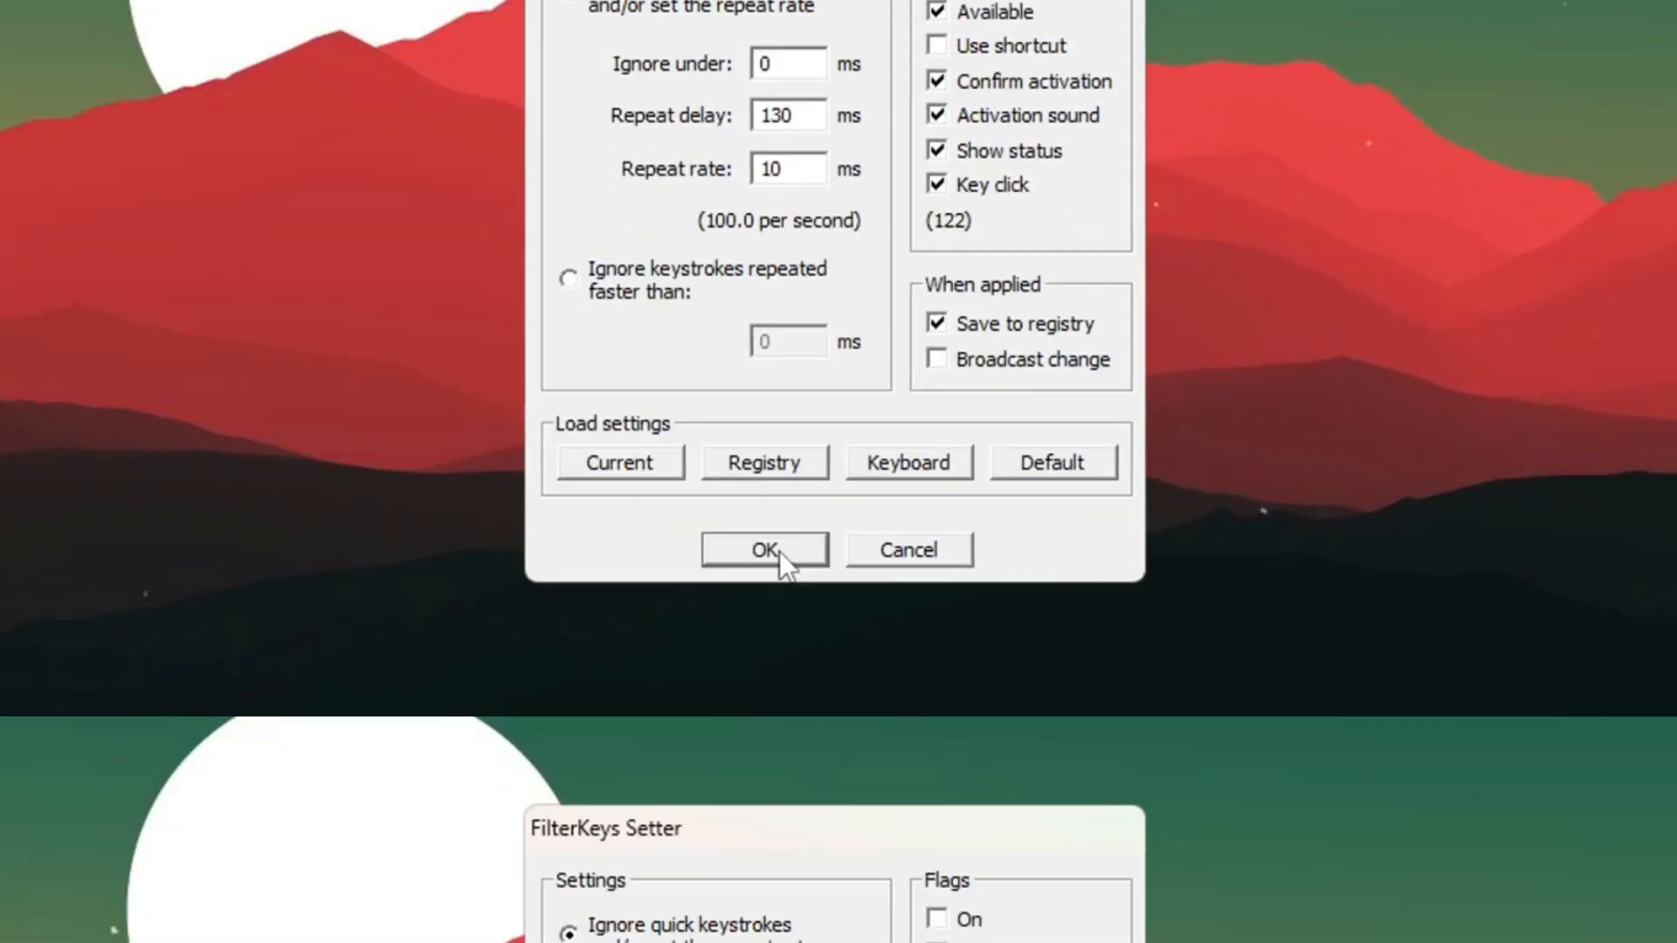
# - Confirm 0 ms ignore, 130 ms repeat delay, 10 ms repeat rate with OK
pyautogui.click(763, 548)
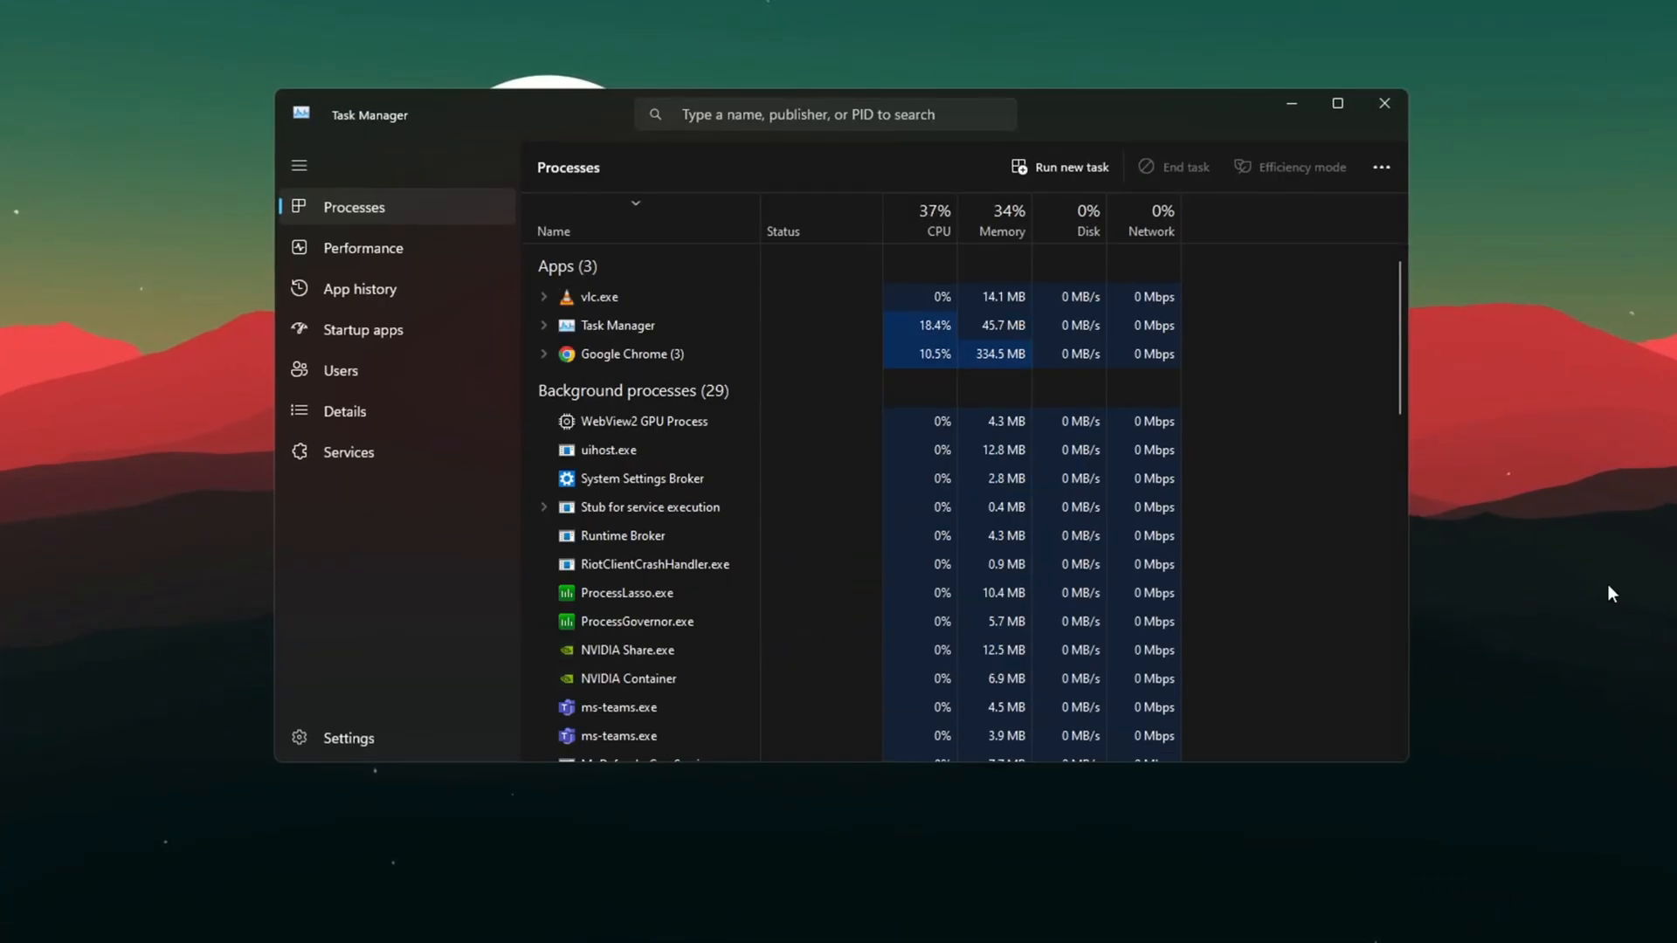
# - Disable Microsoft Teams on Task Manager's Startup apps page
pyautogui.click(351, 329)
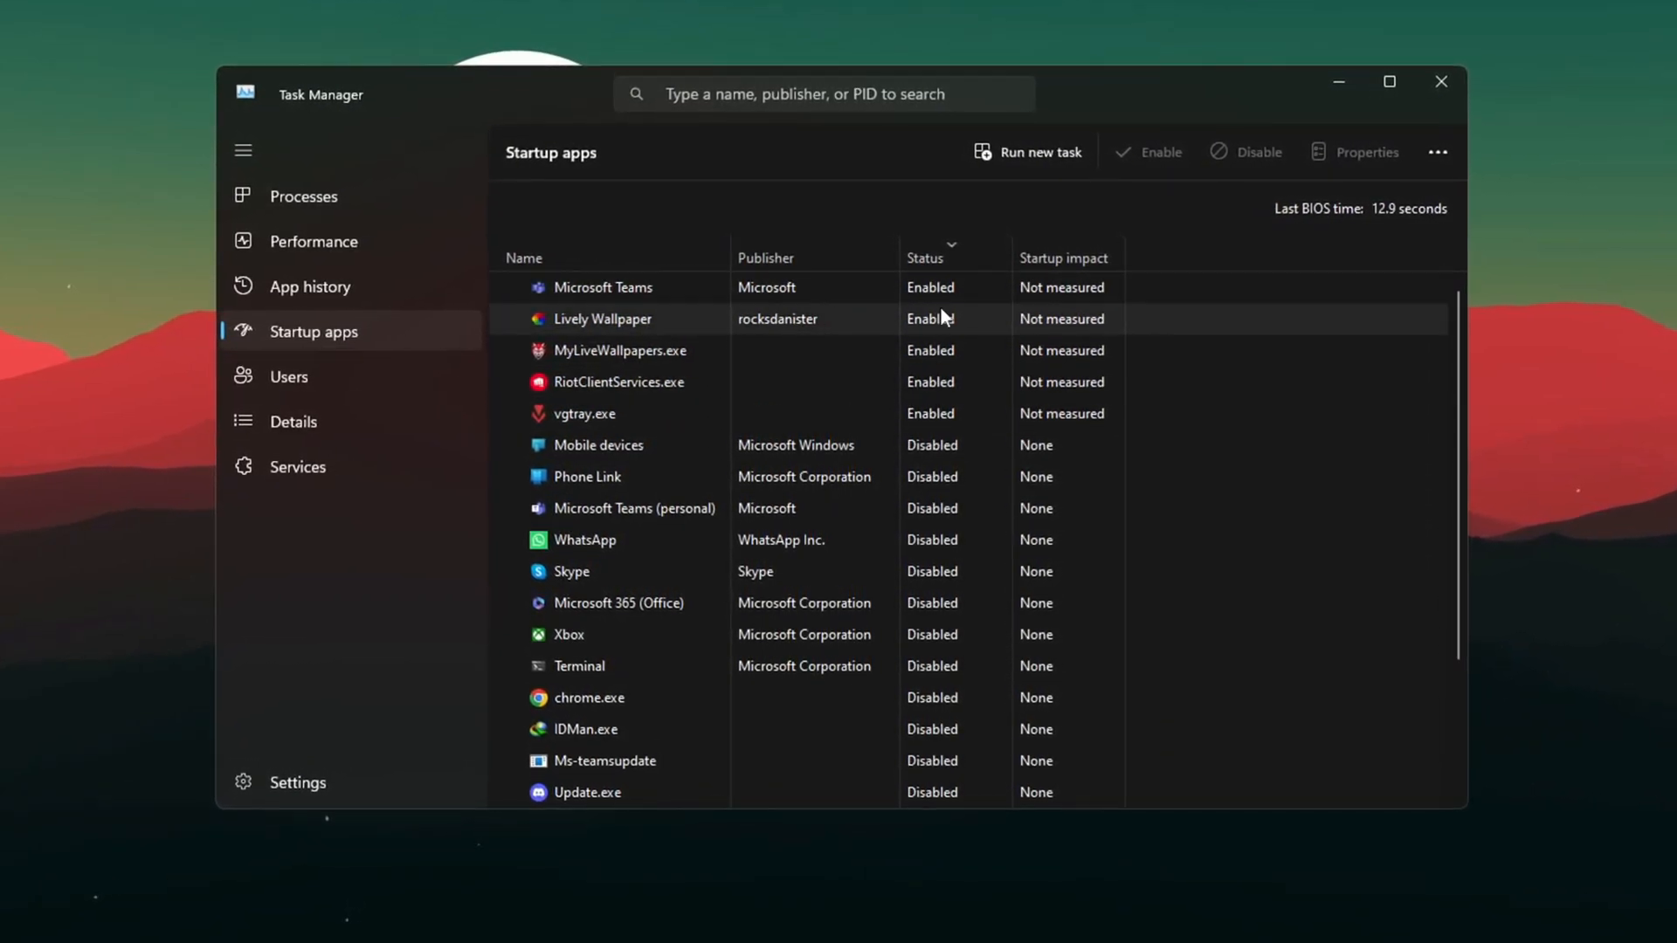
pyautogui.rightClick(601, 286)
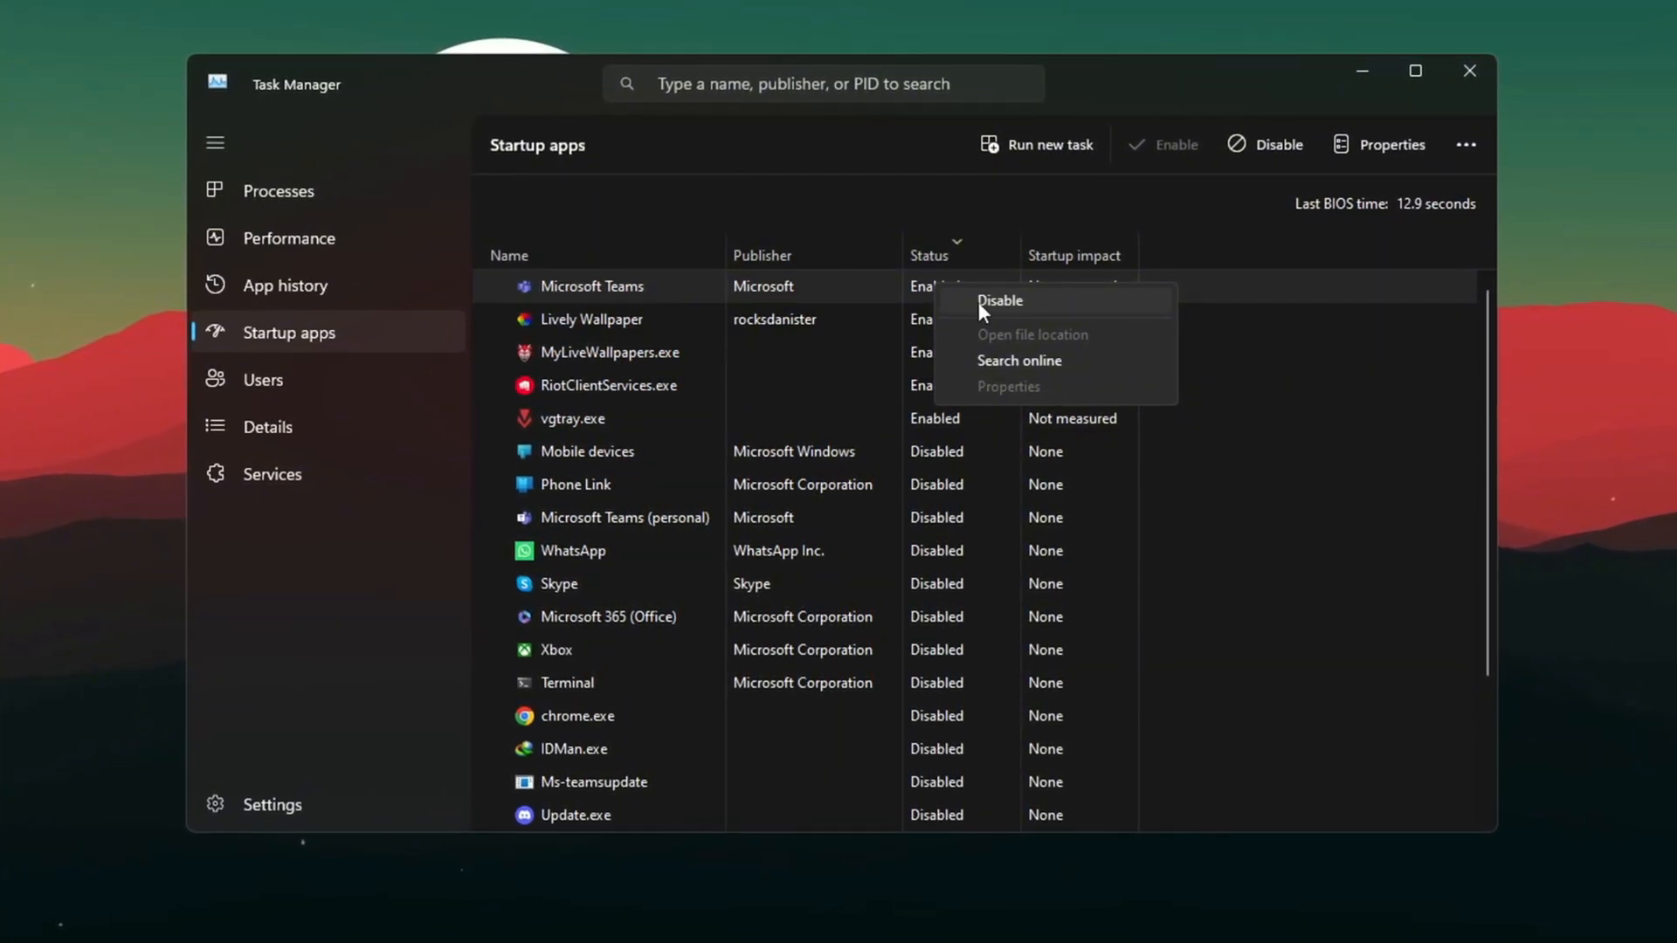
pyautogui.click(999, 300)
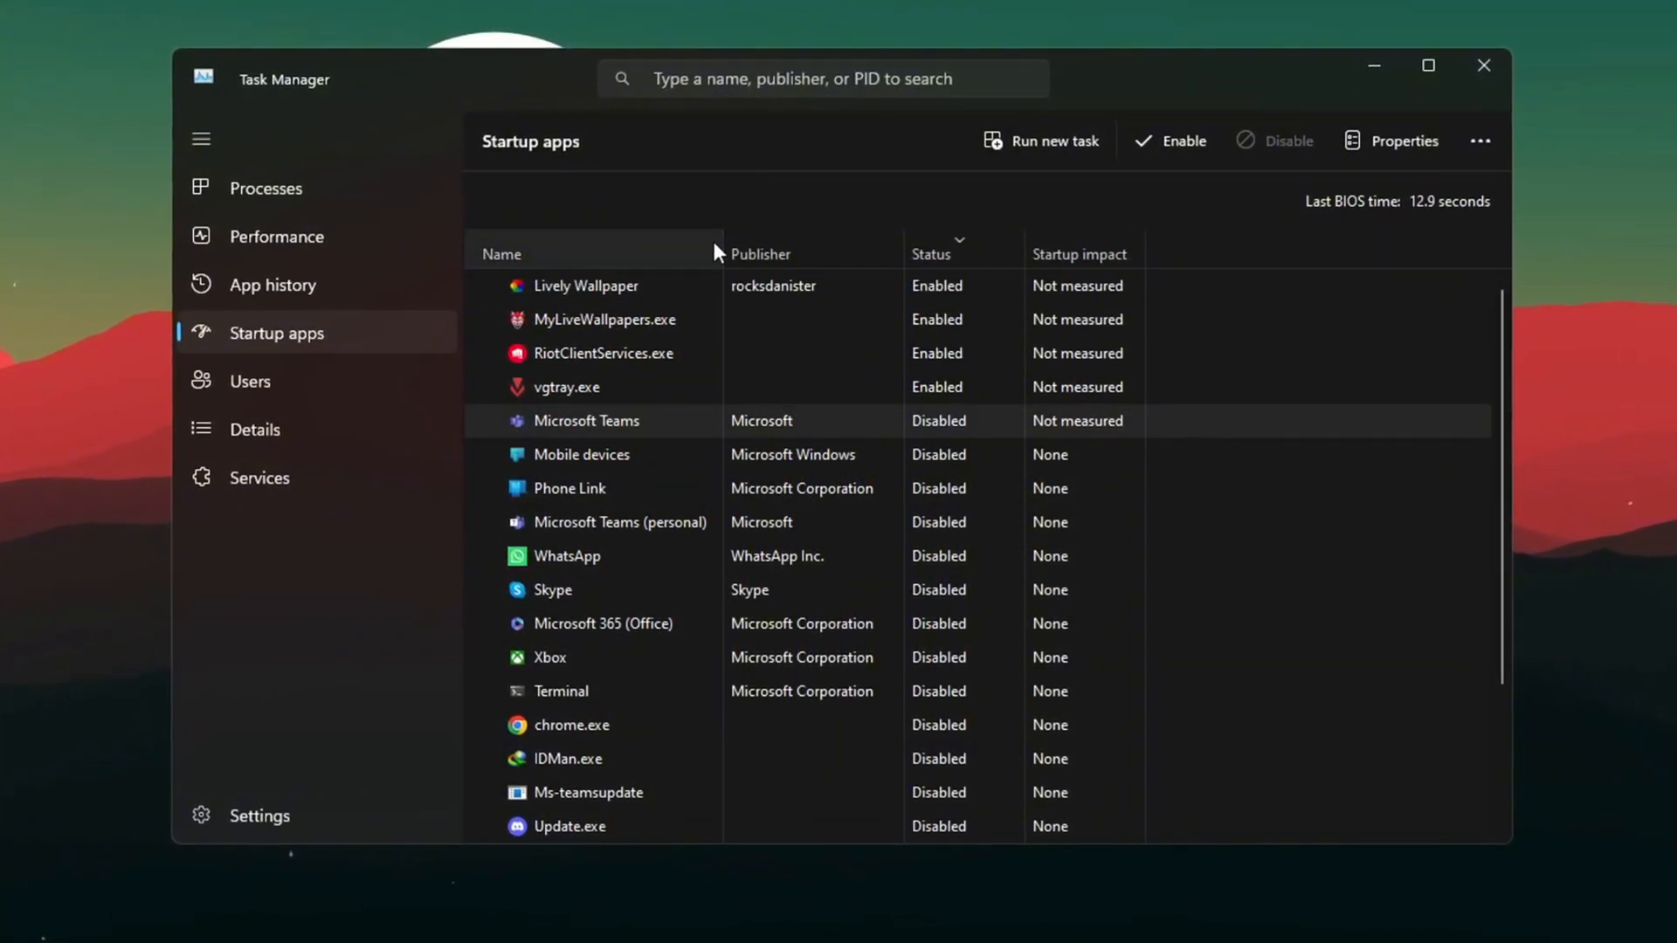